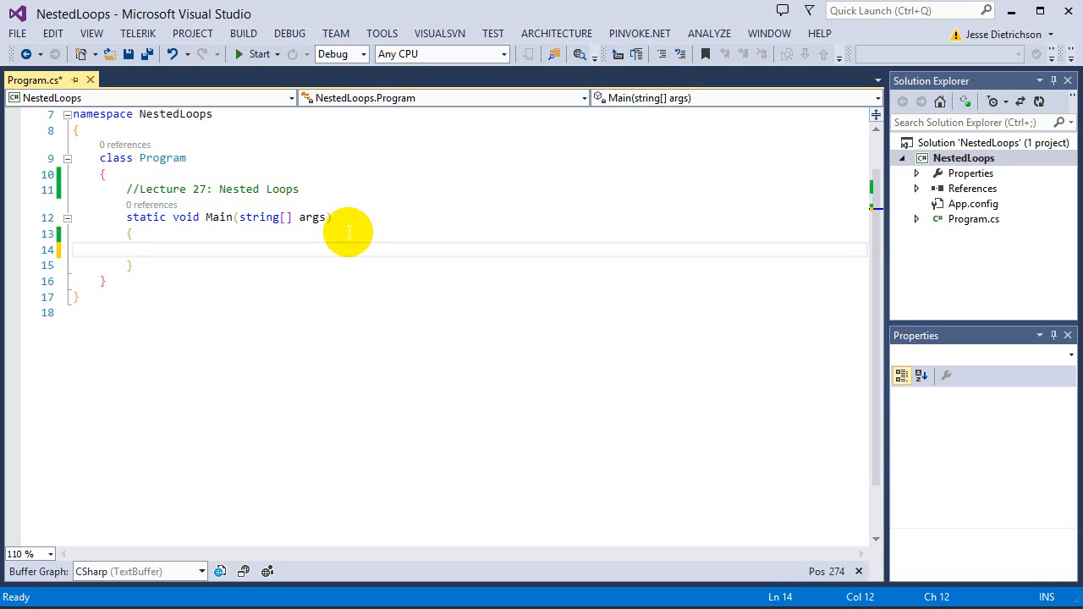
mouse_move(533, 235)
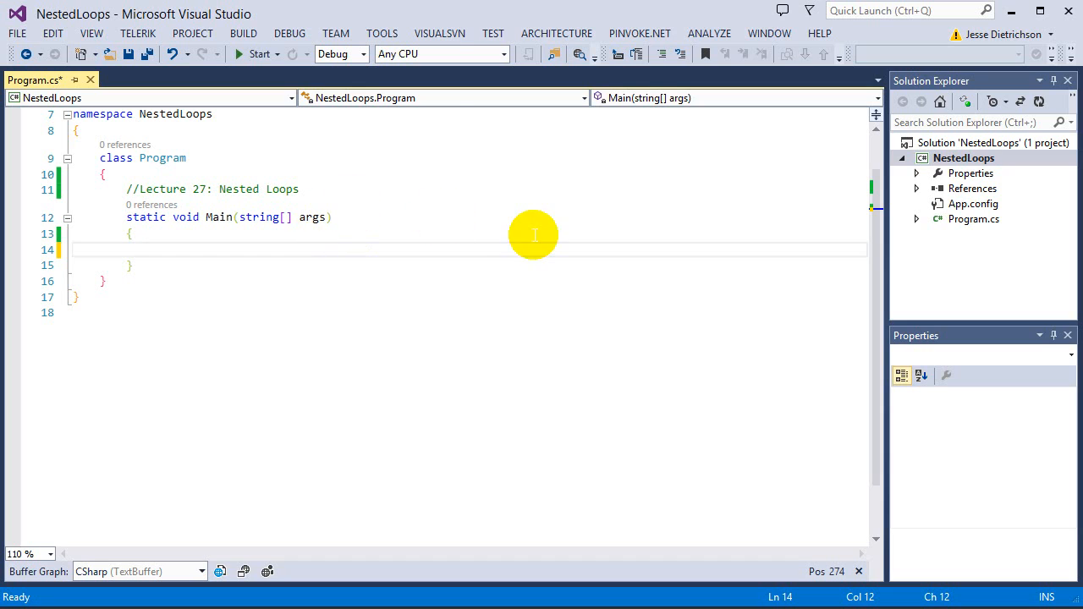
mouse_move(479, 239)
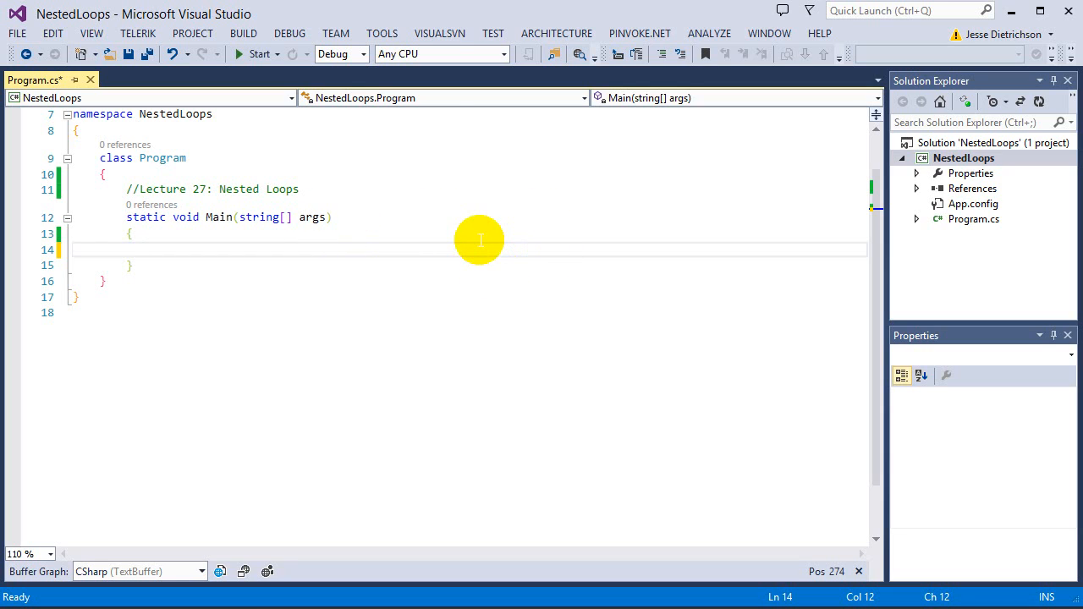
mouse_move(465, 229)
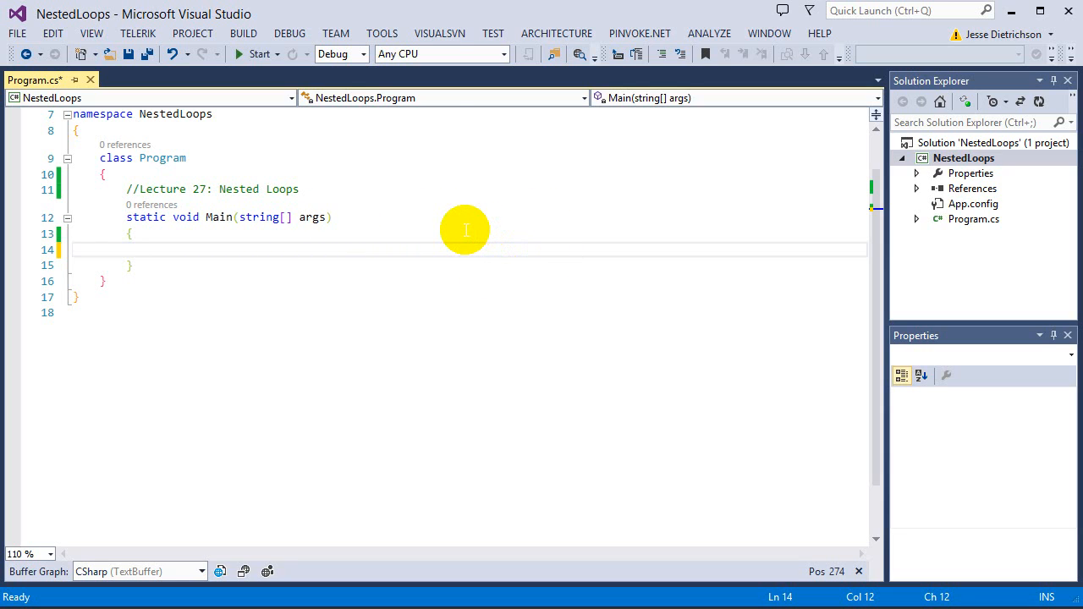
mouse_move(425, 202)
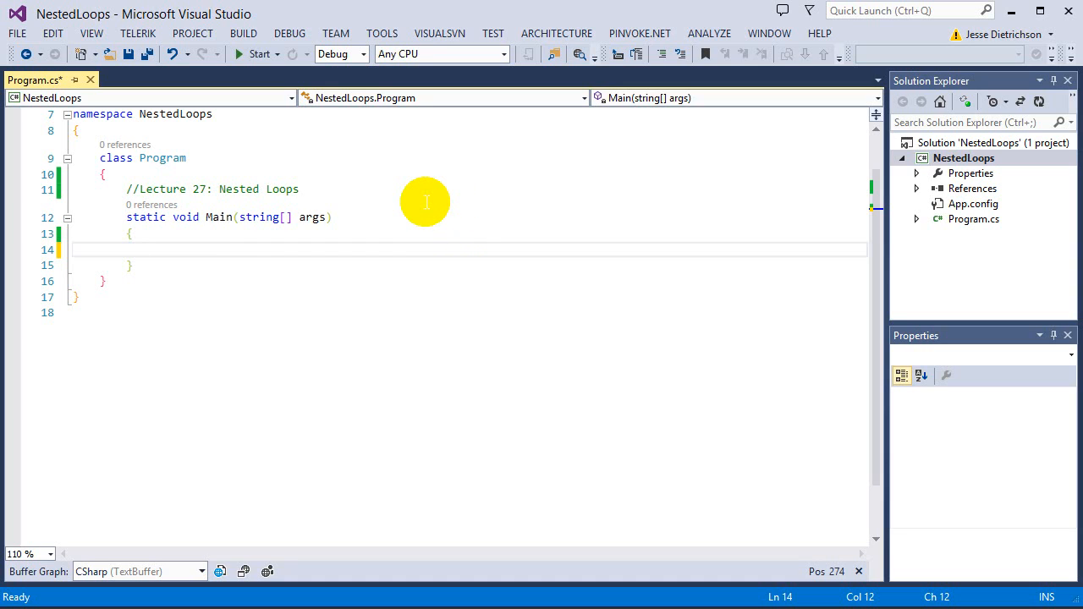
mouse_move(413, 197)
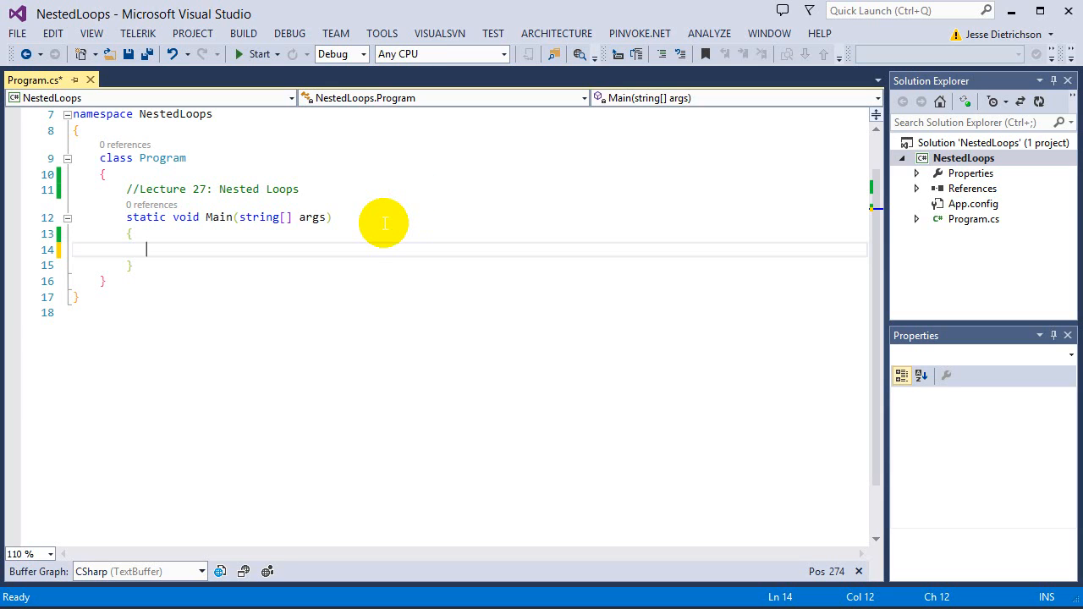
mouse_move(359, 183)
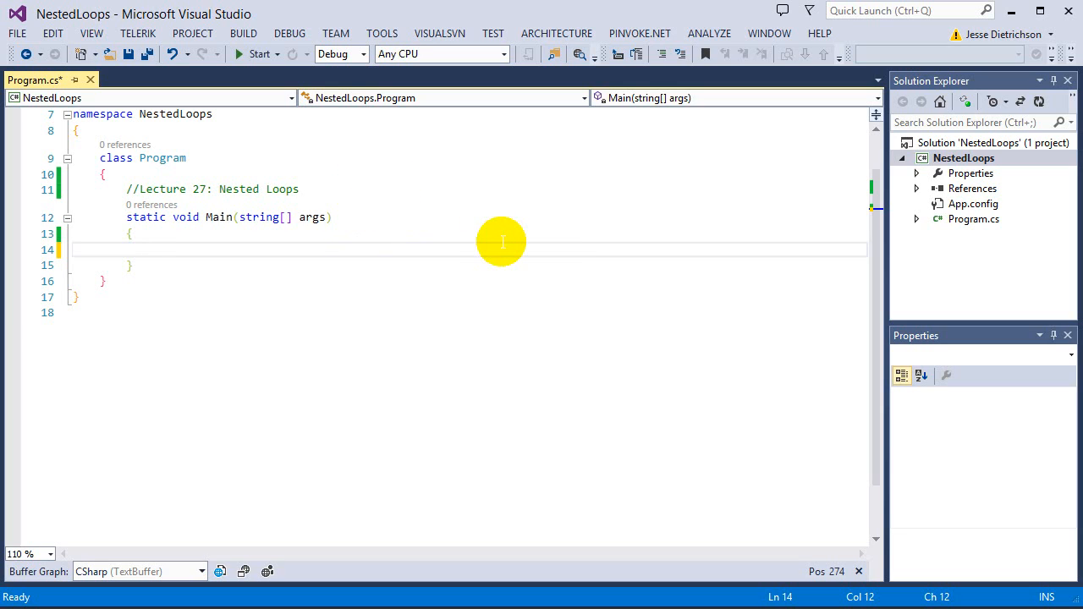
mouse_move(495, 220)
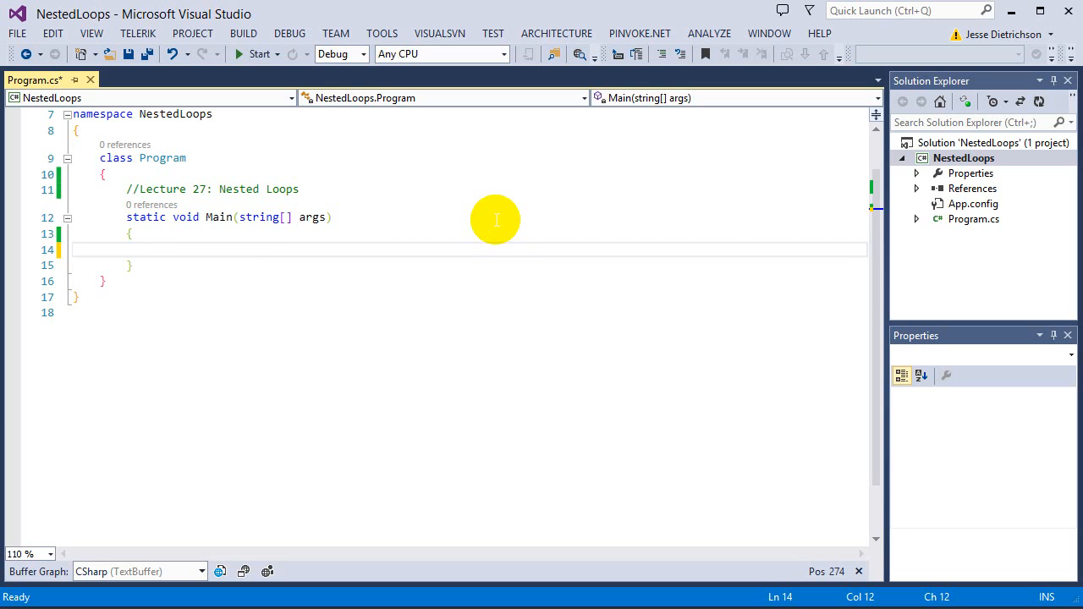
mouse_move(486, 228)
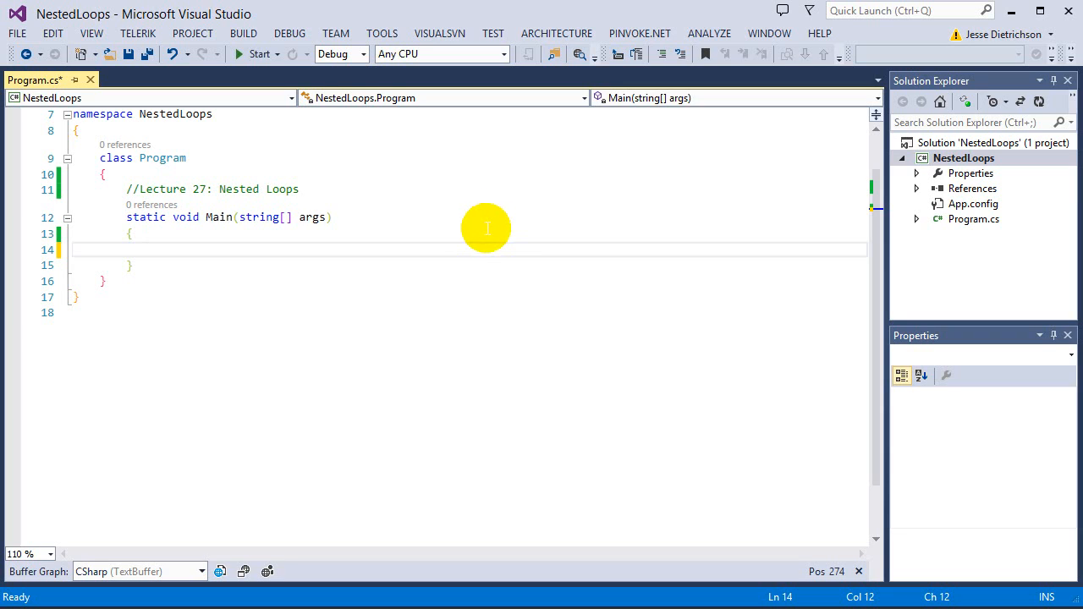
mouse_move(480, 222)
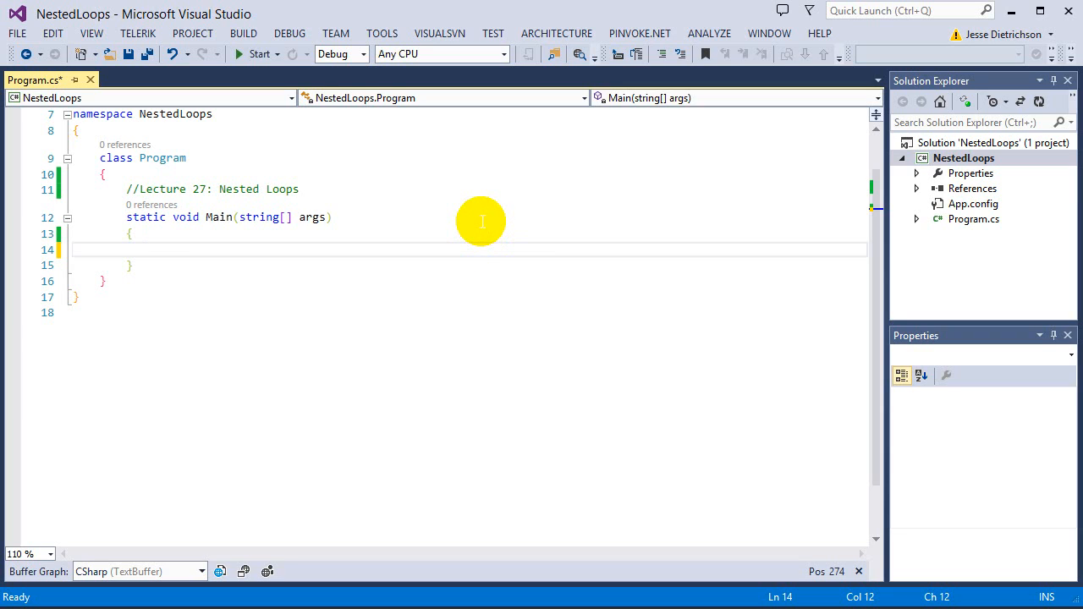
mouse_move(459, 233)
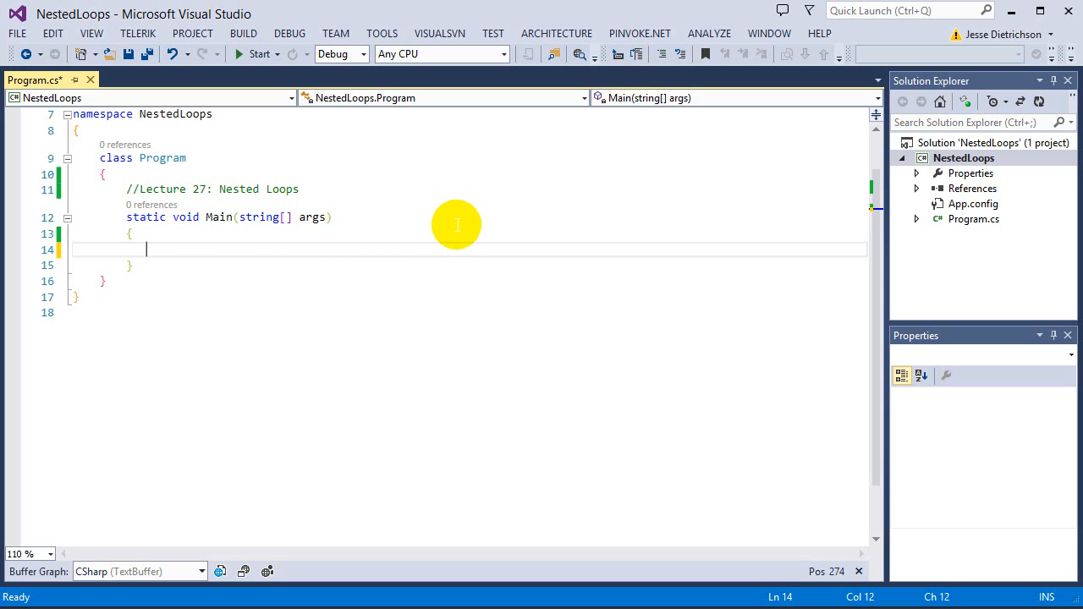
mouse_move(414, 258)
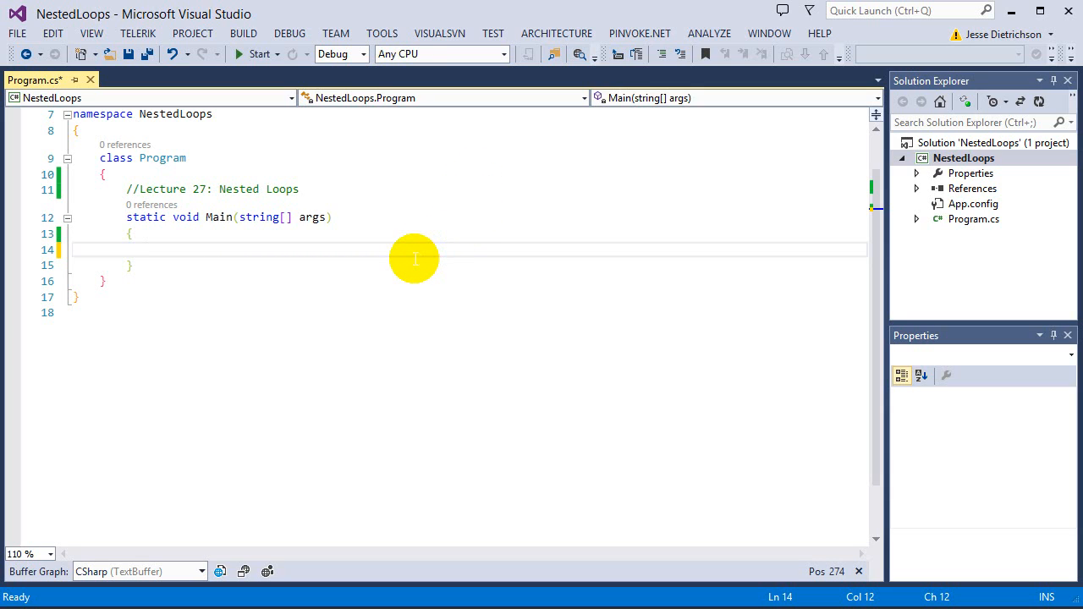
mouse_move(414, 243)
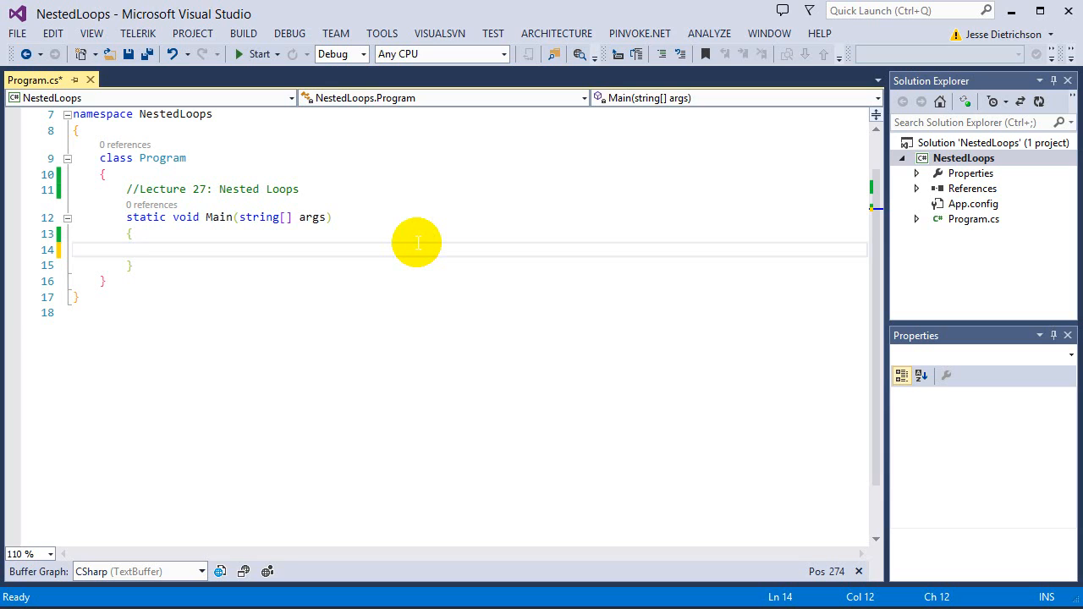
mouse_move(408, 247)
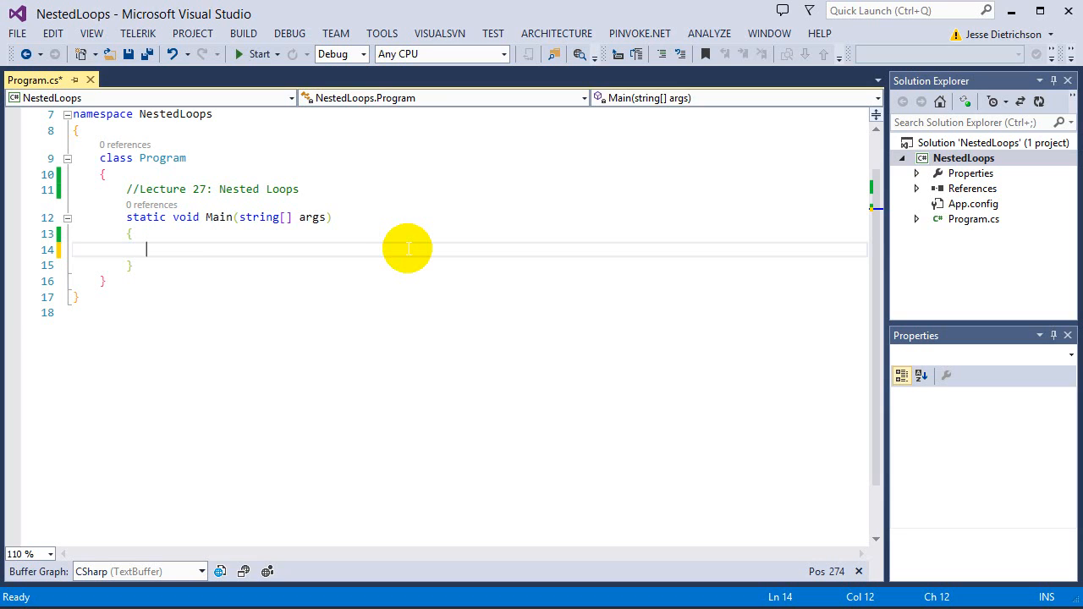
mouse_move(398, 266)
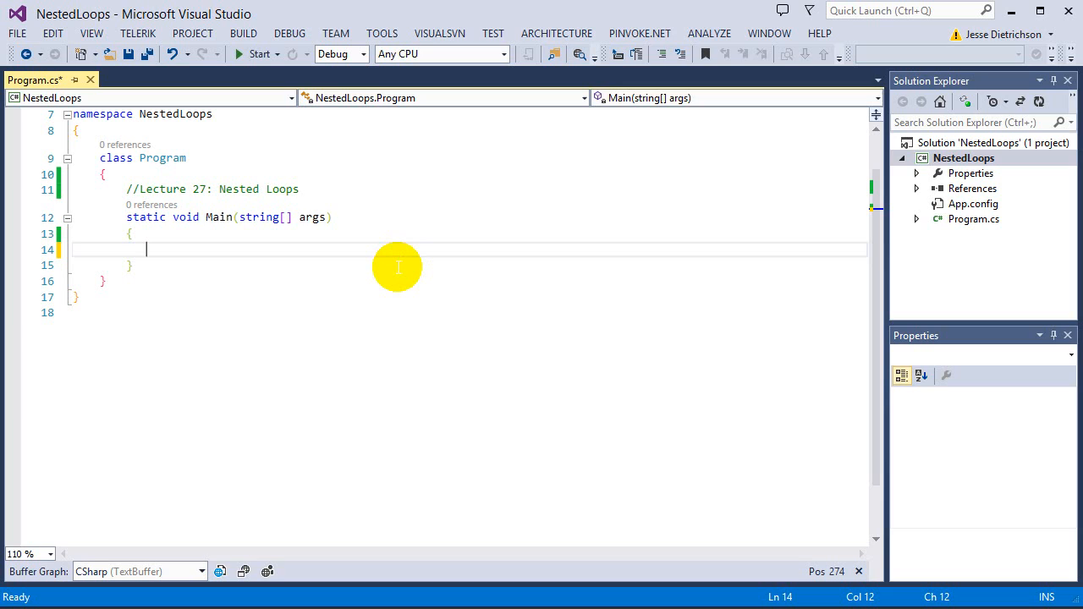
mouse_move(399, 257)
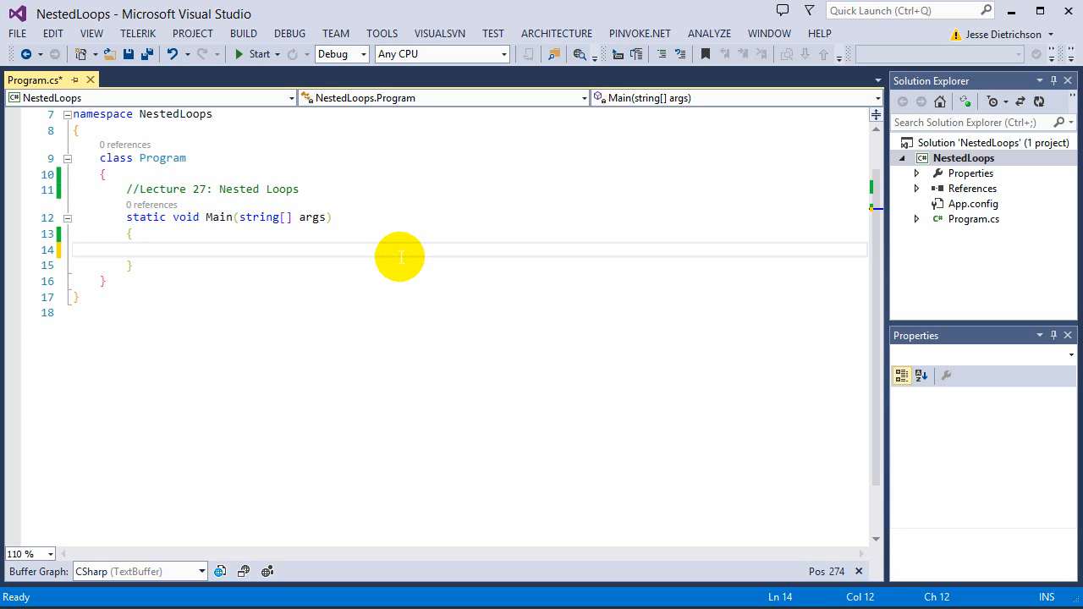
mouse_move(407, 247)
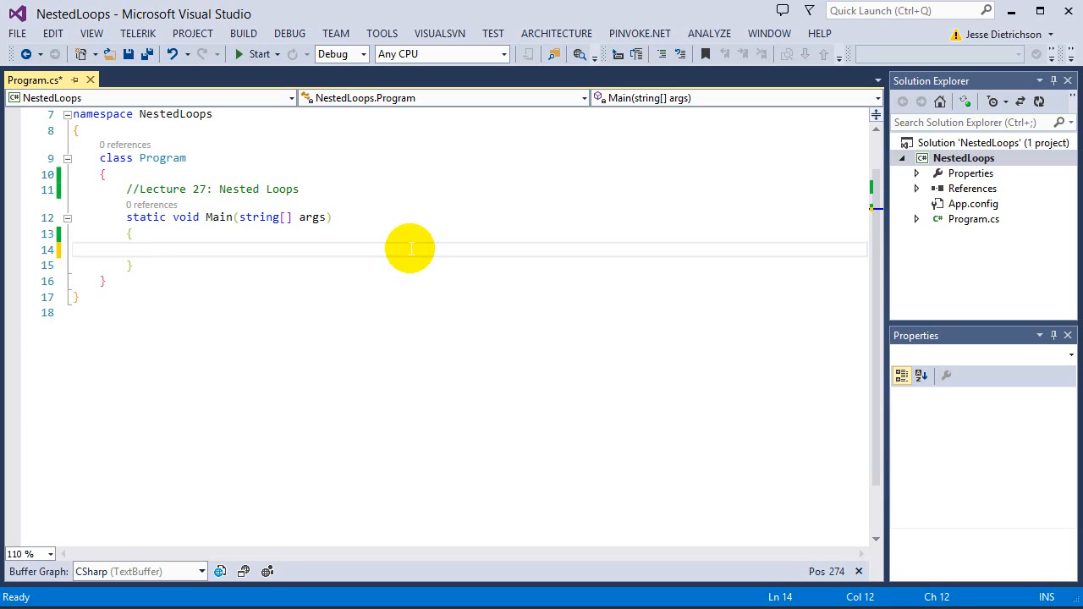
Declare int x = 5 at the start of Main.
text(int x)
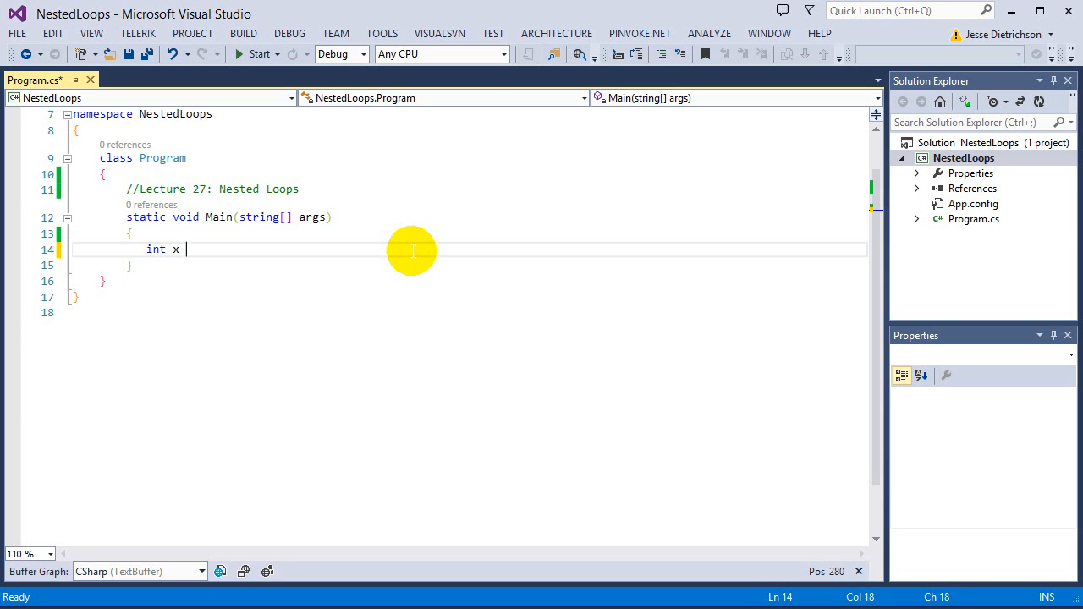
text(= 5;)
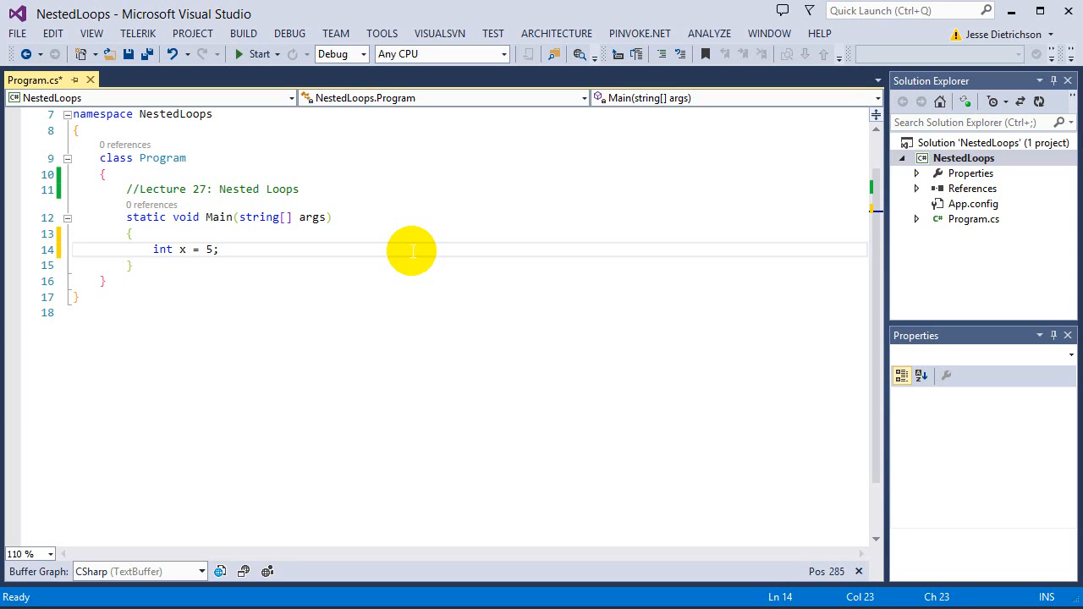
key(Enter)
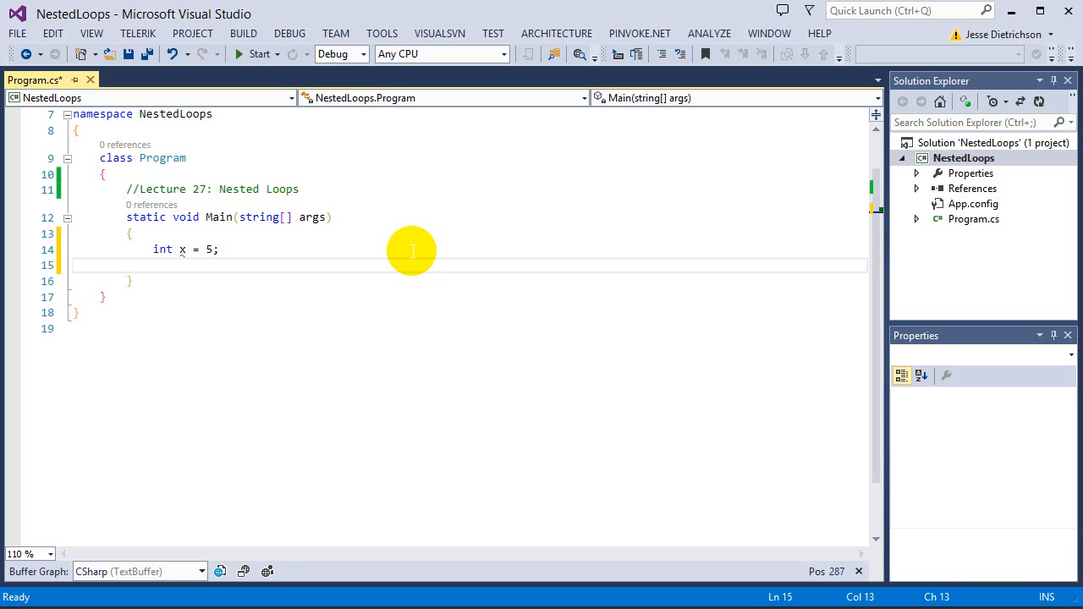
Add an if (x == 5) block containing an empty if (x > 5) block.
text(if(x == 5)
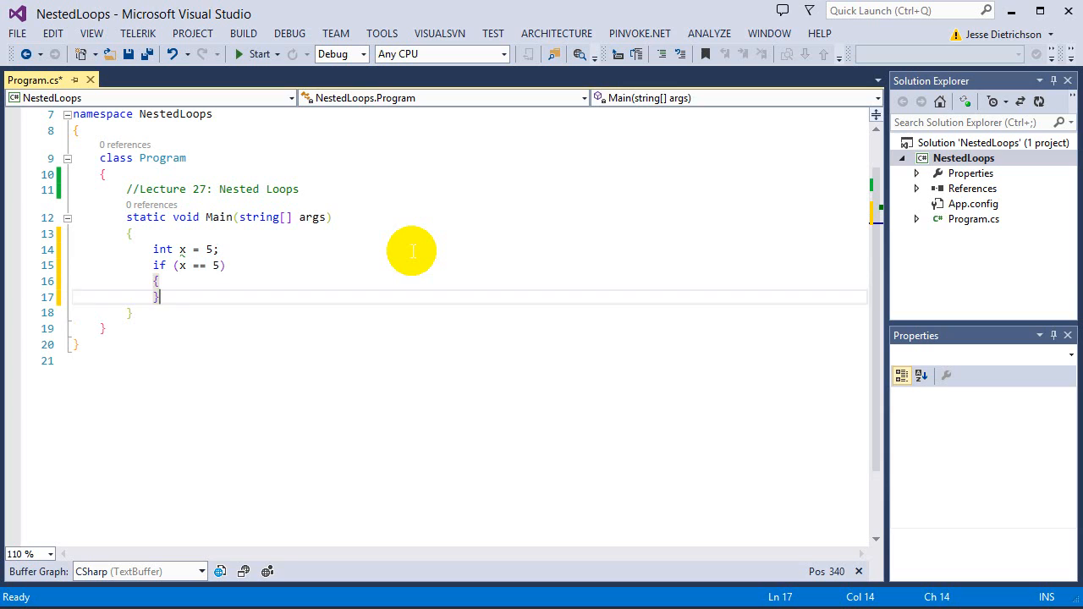
text(if ()
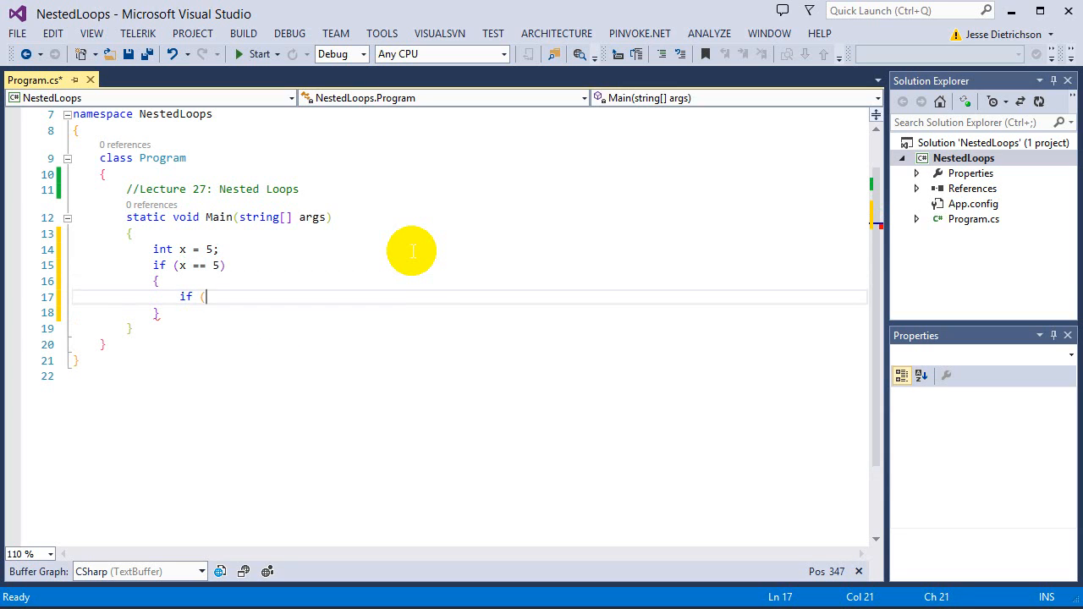
text(x > 5)
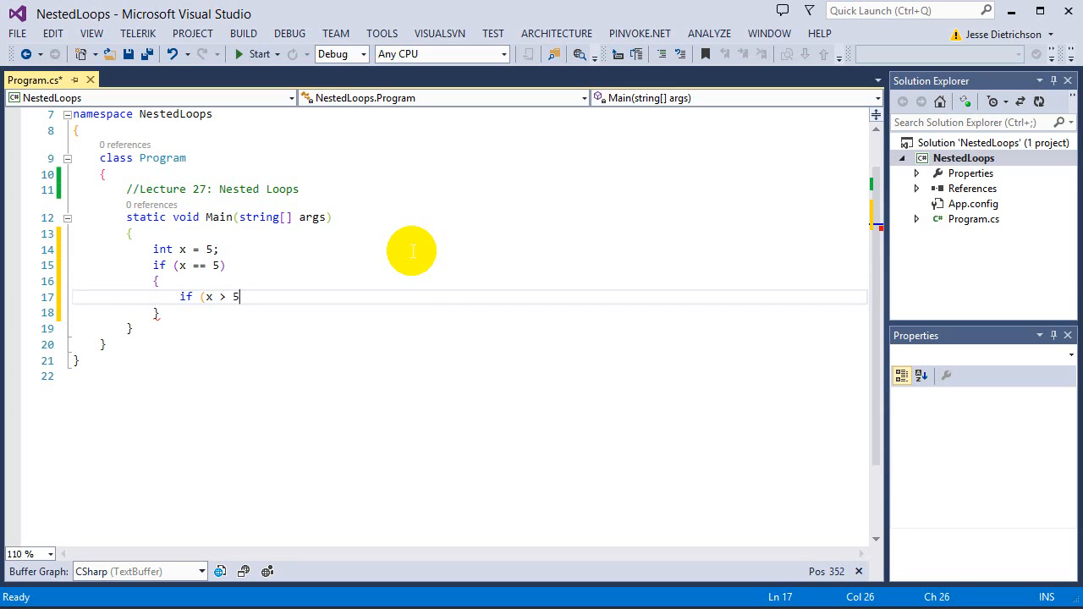
text())
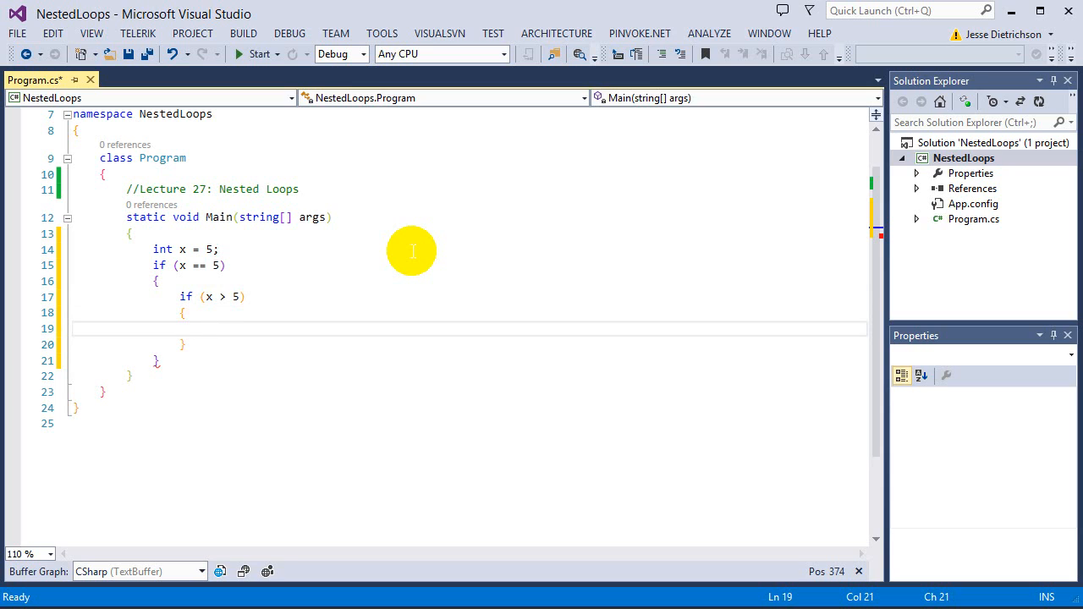
mouse_move(182, 249)
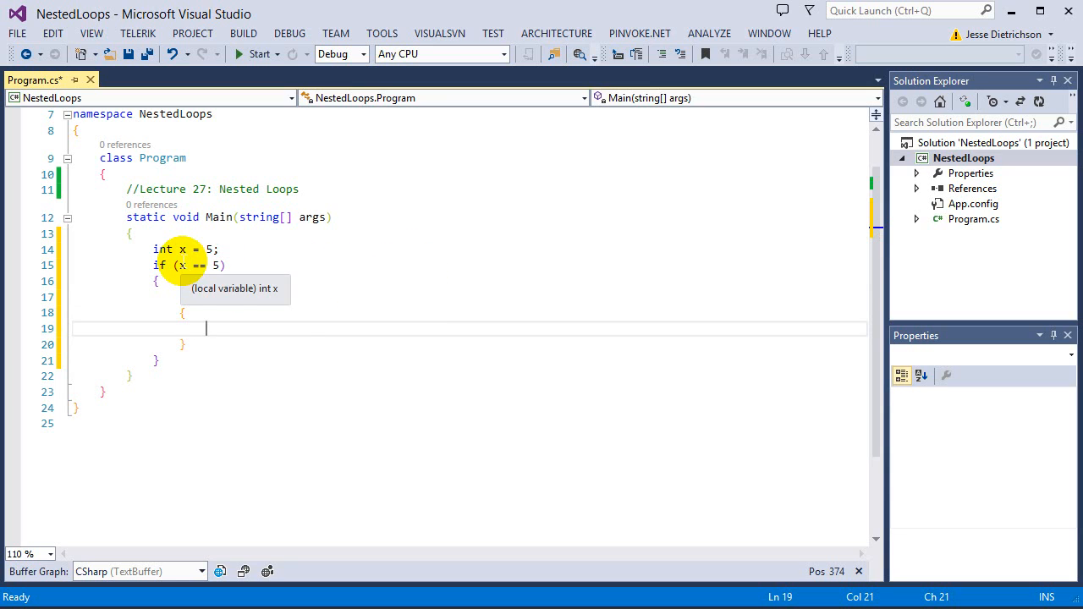
text(if (x > 5))
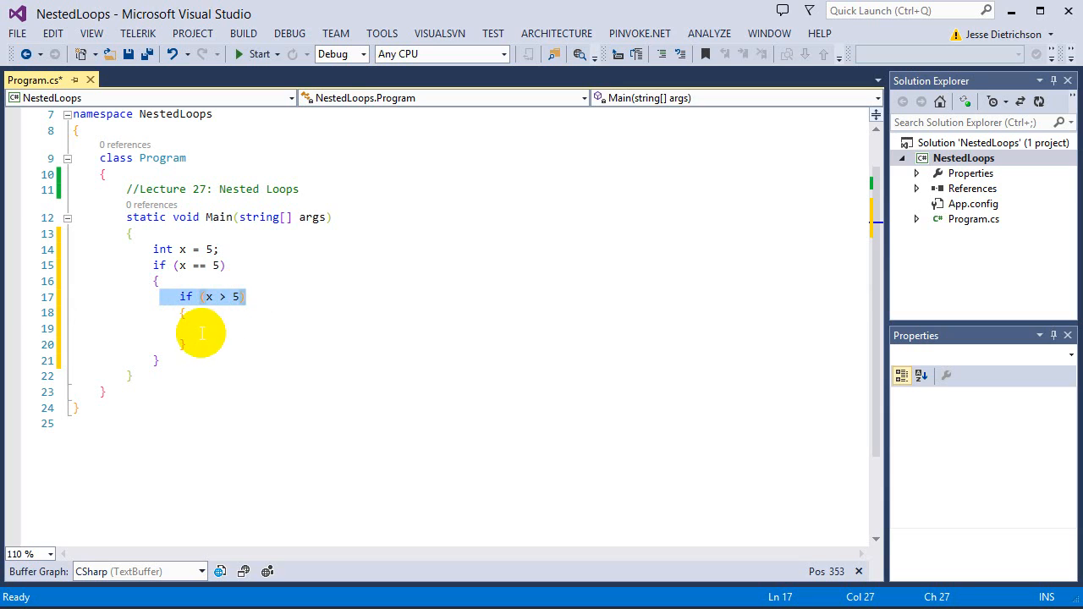
click(206, 328)
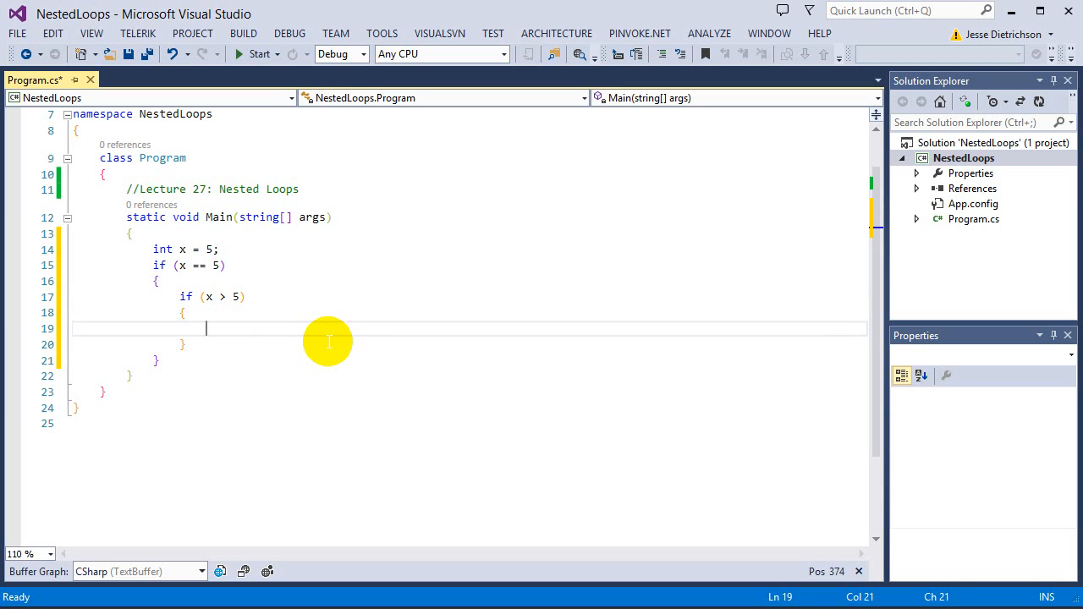
mouse_move(322, 340)
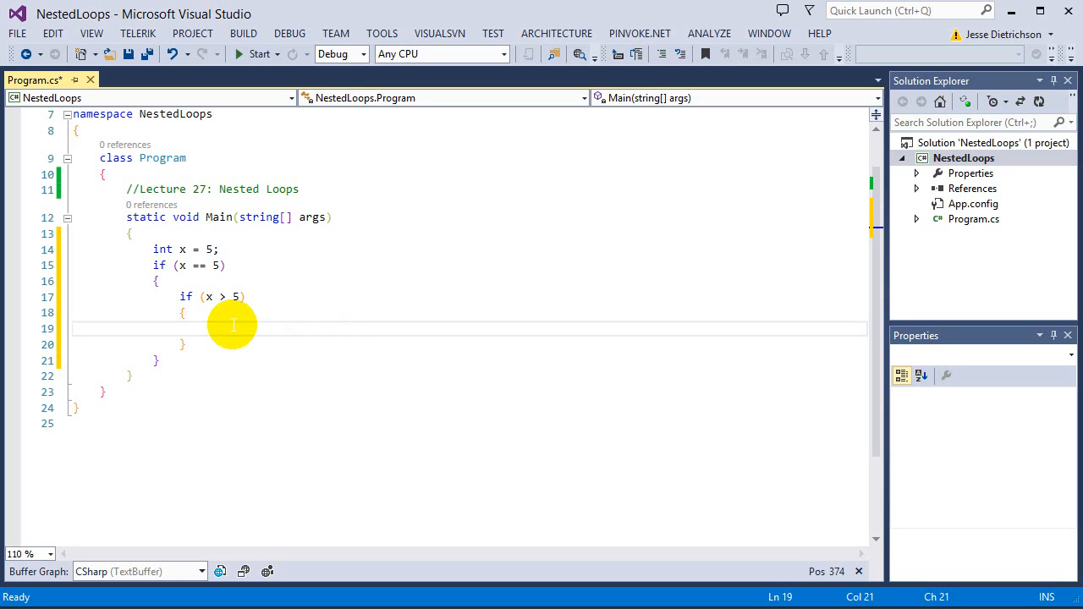
mouse_move(240, 321)
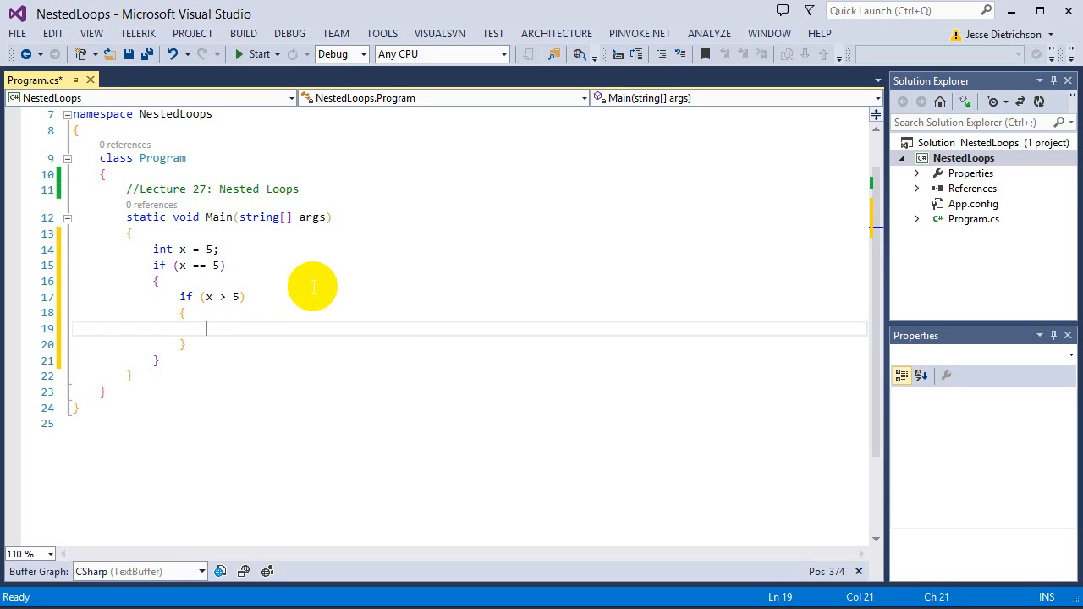
mouse_move(341, 277)
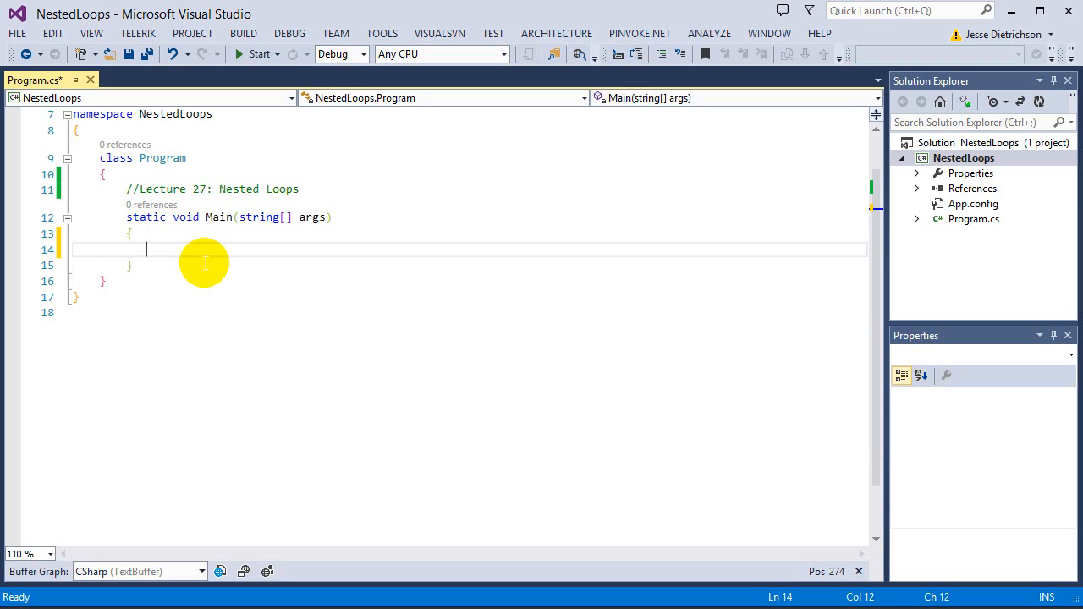
mouse_move(277, 347)
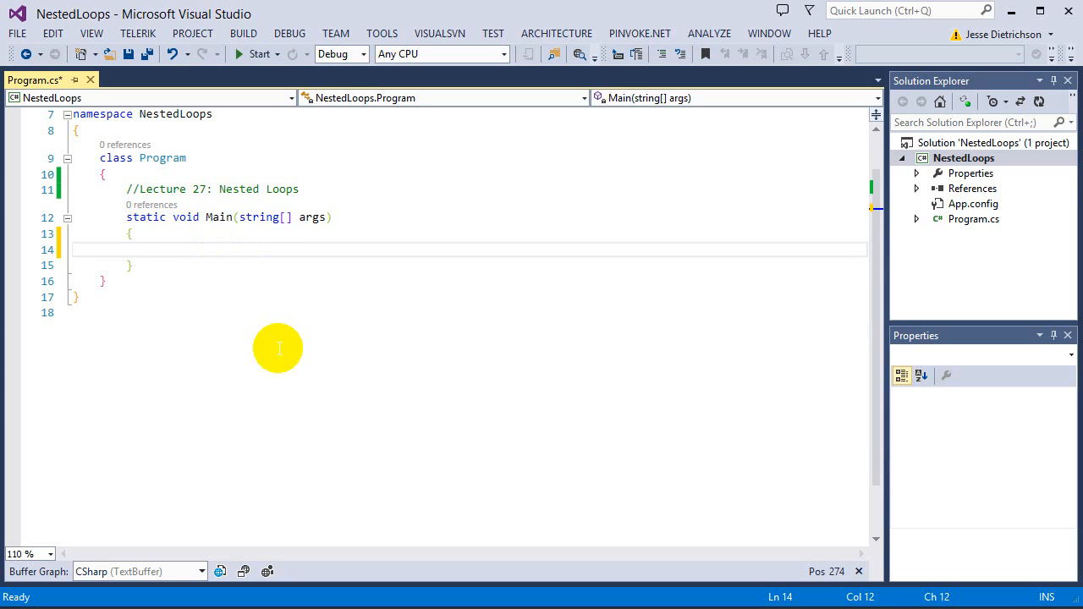
mouse_move(264, 356)
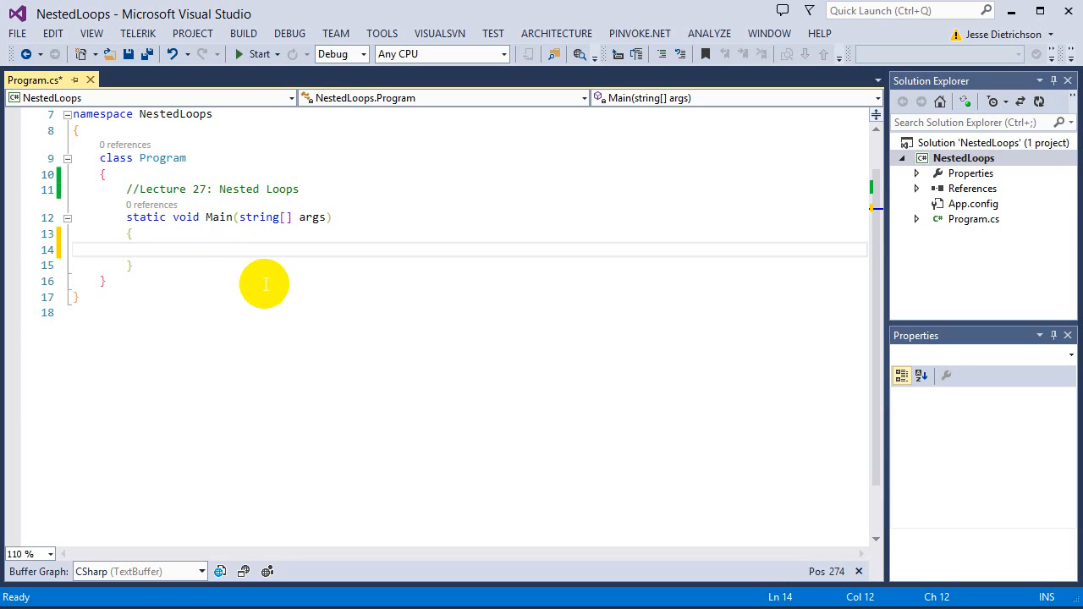
mouse_move(317, 367)
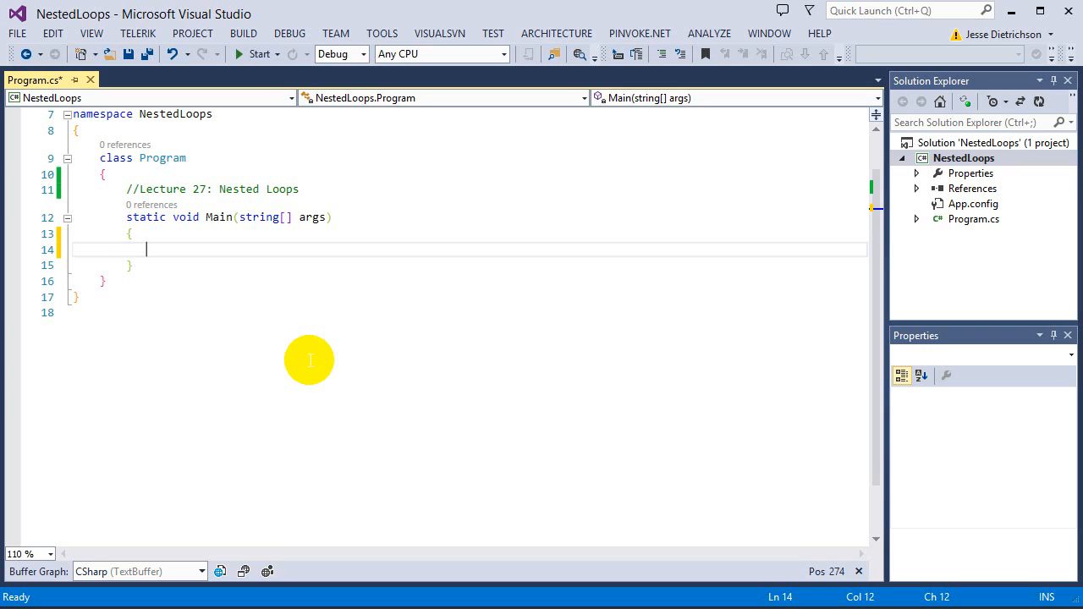
mouse_move(274, 338)
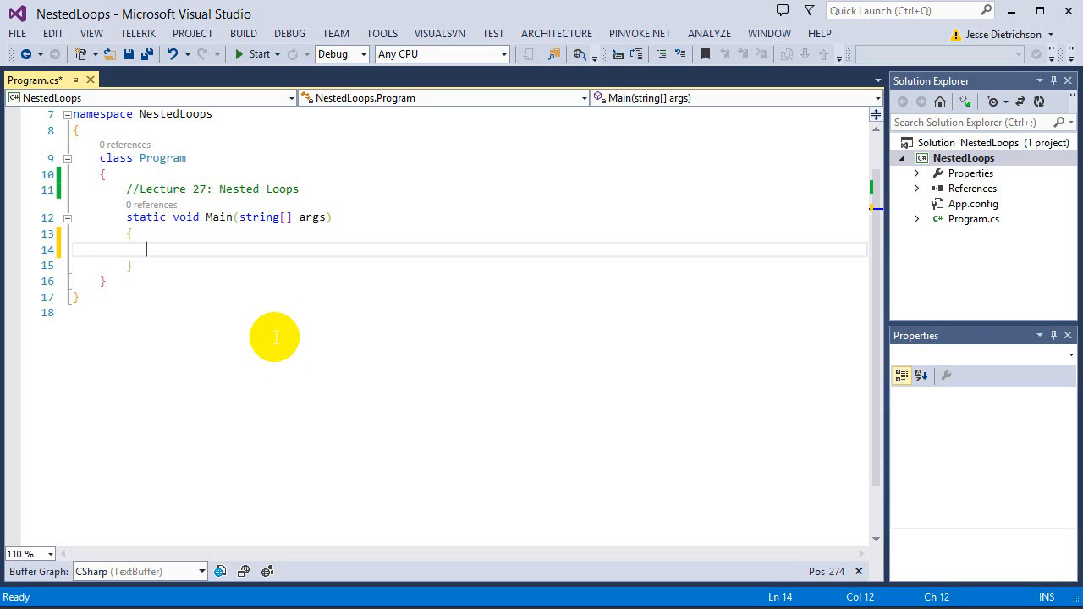
mouse_move(319, 375)
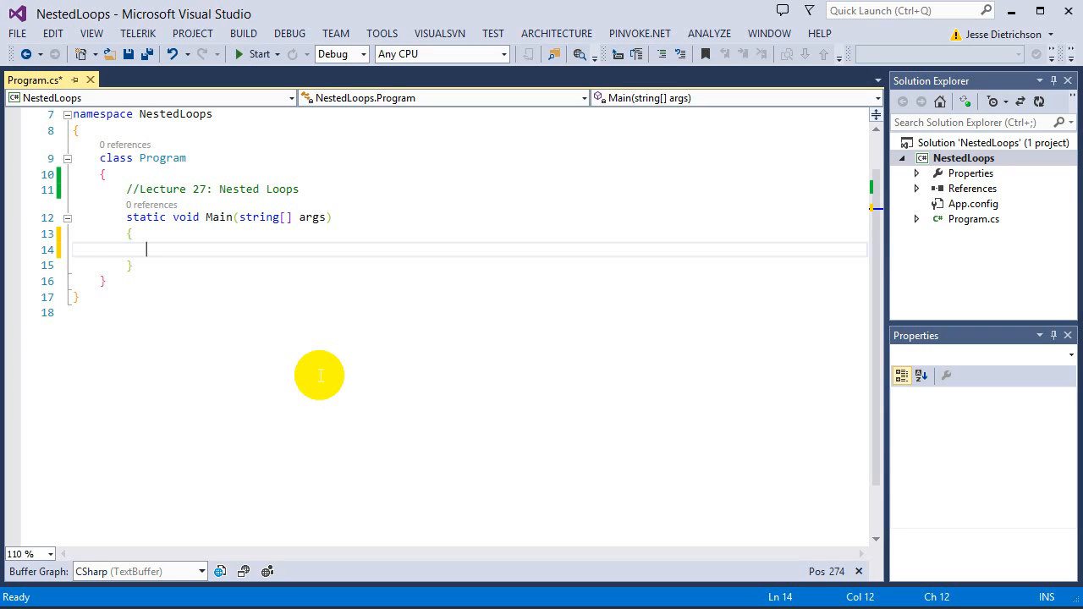
mouse_move(276, 346)
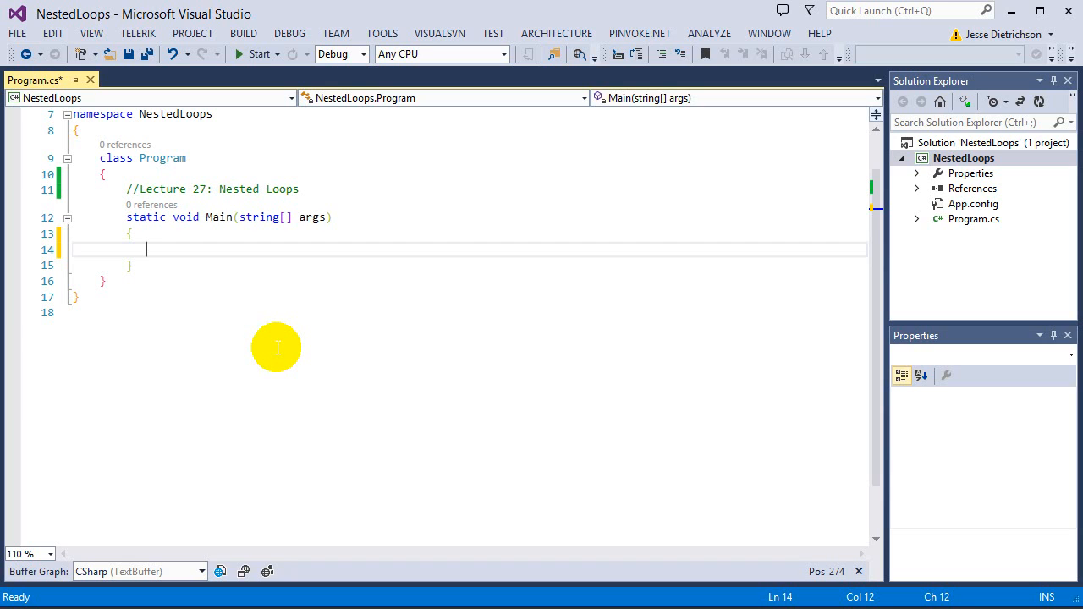
mouse_move(254, 350)
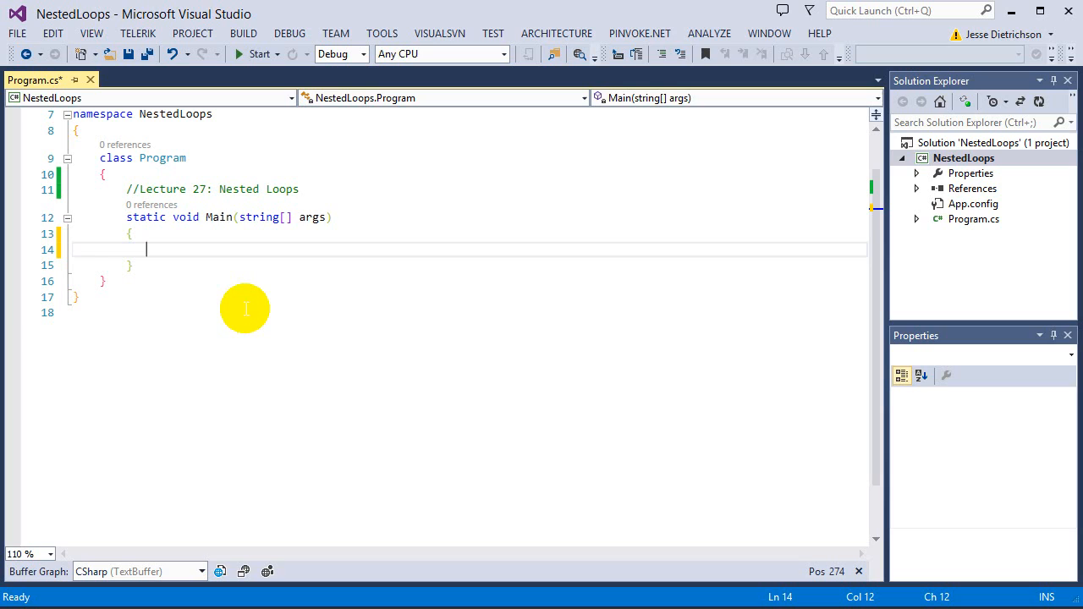
mouse_move(235, 269)
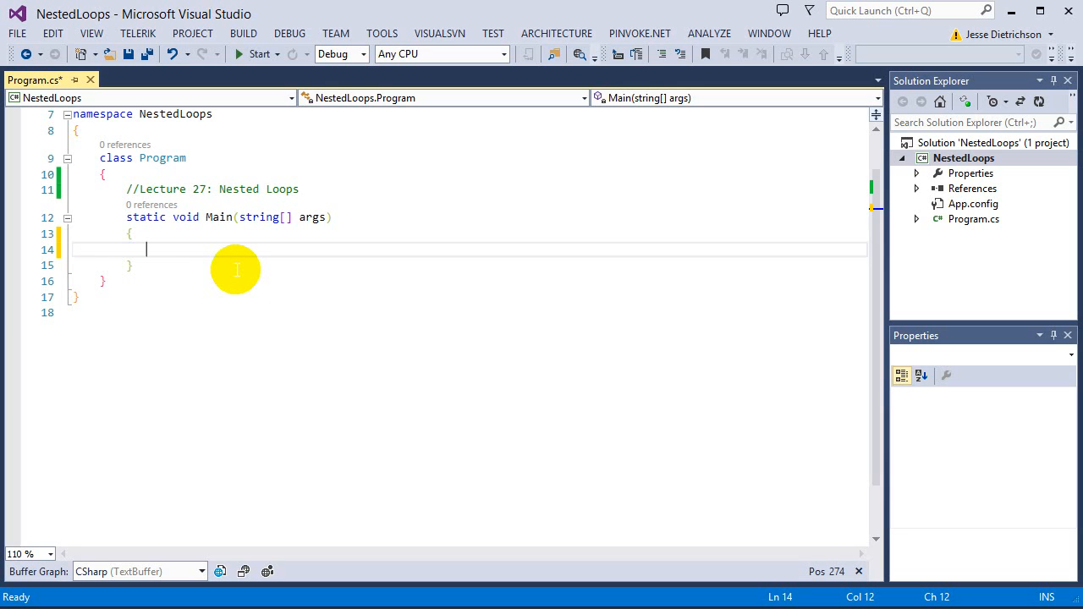
mouse_move(239, 279)
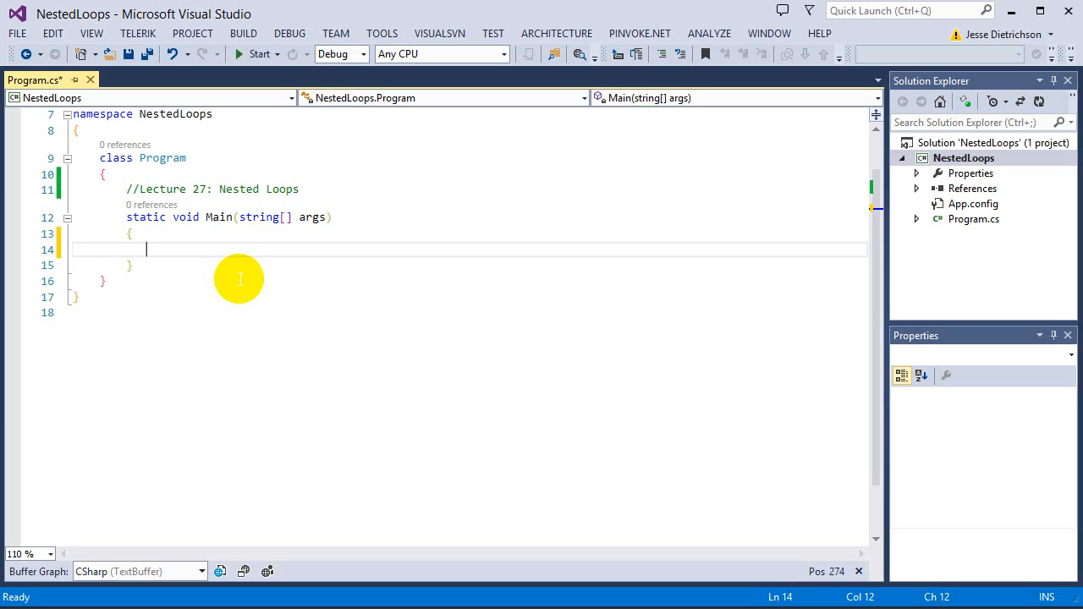
mouse_move(241, 290)
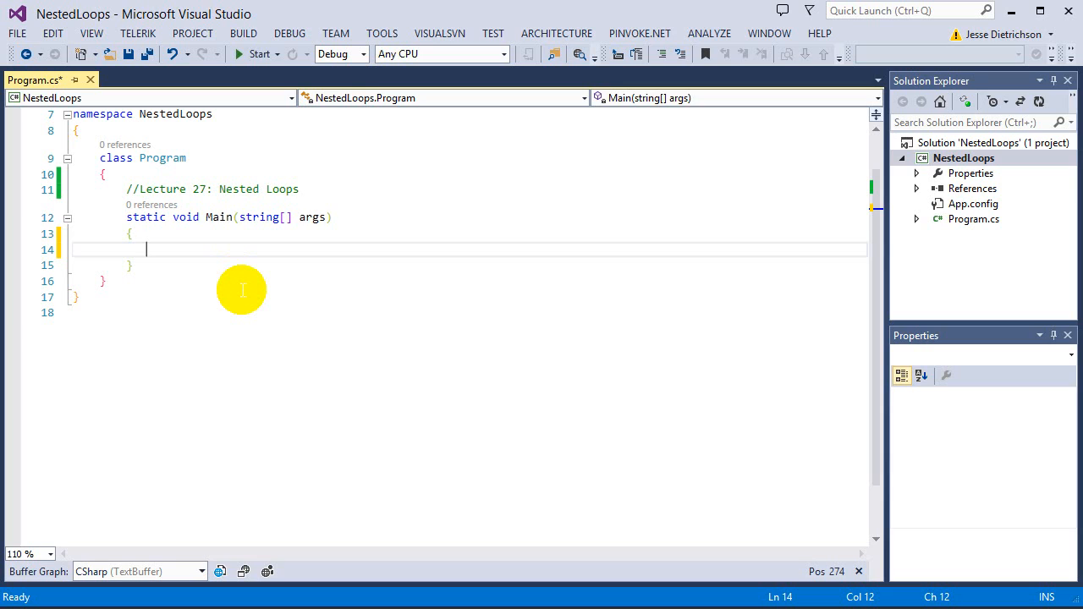
mouse_move(369, 260)
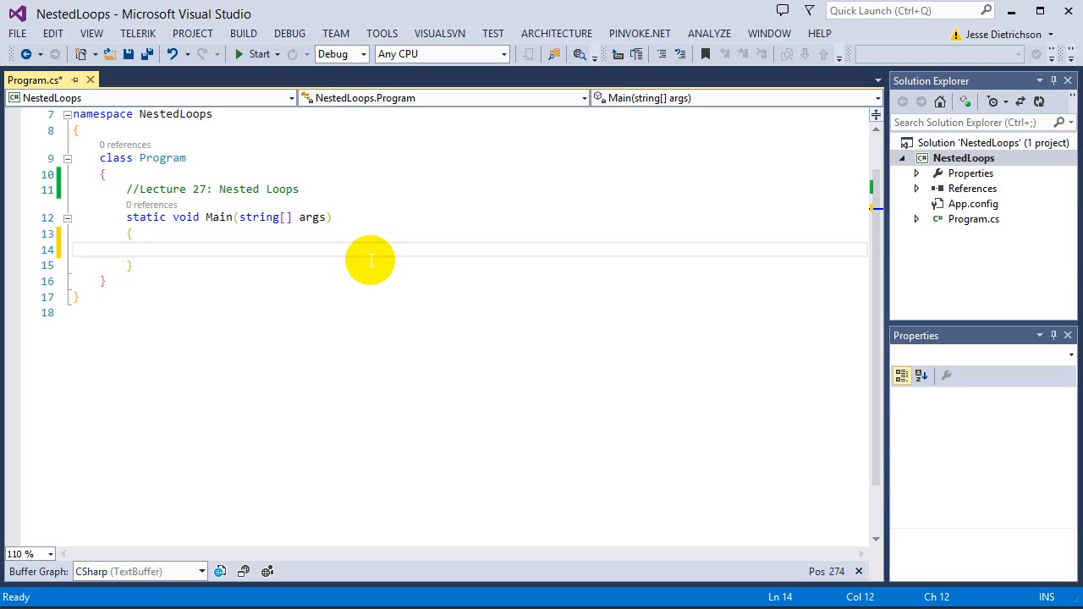
mouse_move(449, 319)
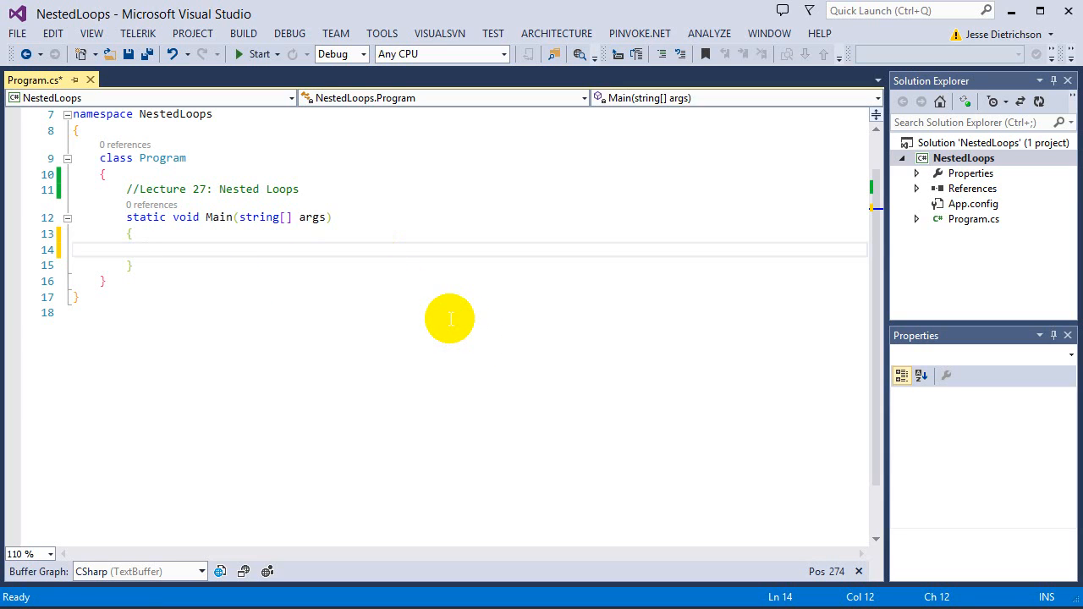
Write a for loop over i from 0 to 10 that calls Console.Write("*").
text(for)
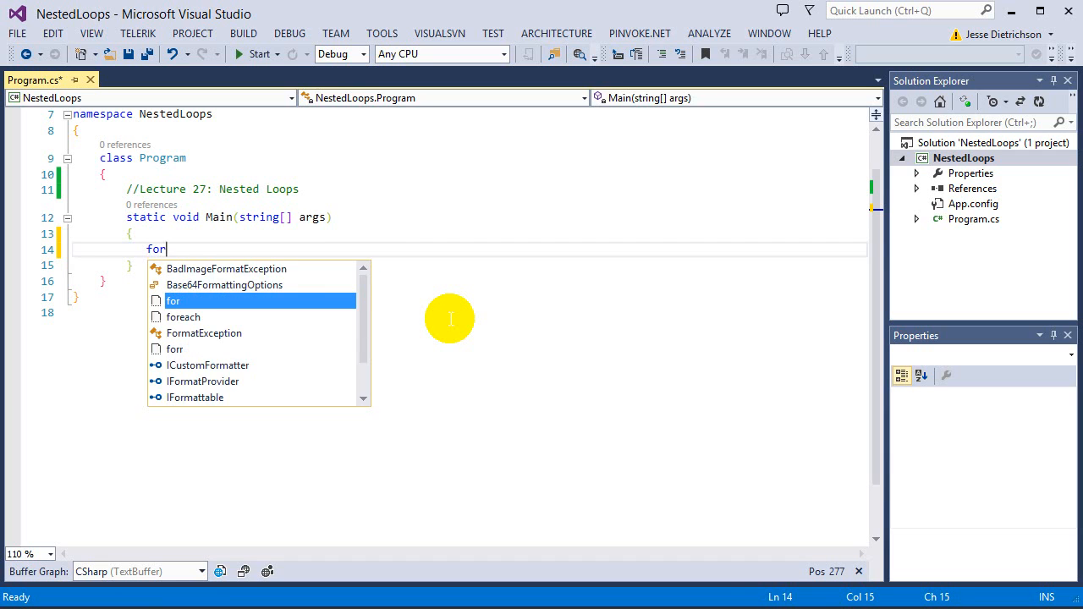
text((int i = 0)
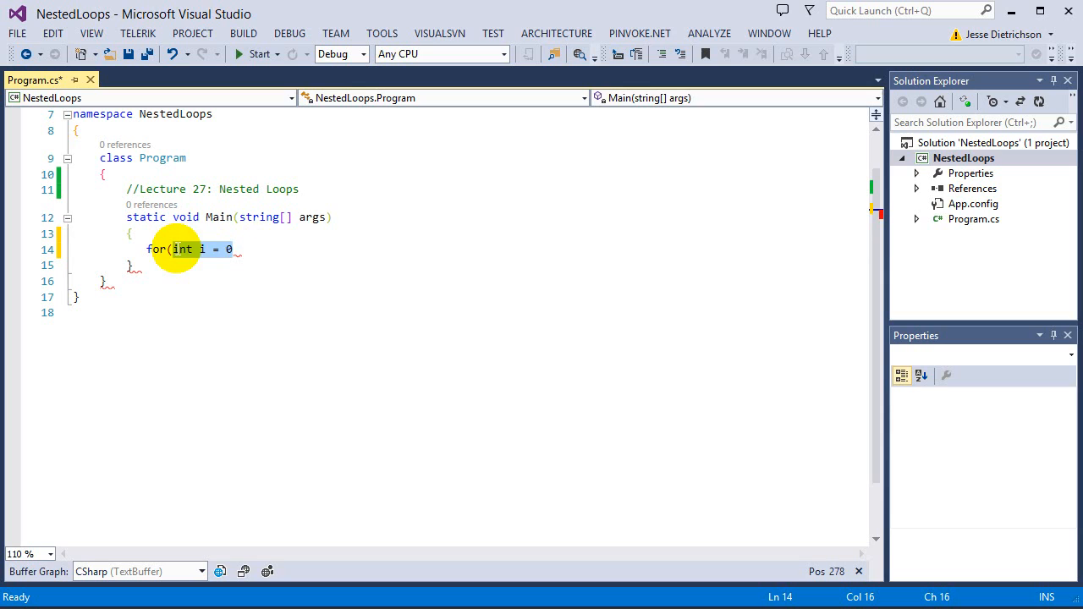
text(;)
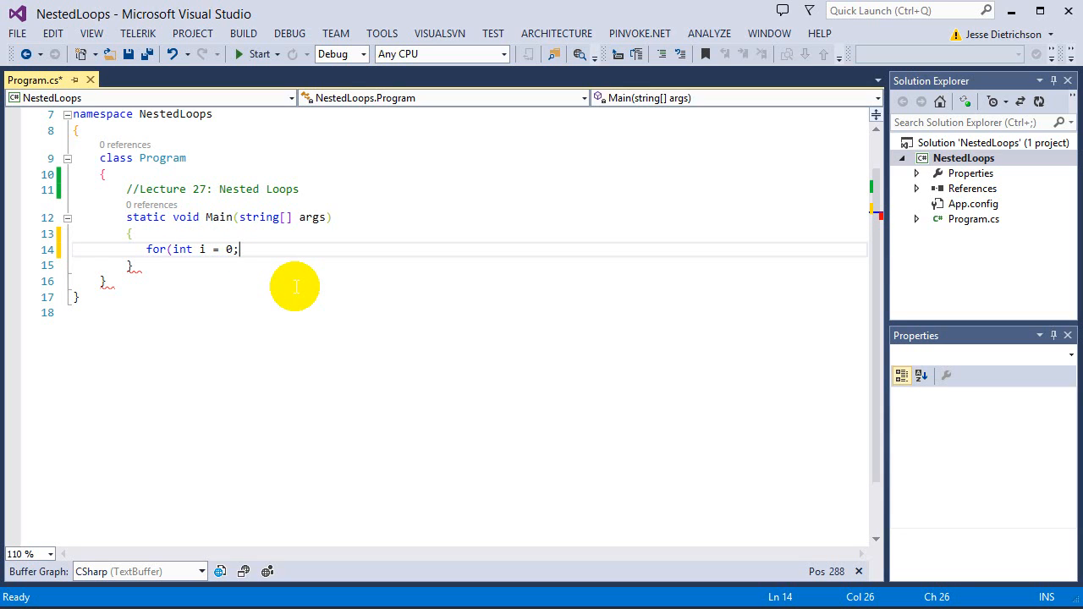
text(i < 10; i++)
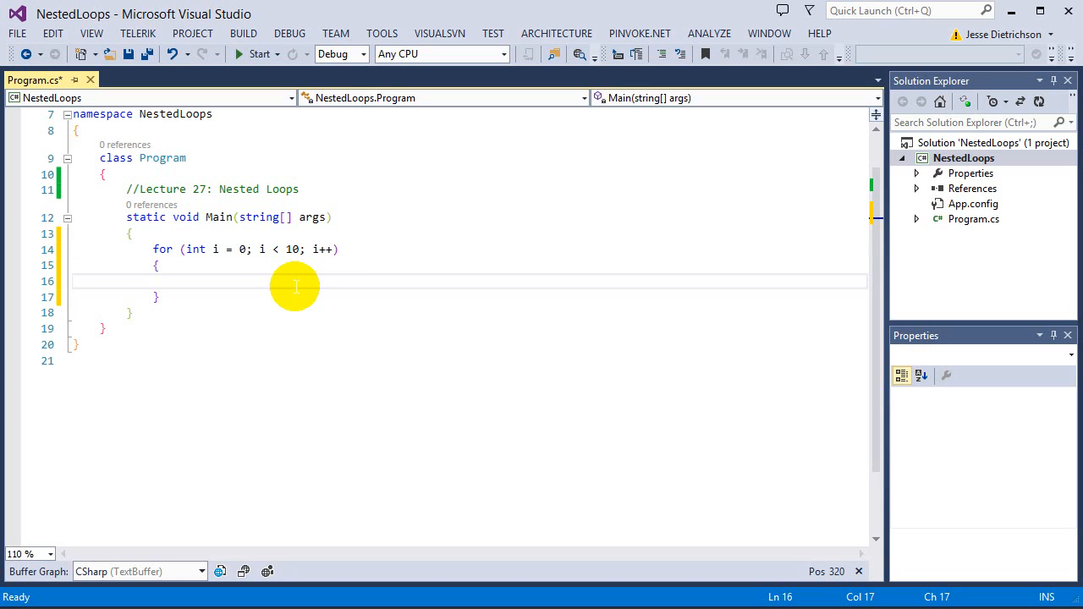
text(co)
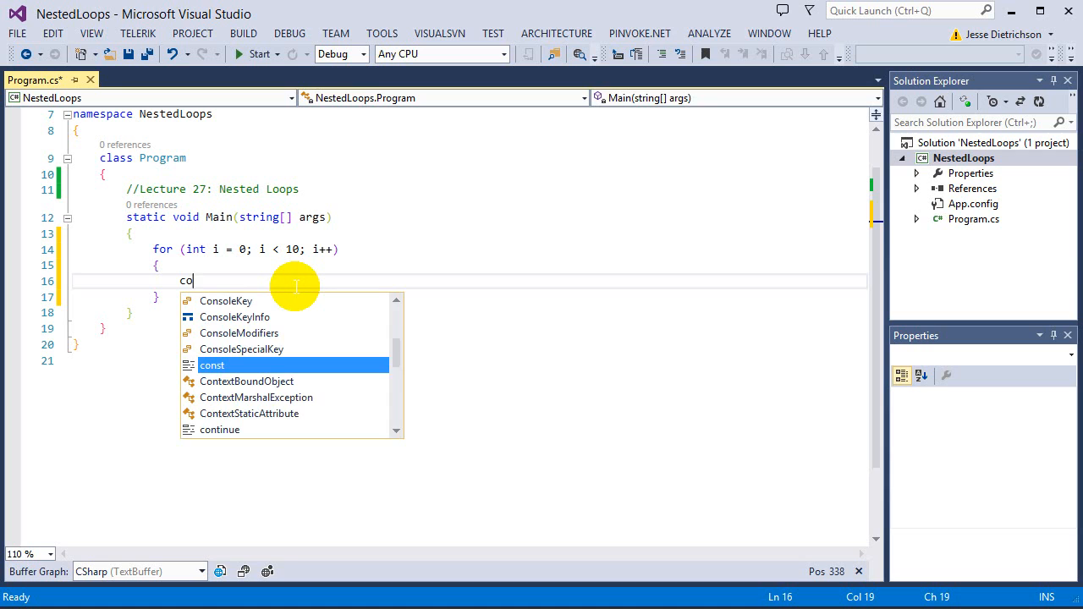
text(nsole.wr)
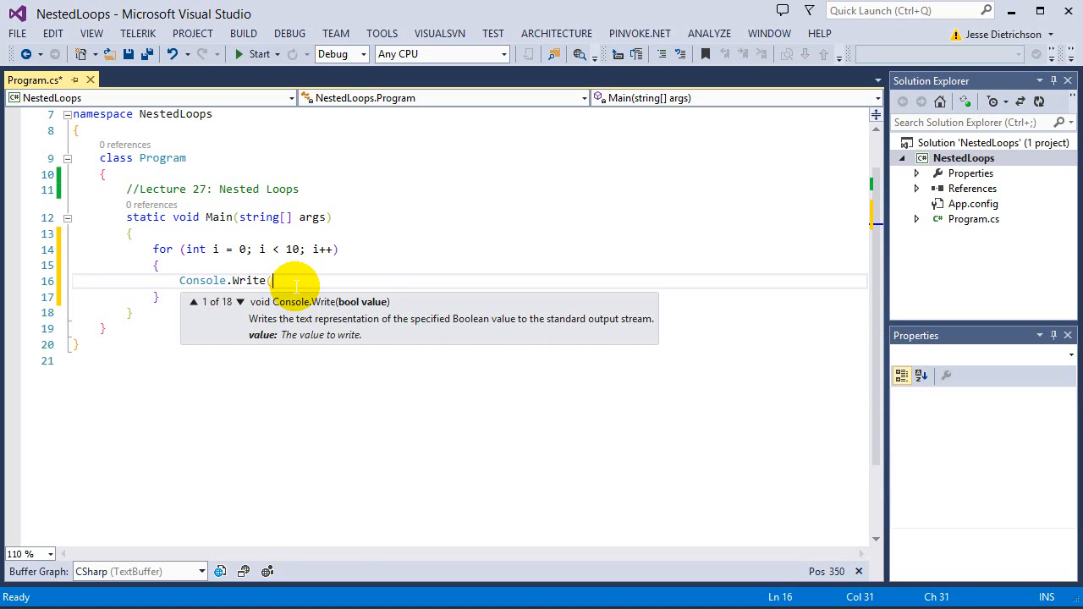
text("*");)
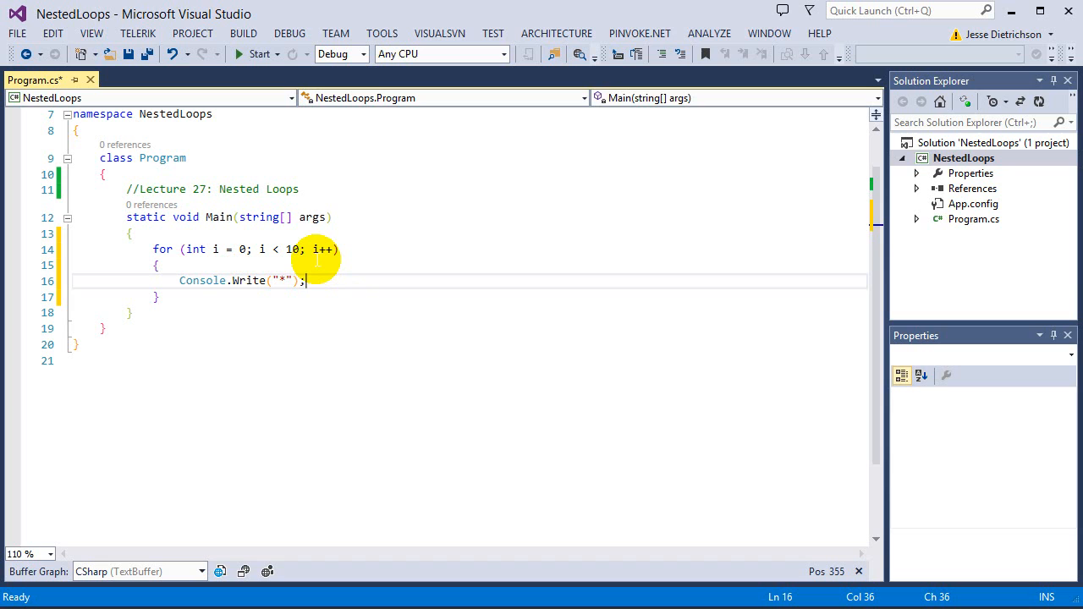
mouse_move(347, 315)
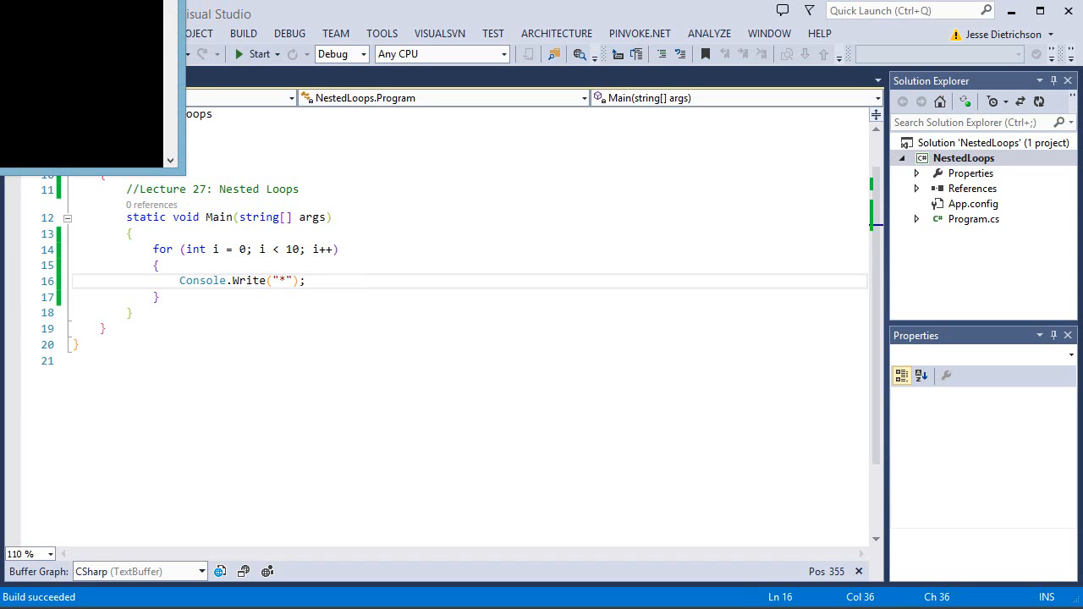
click(262, 53)
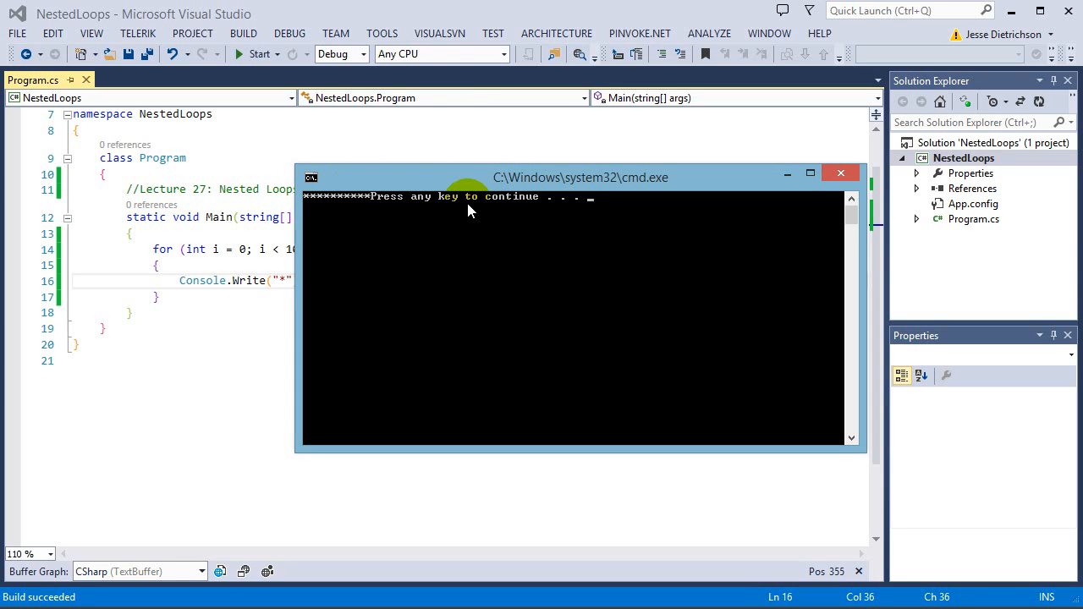
mouse_move(313, 214)
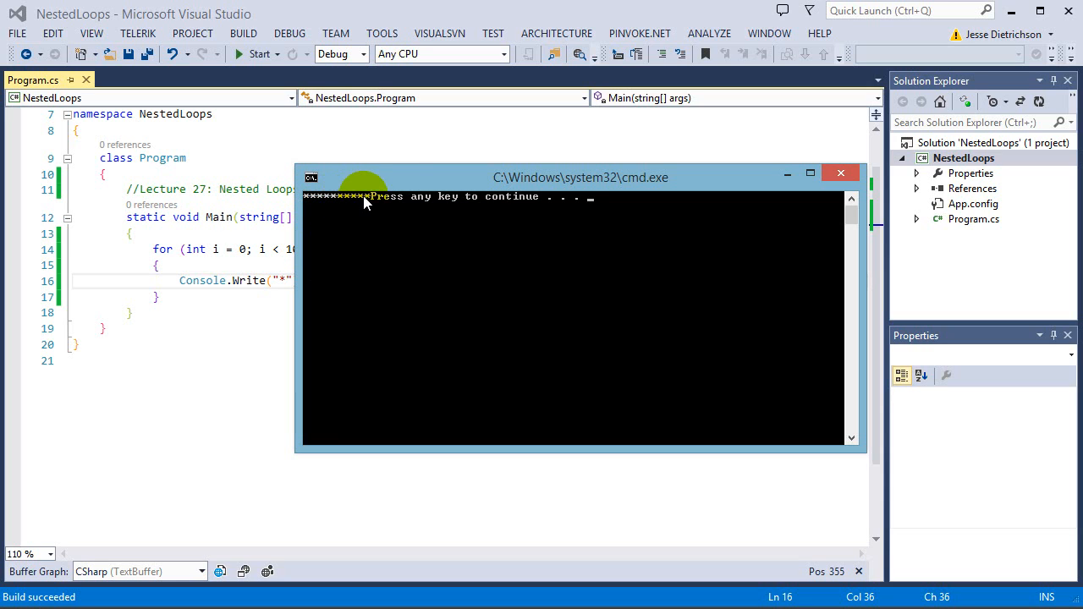
mouse_move(294, 201)
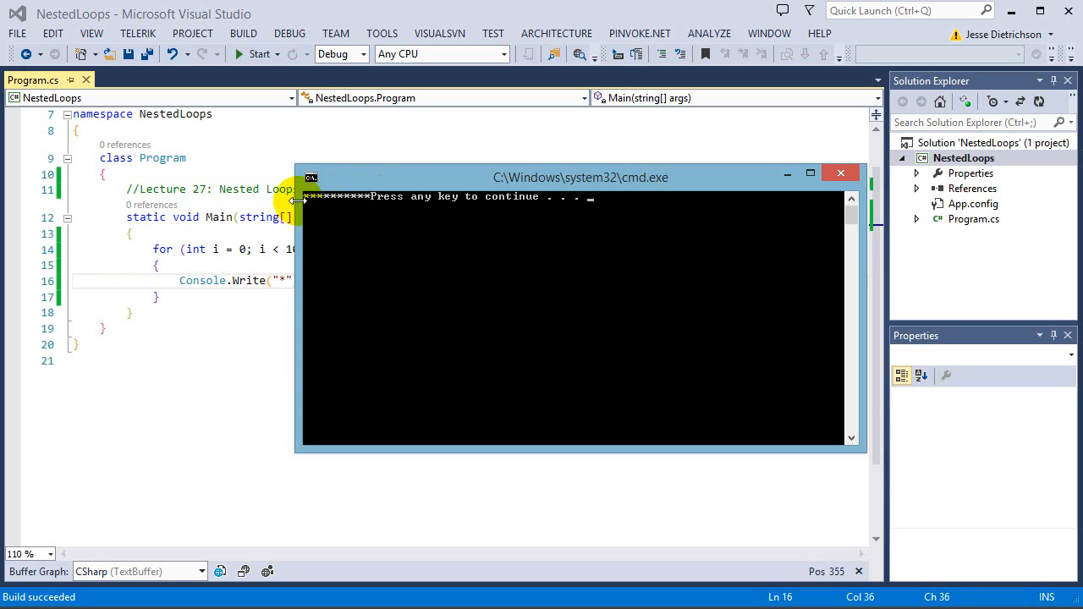
mouse_move(425, 200)
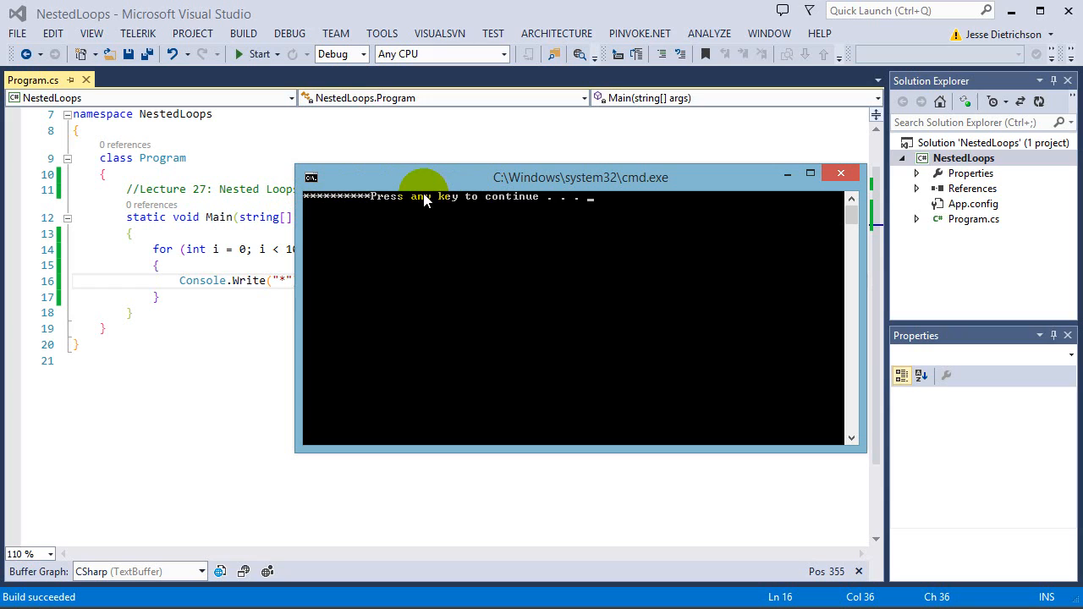
mouse_move(368, 216)
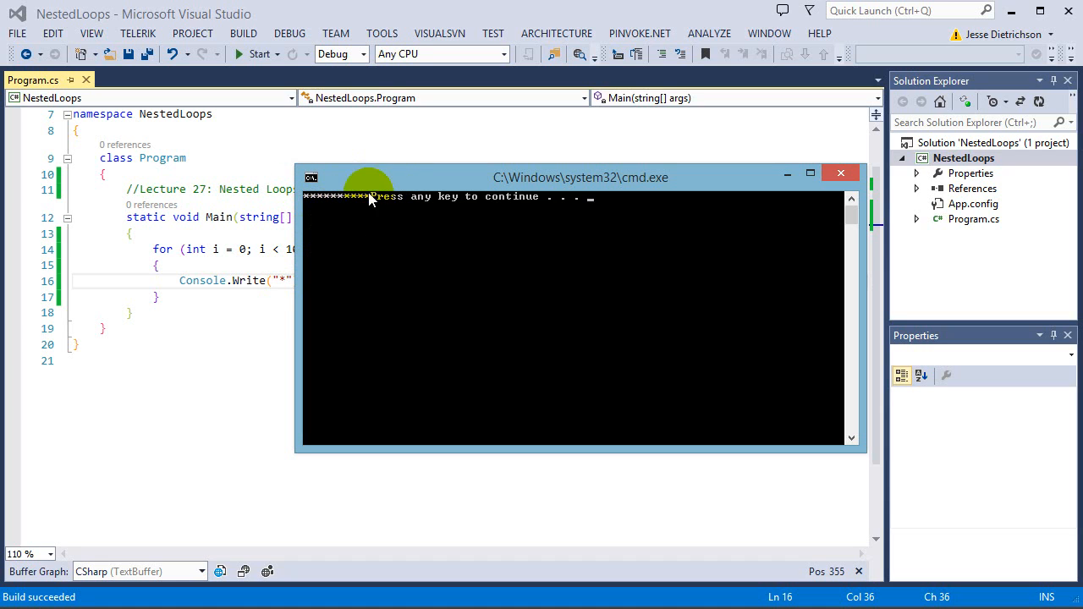
mouse_move(404, 273)
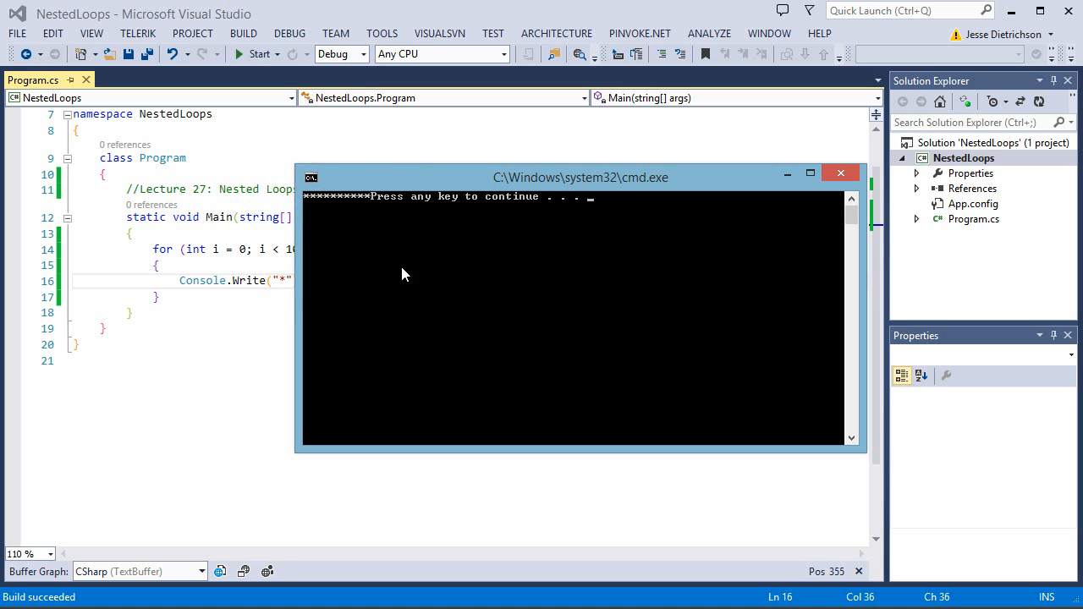
drag(577, 177, 702, 217)
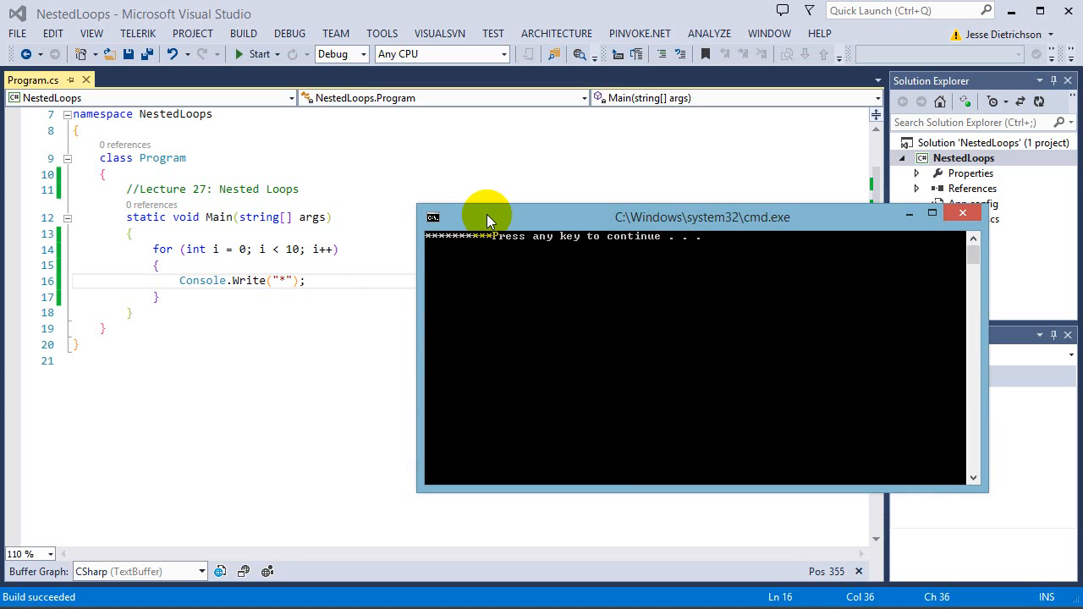
mouse_move(734, 250)
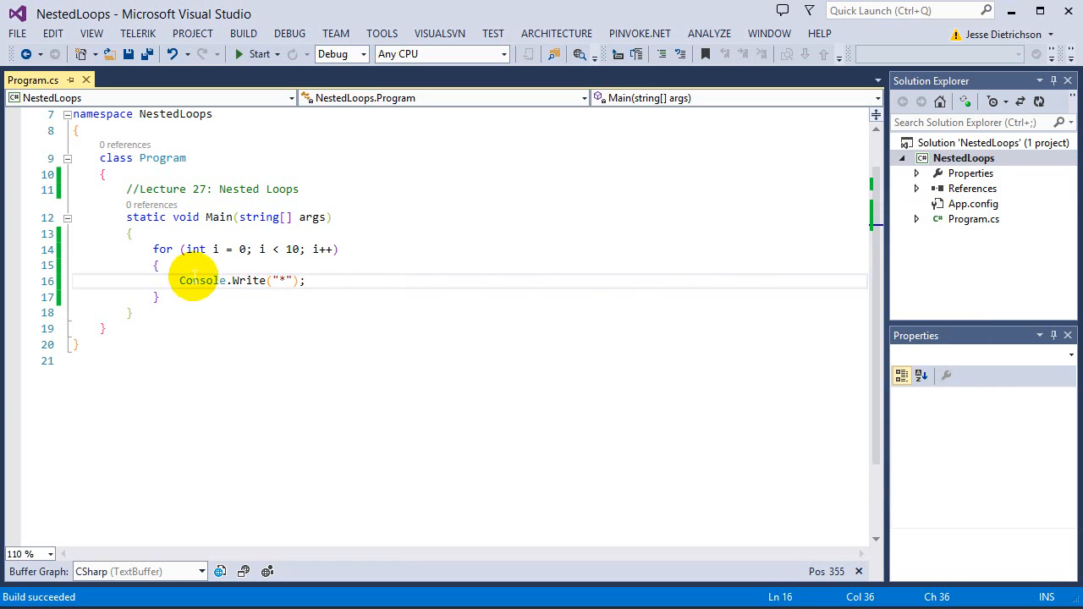
Duplicate the star loop, close the console, and insert Console.WriteLine() between loops.
click(203, 297)
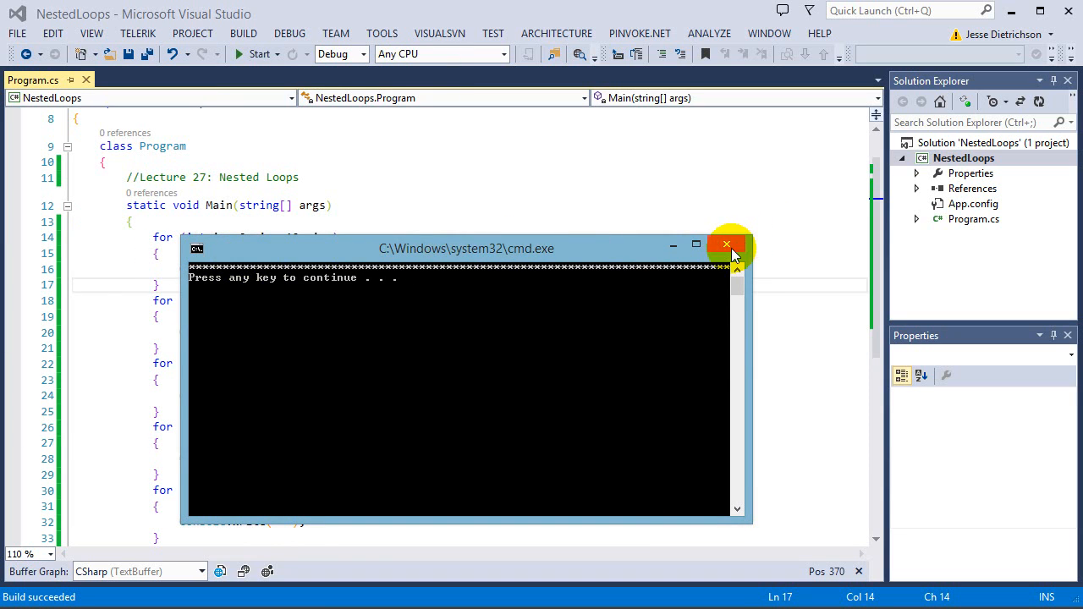
click(726, 244)
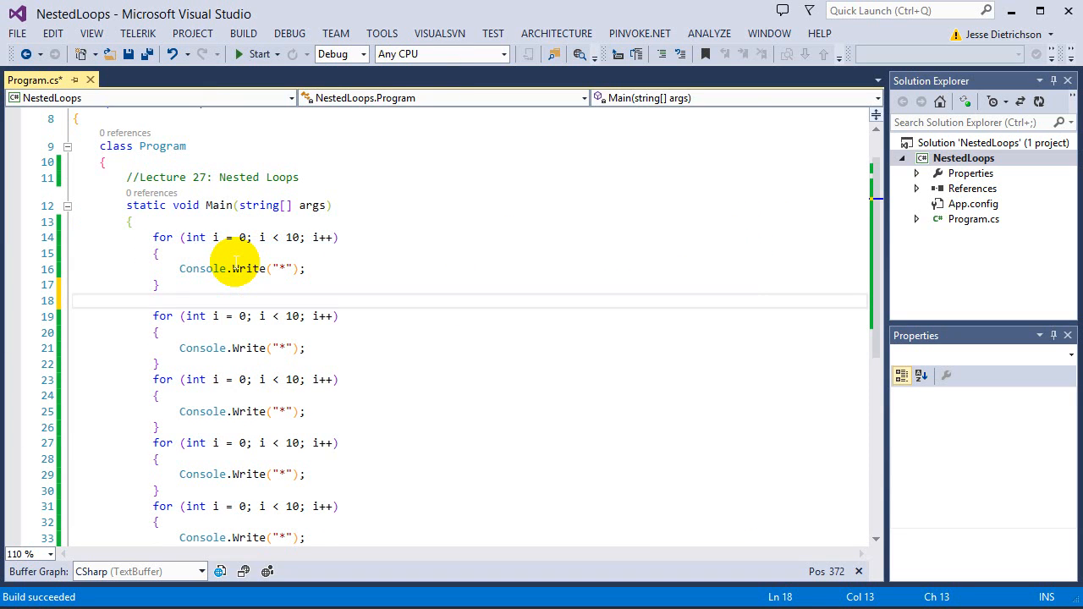
text(Console.wr)
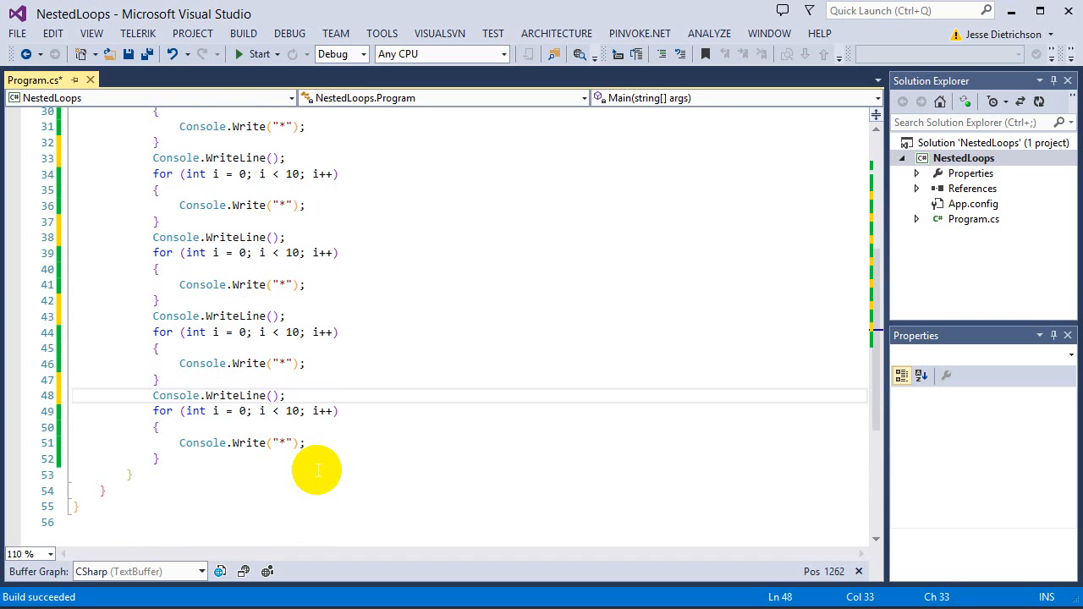
click(258, 53)
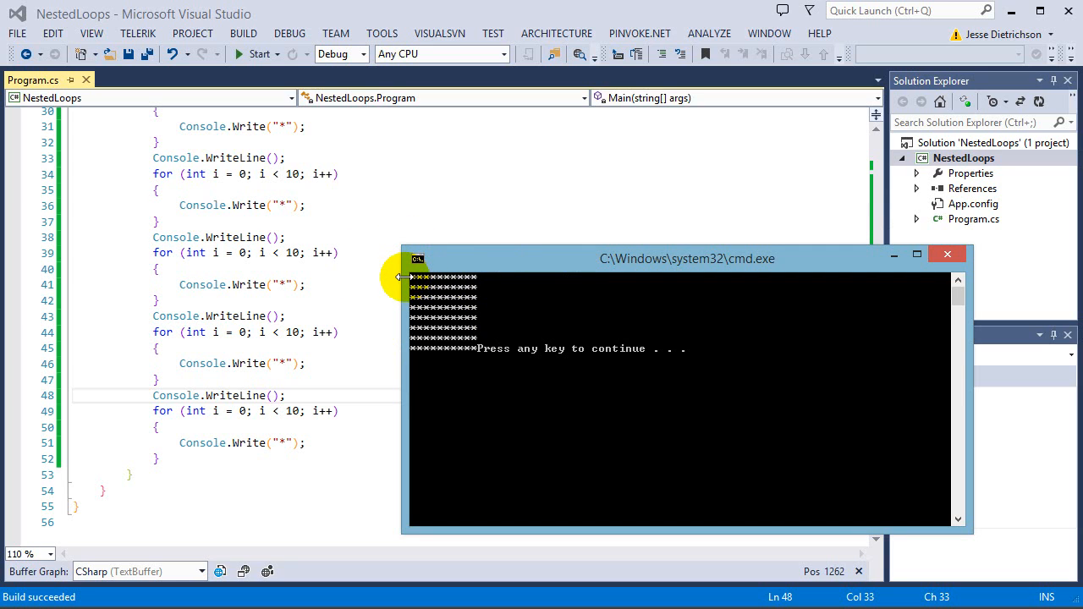
mouse_move(567, 269)
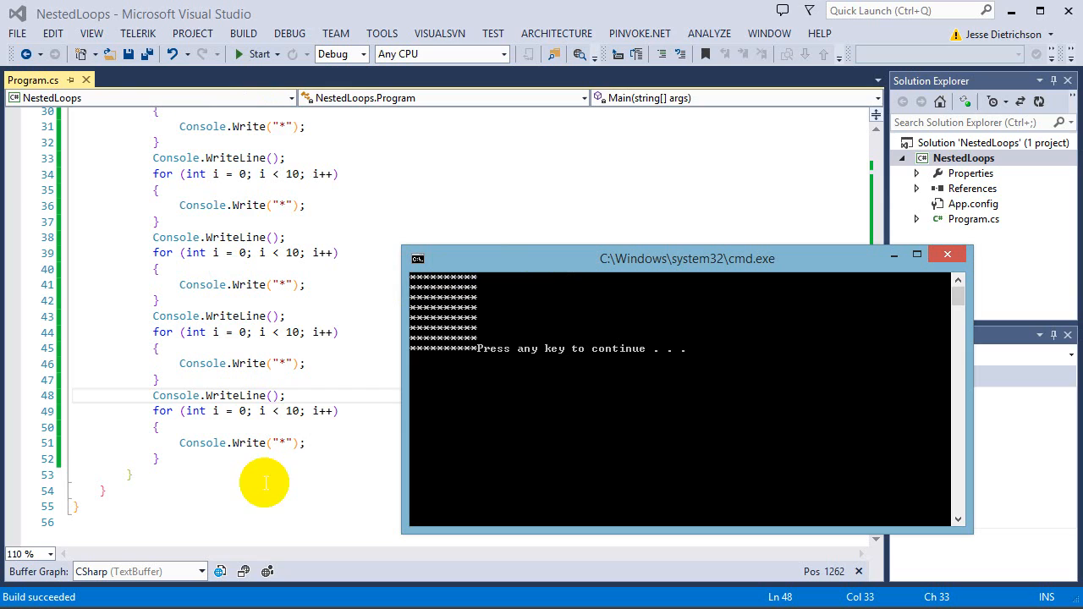
mouse_move(563, 396)
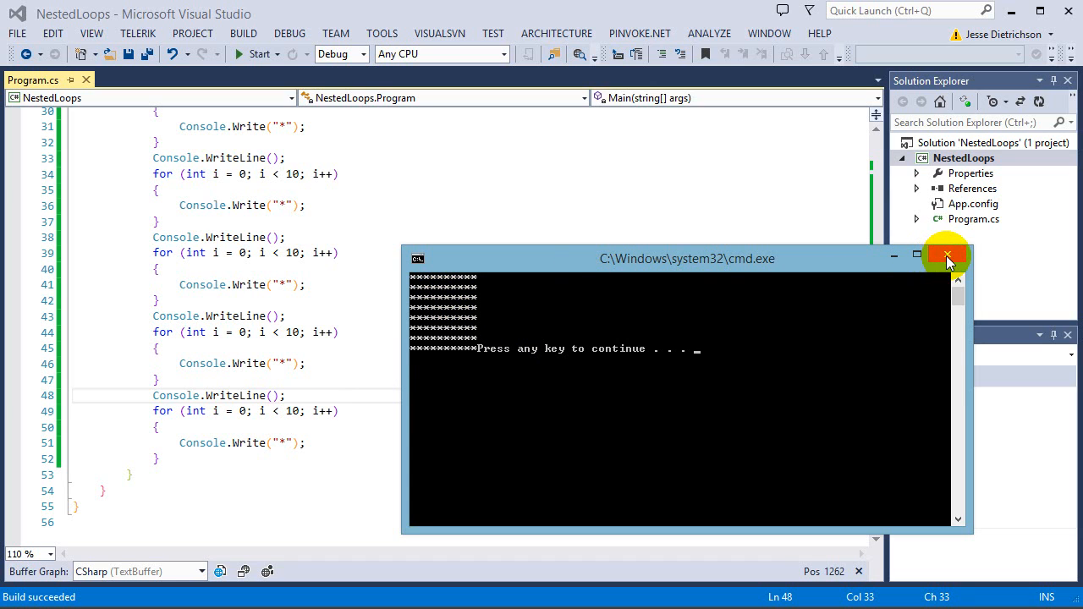
click(946, 258)
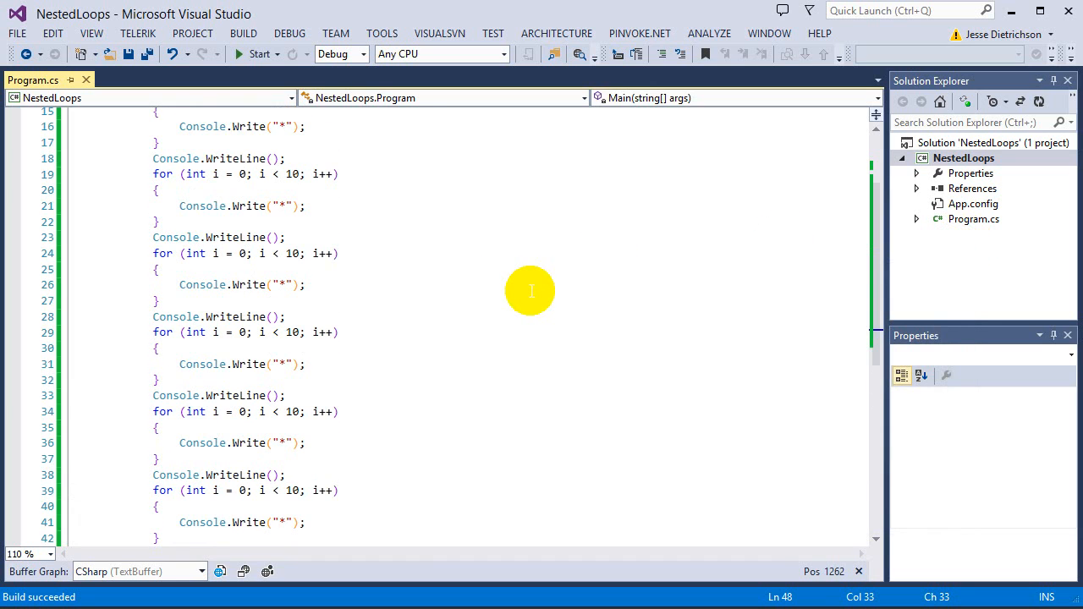
scroll(down, 3)
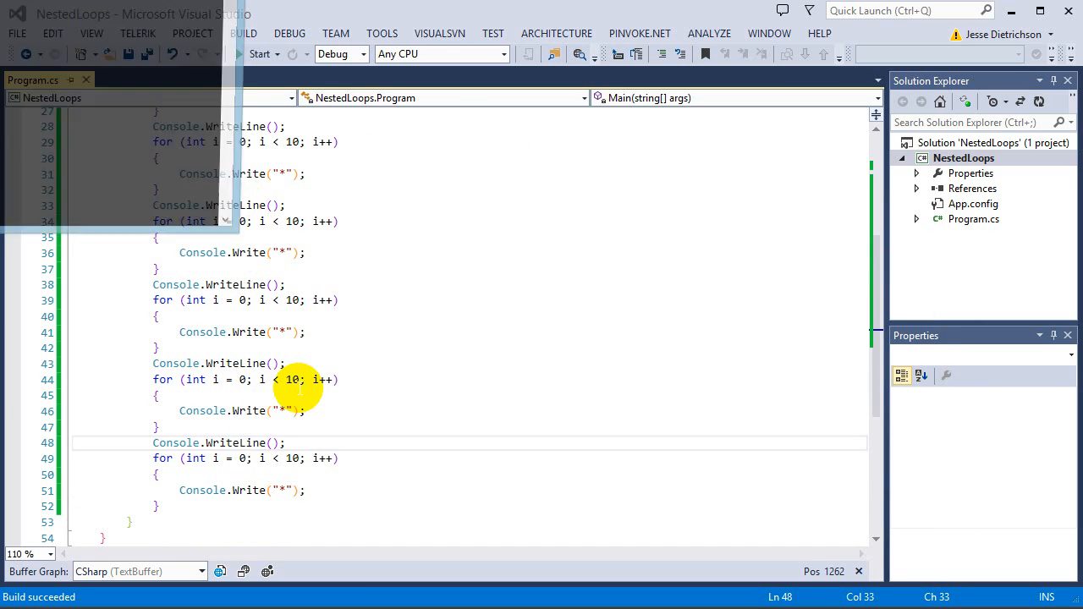
click(258, 53)
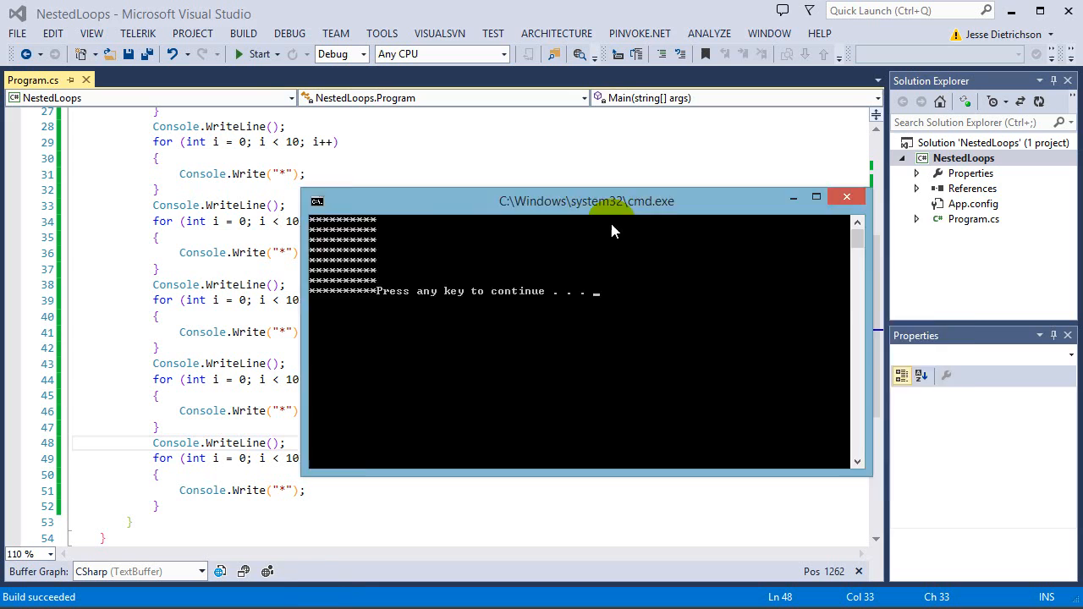
drag(586, 201, 717, 231)
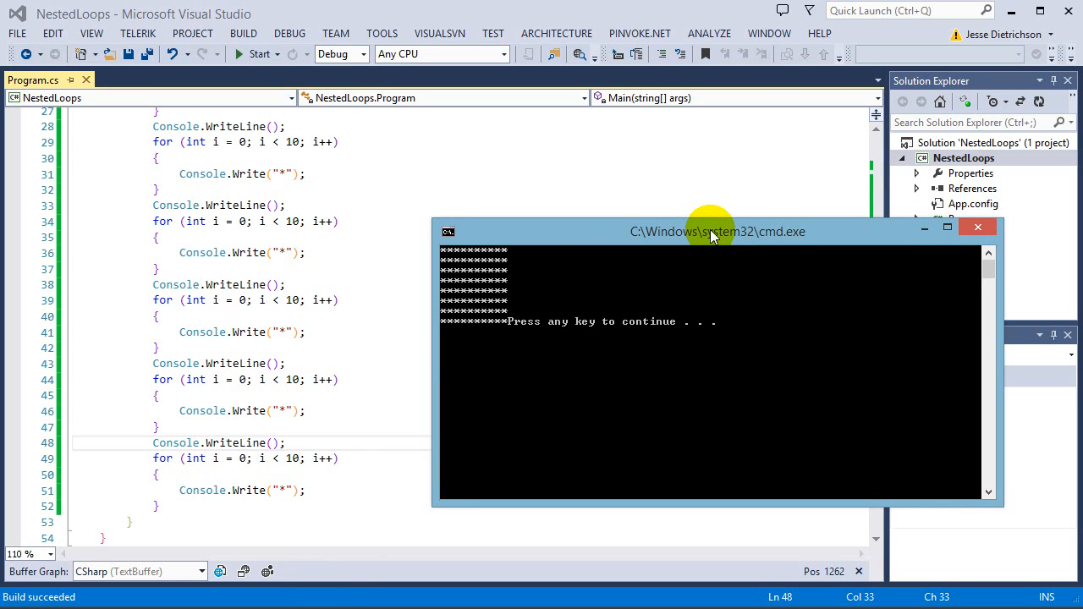
mouse_move(905, 261)
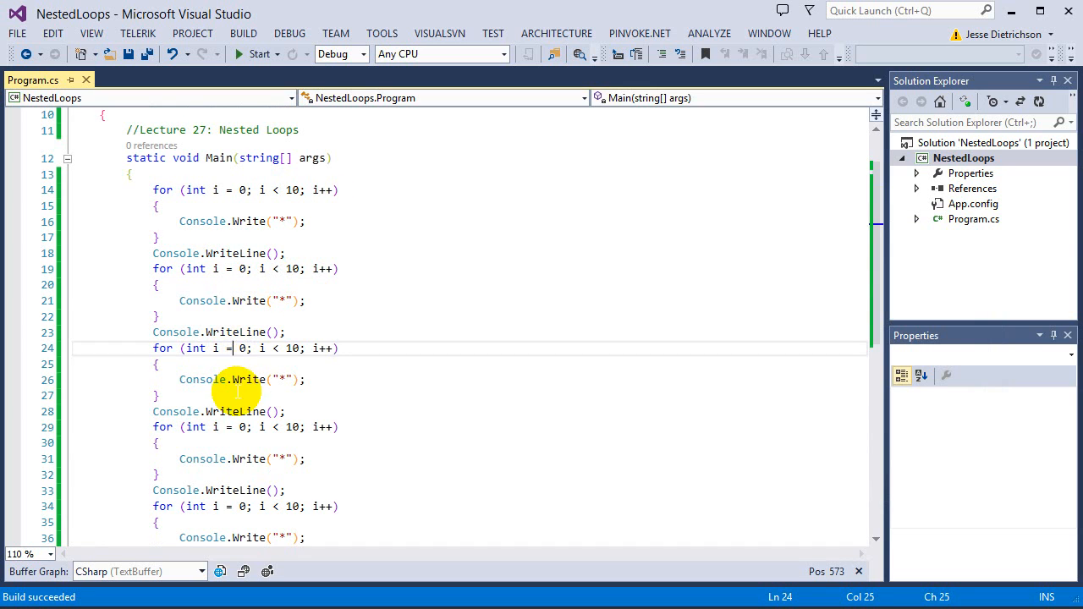
Delete the duplicated loops and wrap the star loop in a for loop over j to 10.
scroll(down, 3)
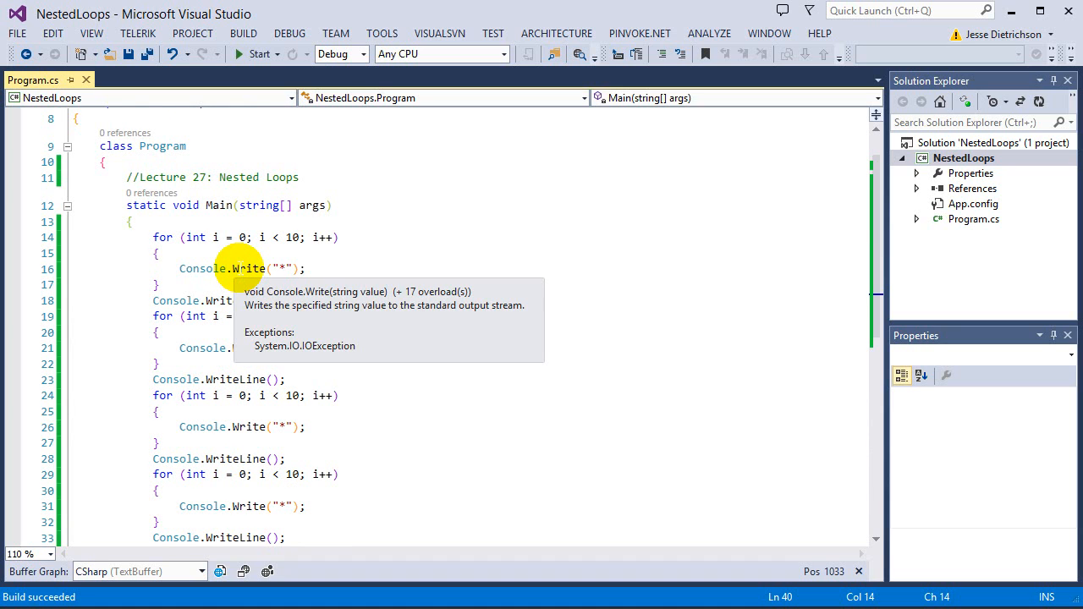
scroll(down, 3)
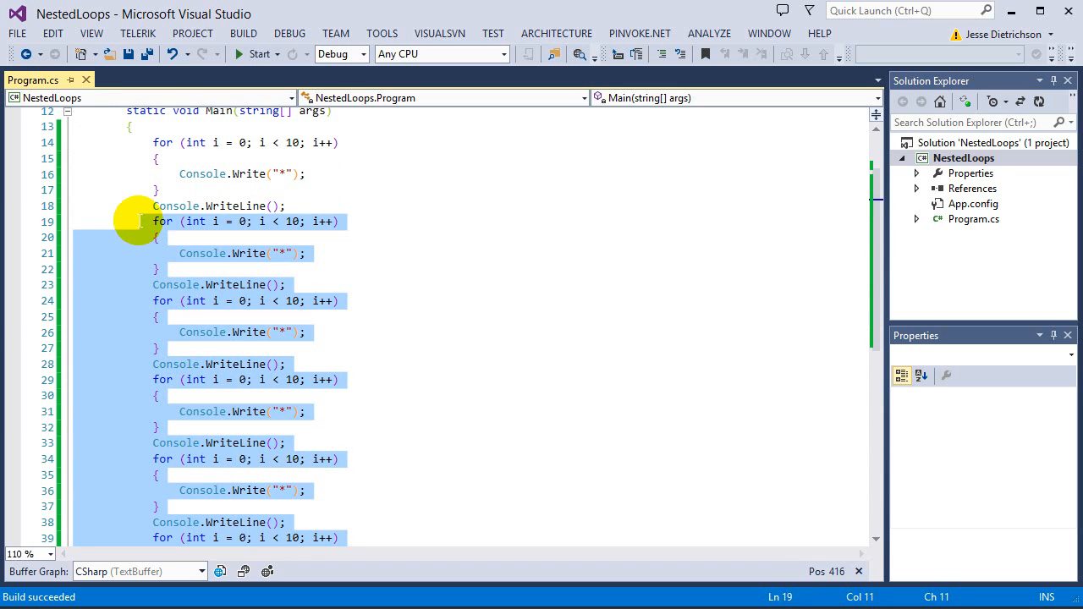
key(Delete)
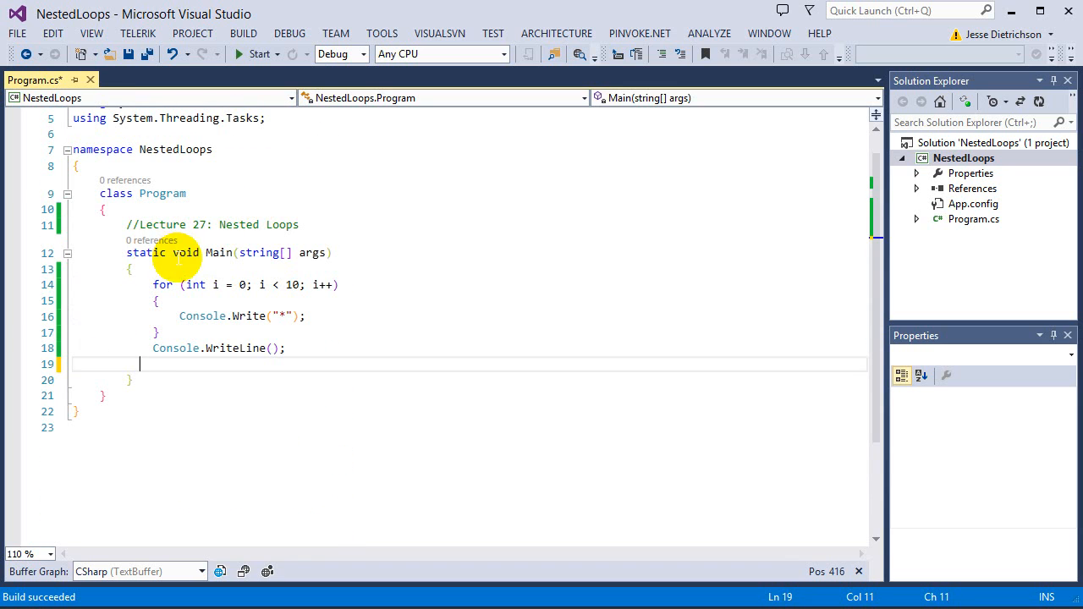
text(for(int)
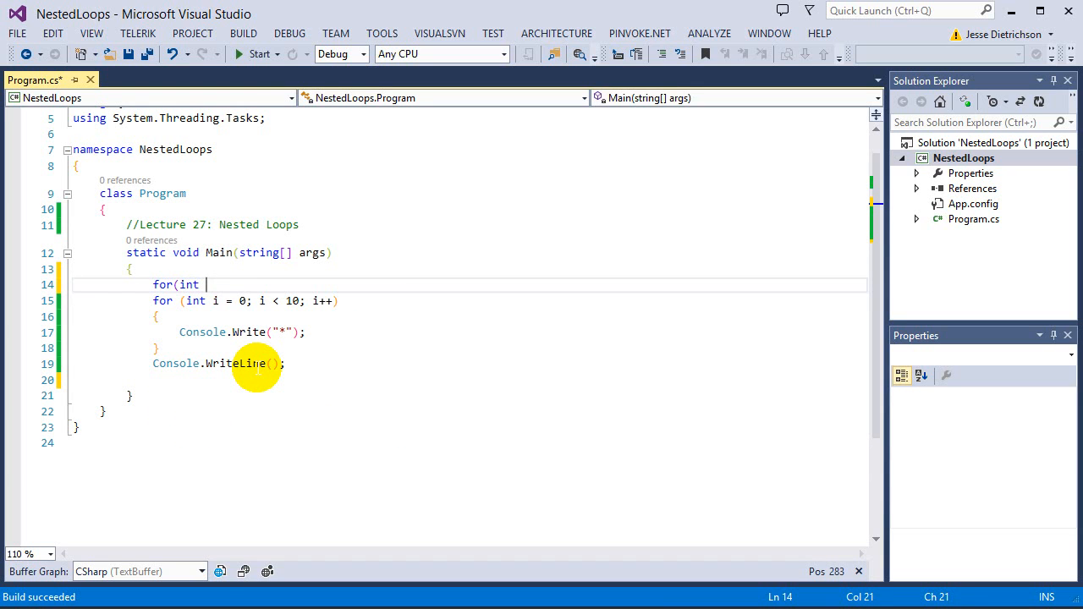
text(j = 0; j)
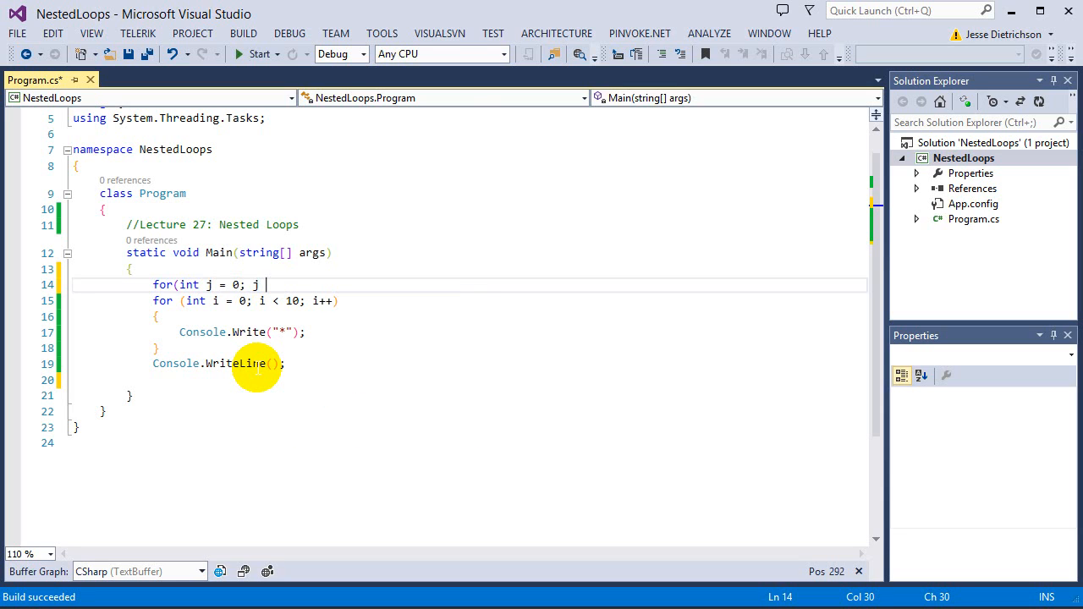
text(< 10;j++))
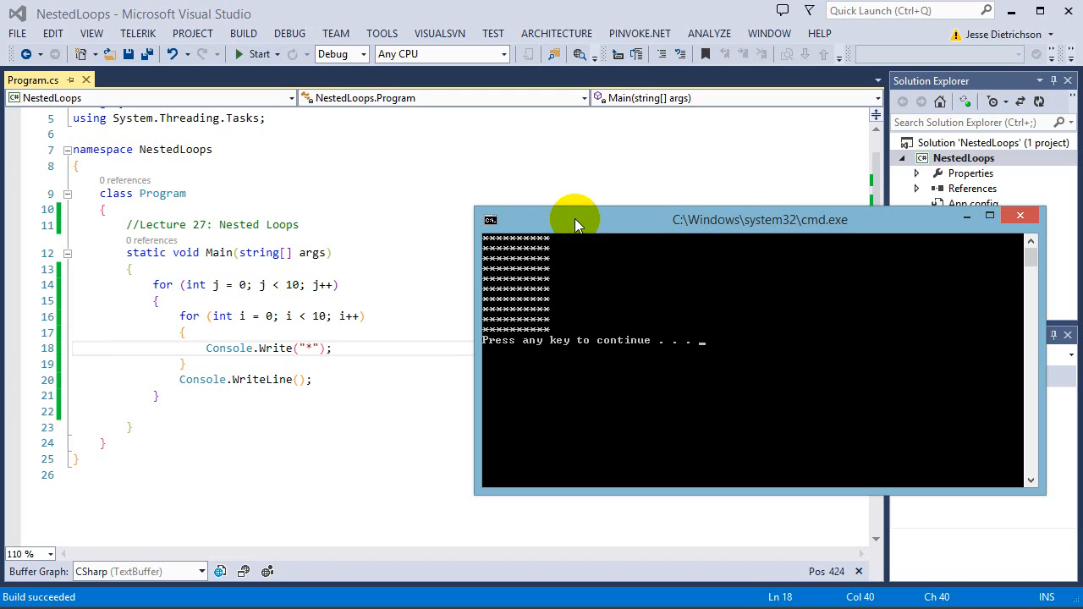
mouse_move(520, 250)
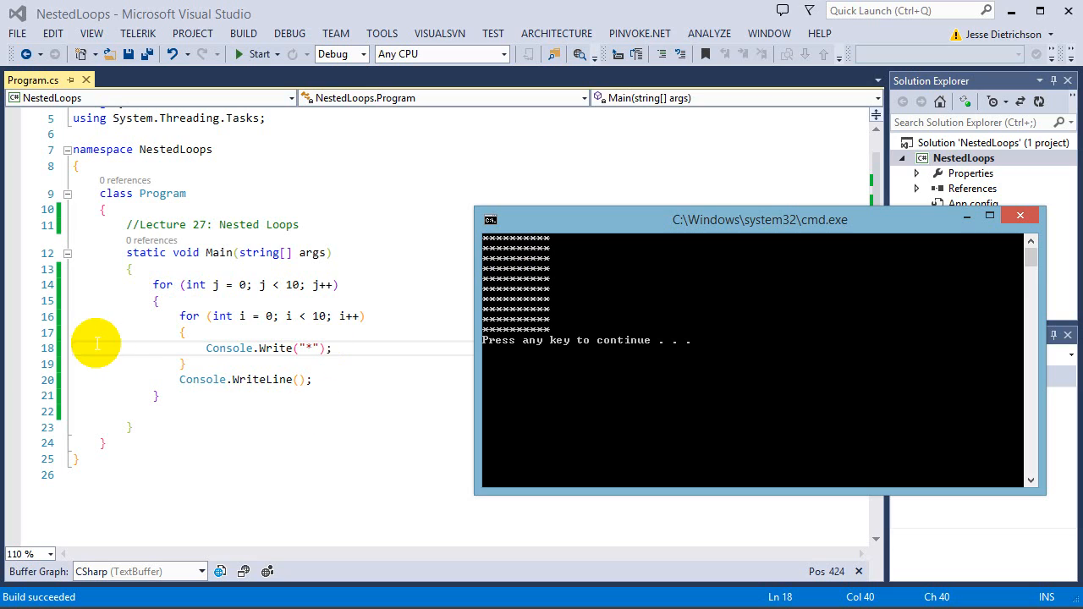
mouse_move(413, 338)
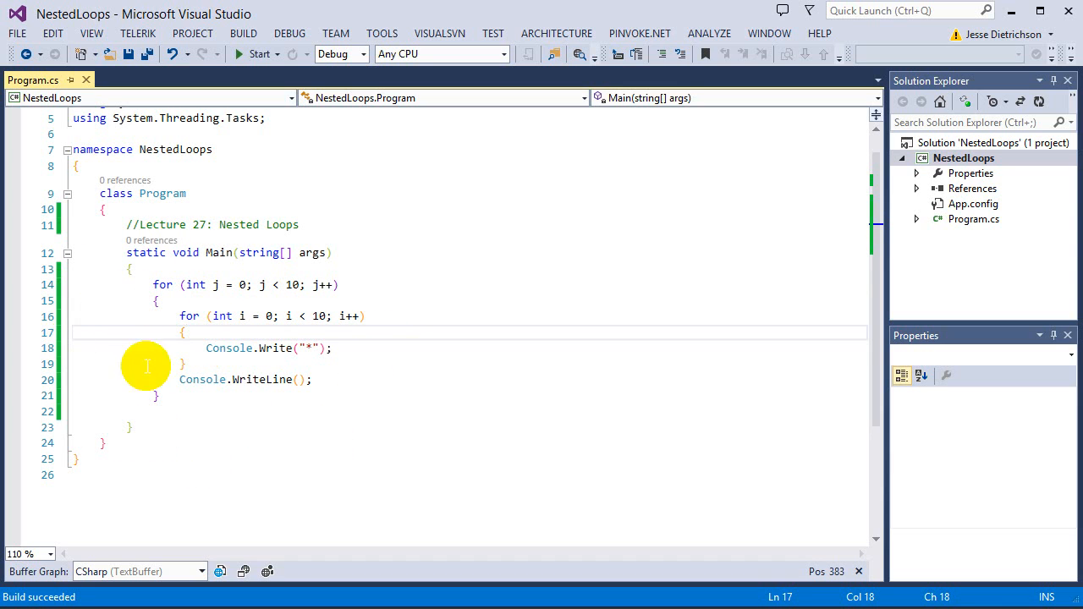
mouse_move(214, 366)
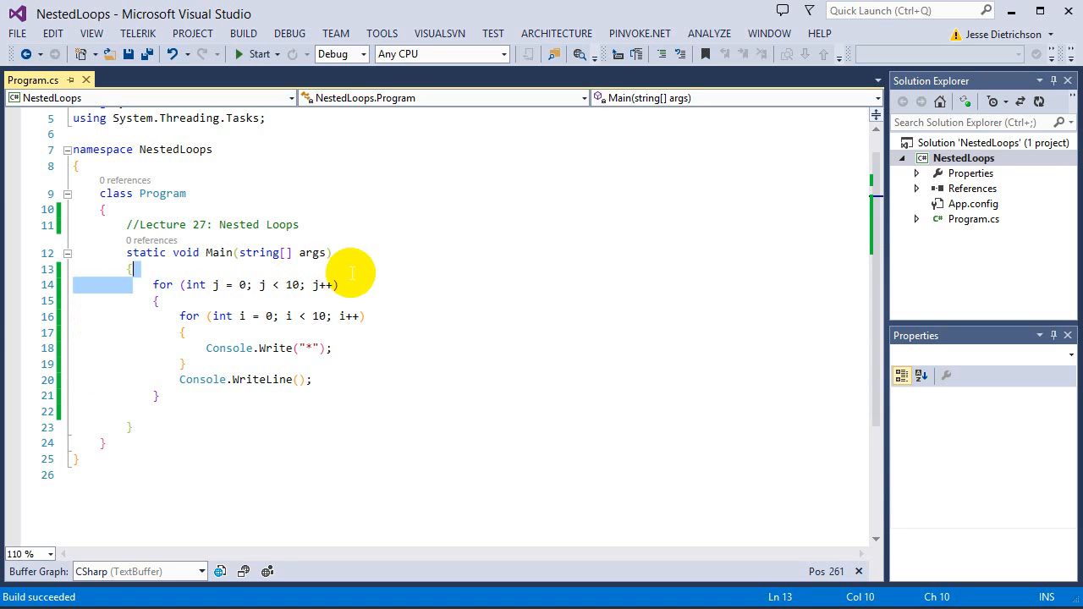
drag(132, 284, 338, 285)
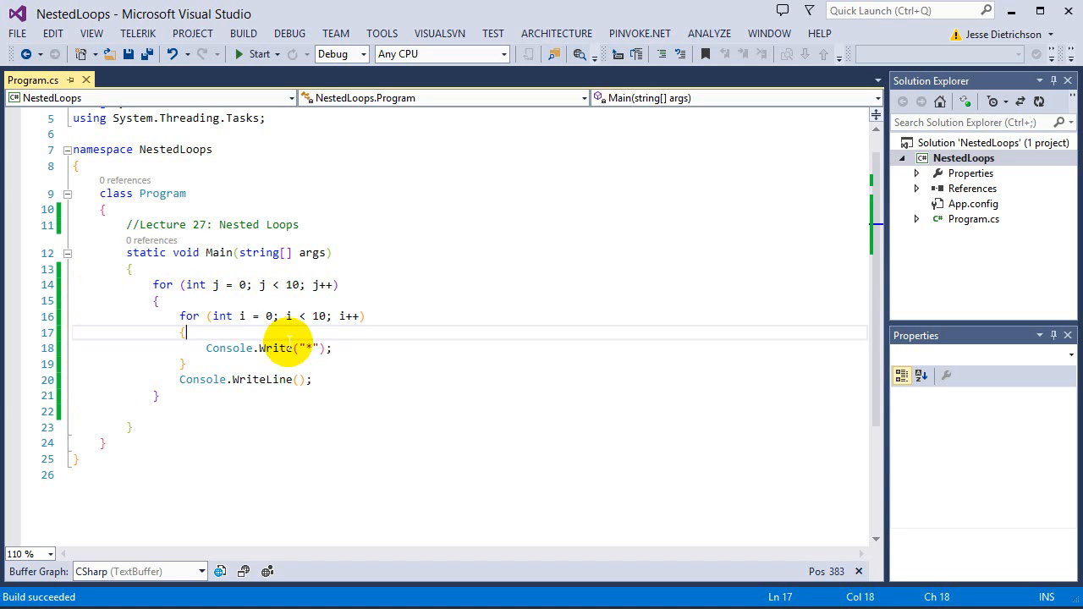
mouse_move(313, 348)
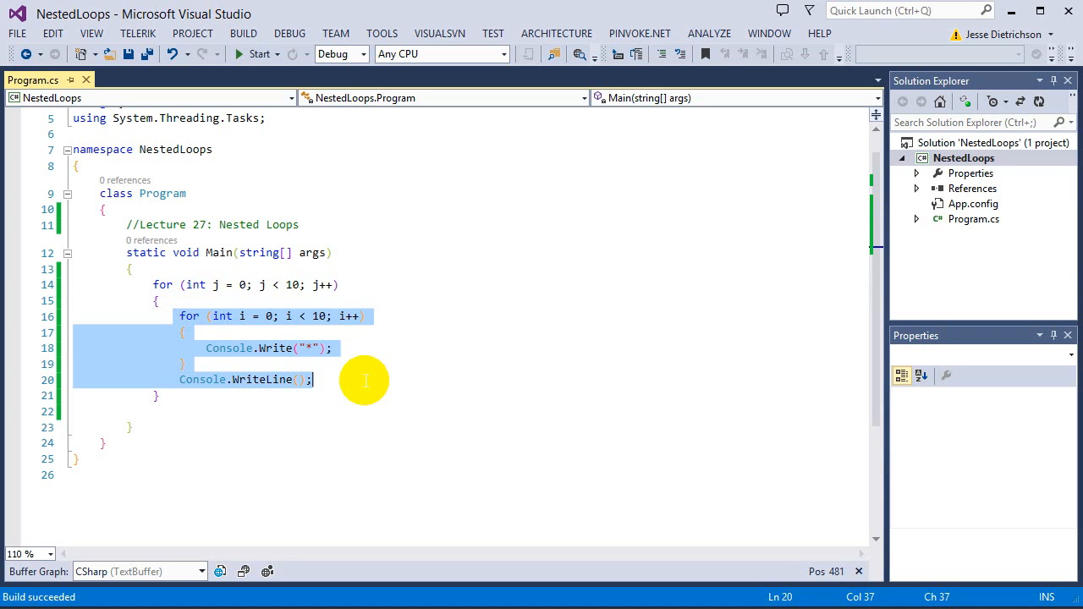
click(364, 315)
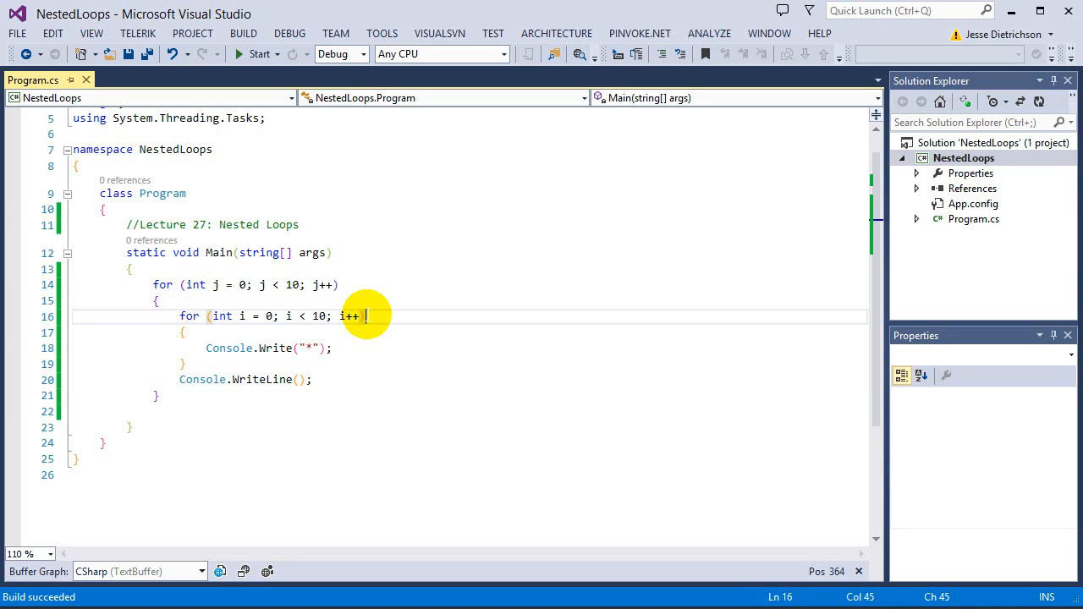
mouse_move(260, 485)
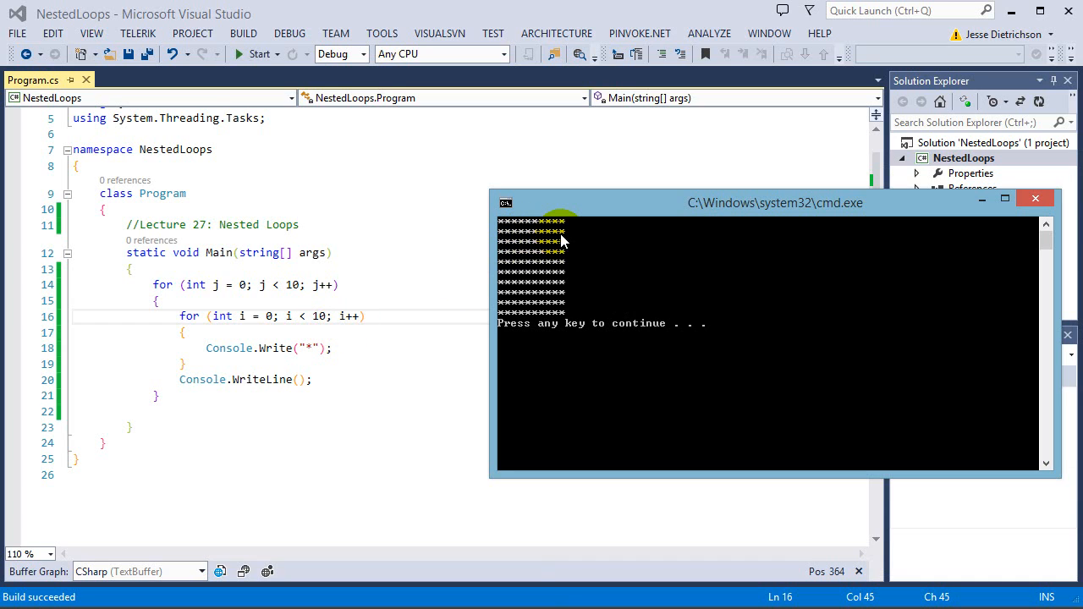
mouse_move(575, 249)
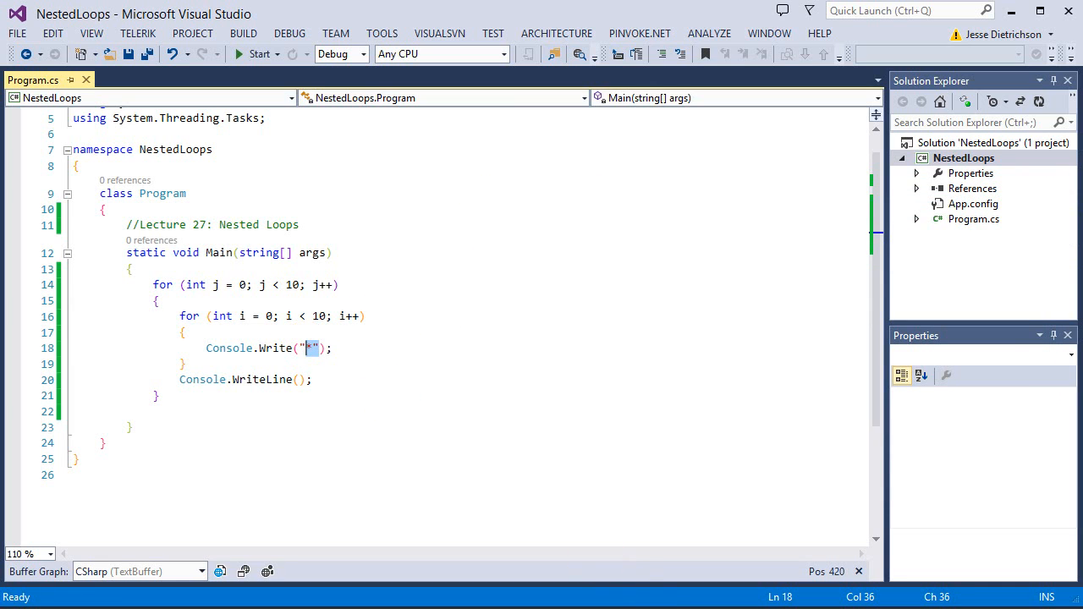
Change the star output to Console.Write("{0,3}", "*").
text({0},)
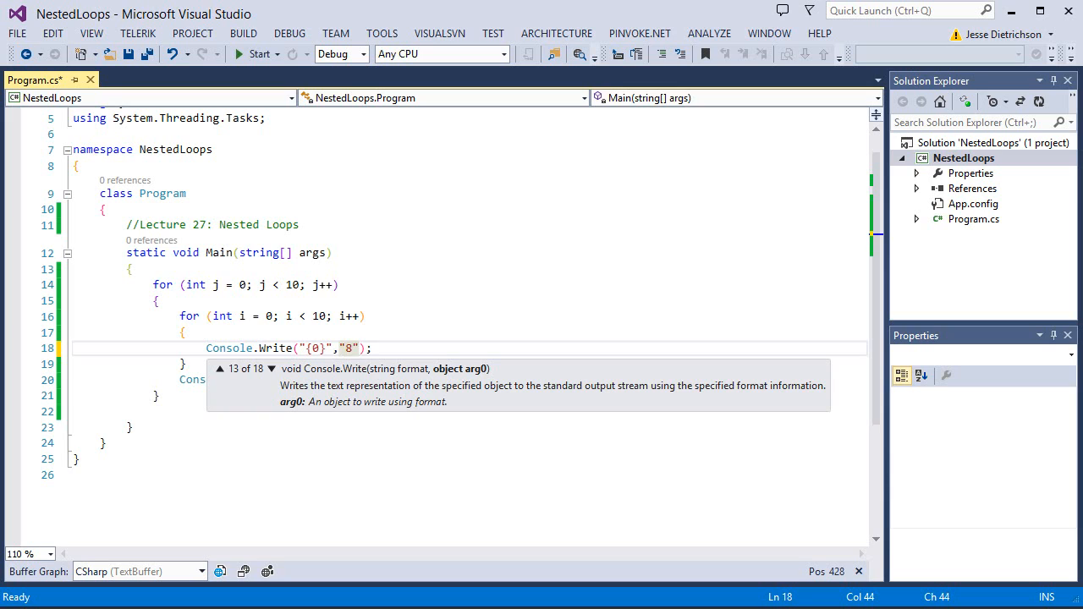
text(*)
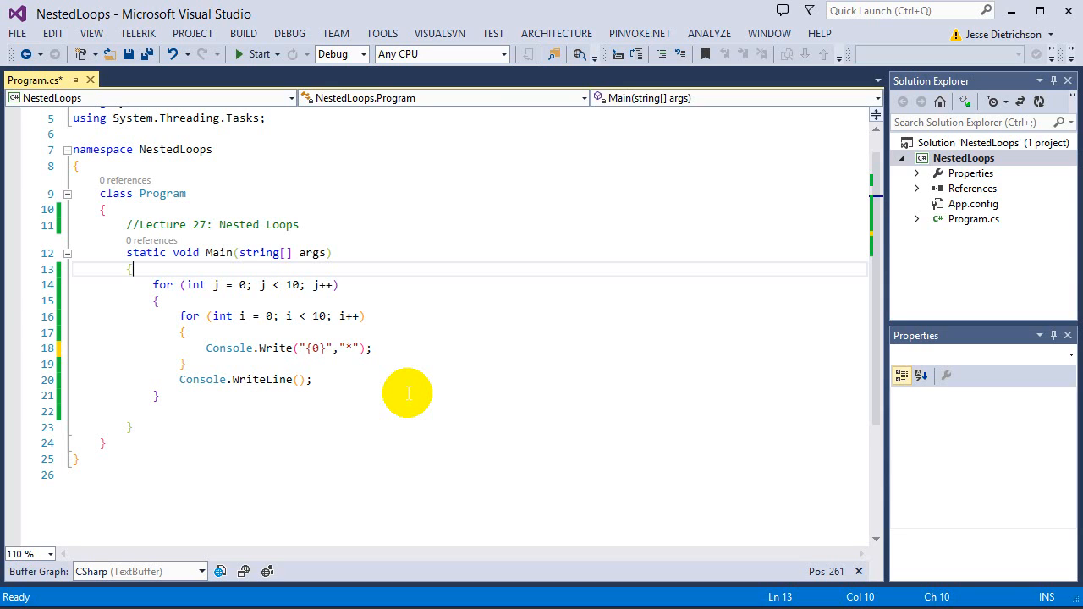
text(,)
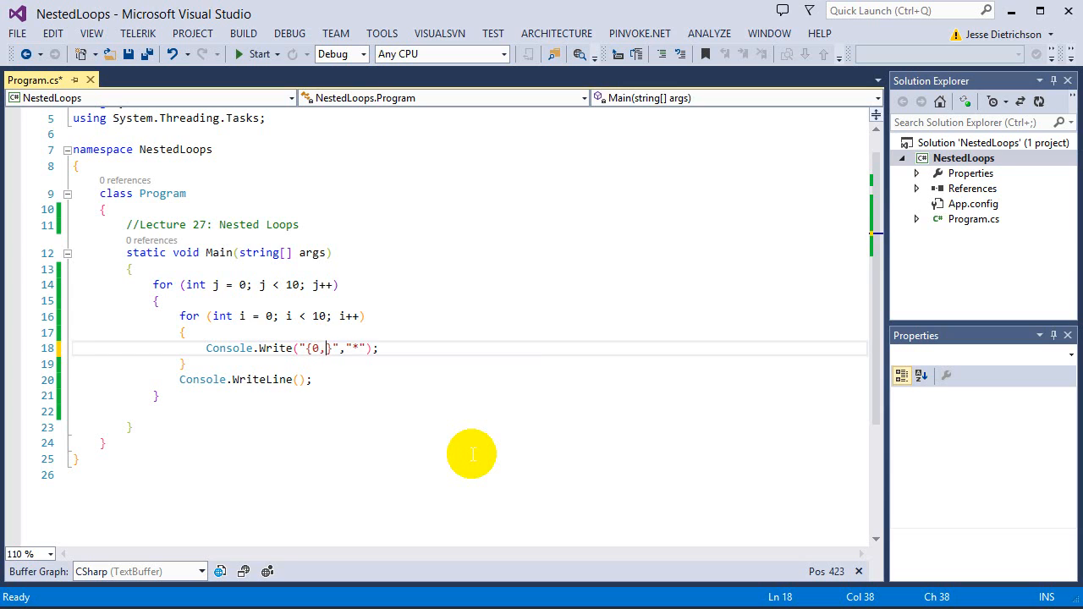
text(3)
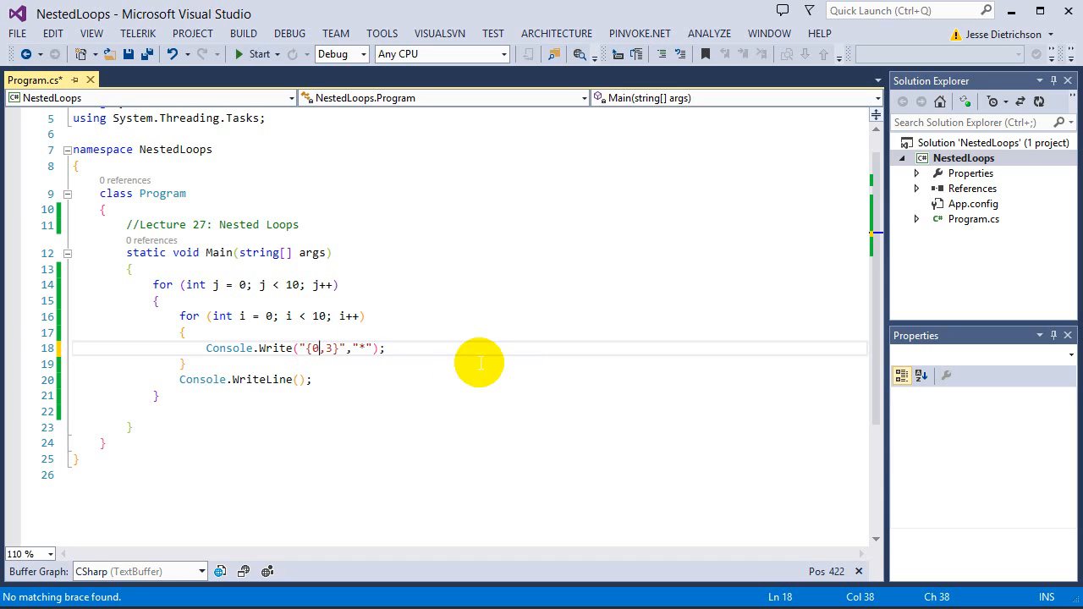
mouse_move(461, 359)
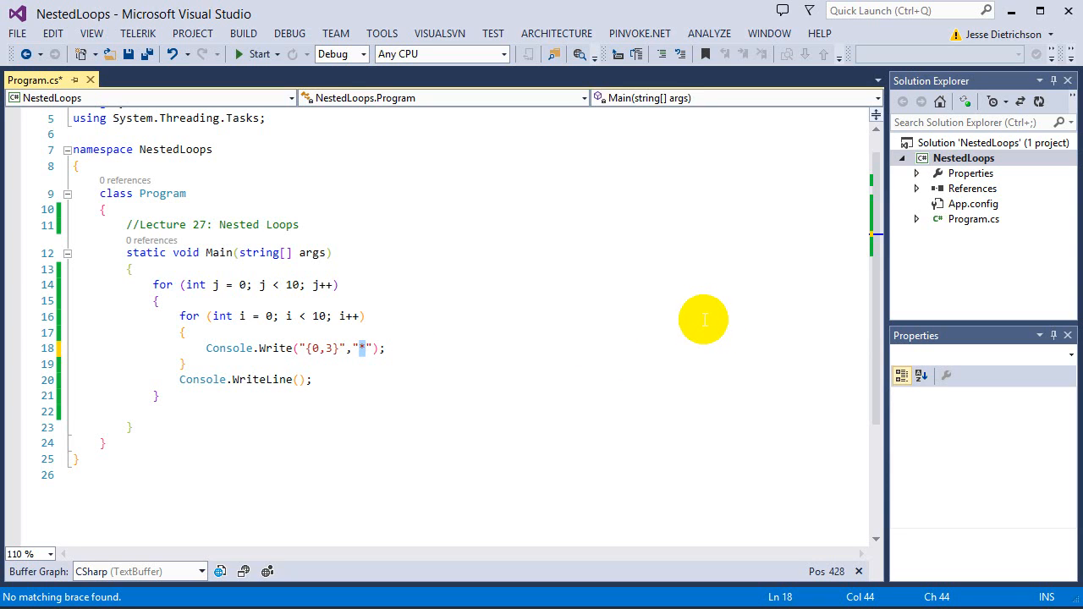
mouse_move(345, 347)
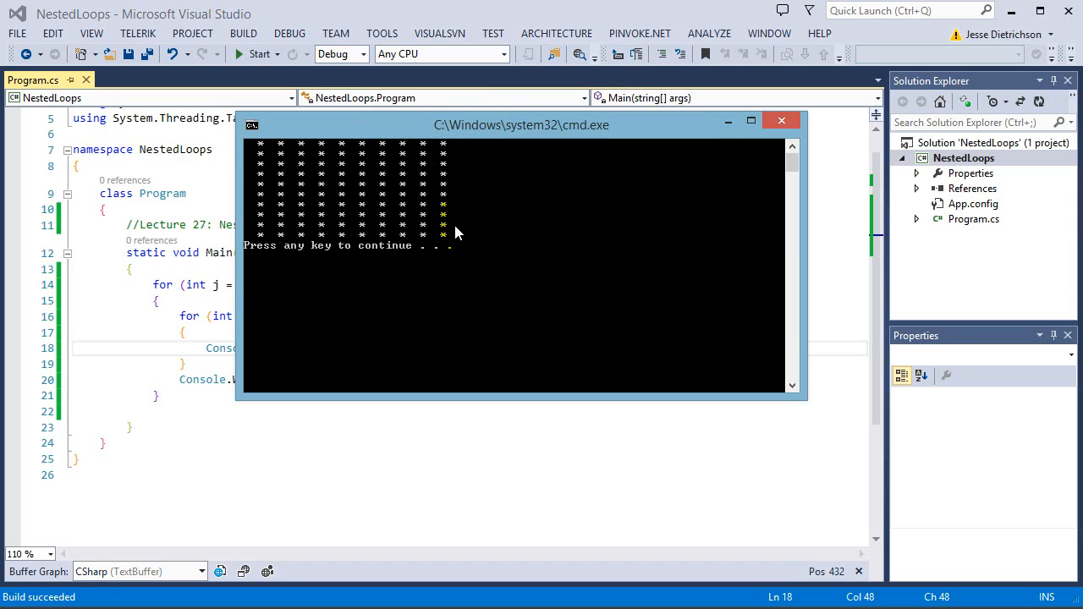
mouse_move(307, 179)
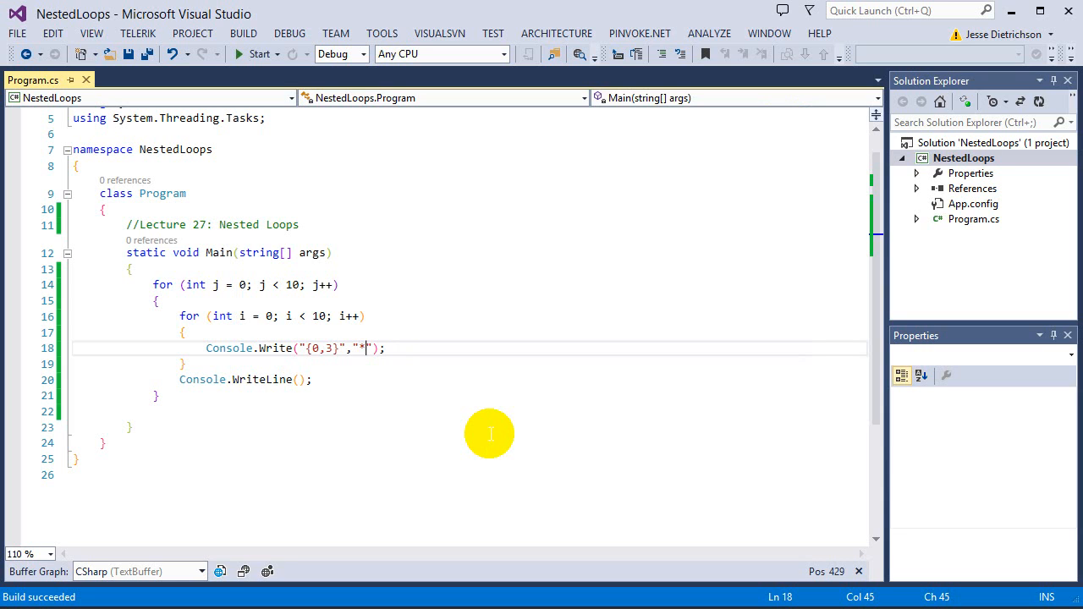
Append $ to the star argument and run the program to see the *$ grid.
text($)
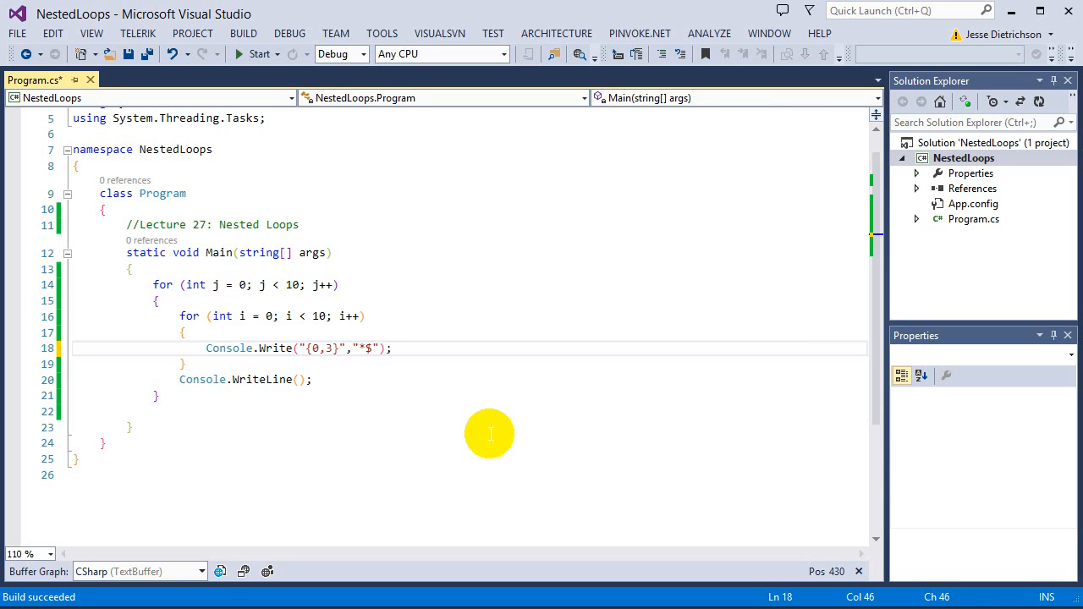
click(255, 54)
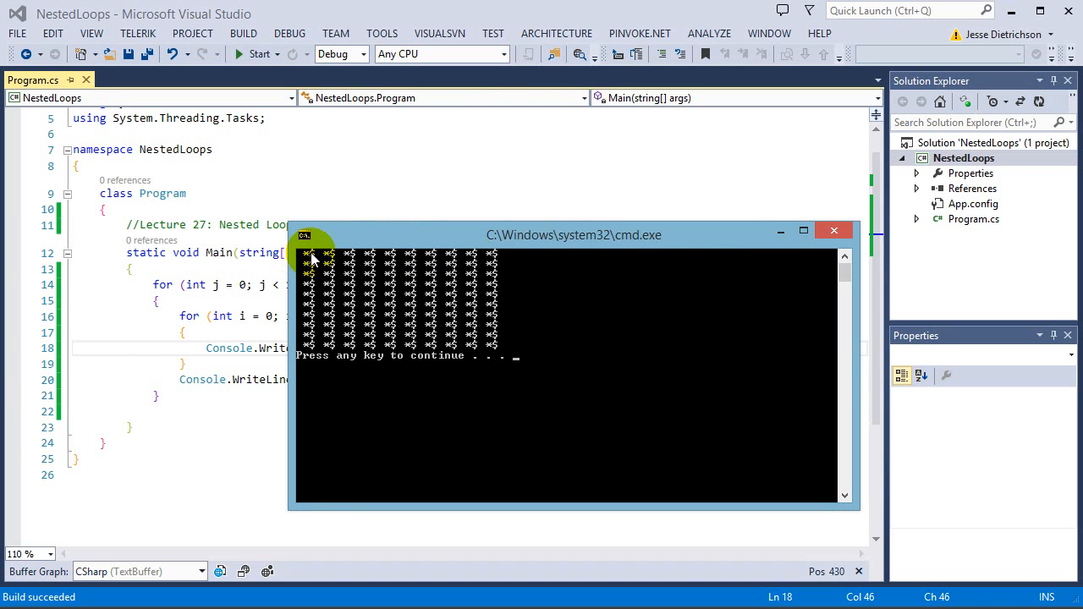
mouse_move(770, 246)
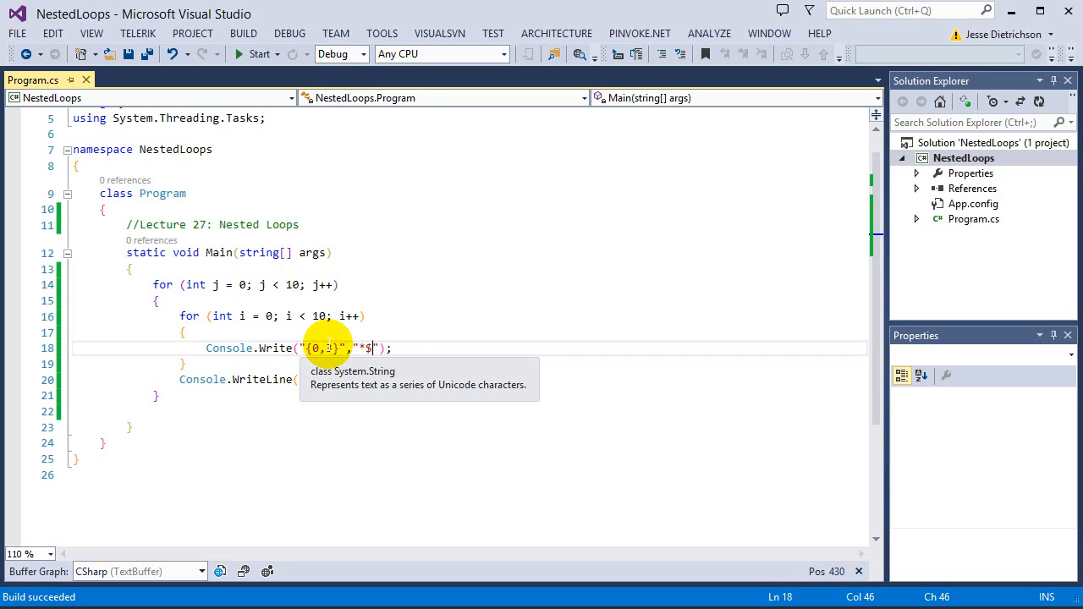
mouse_move(438, 388)
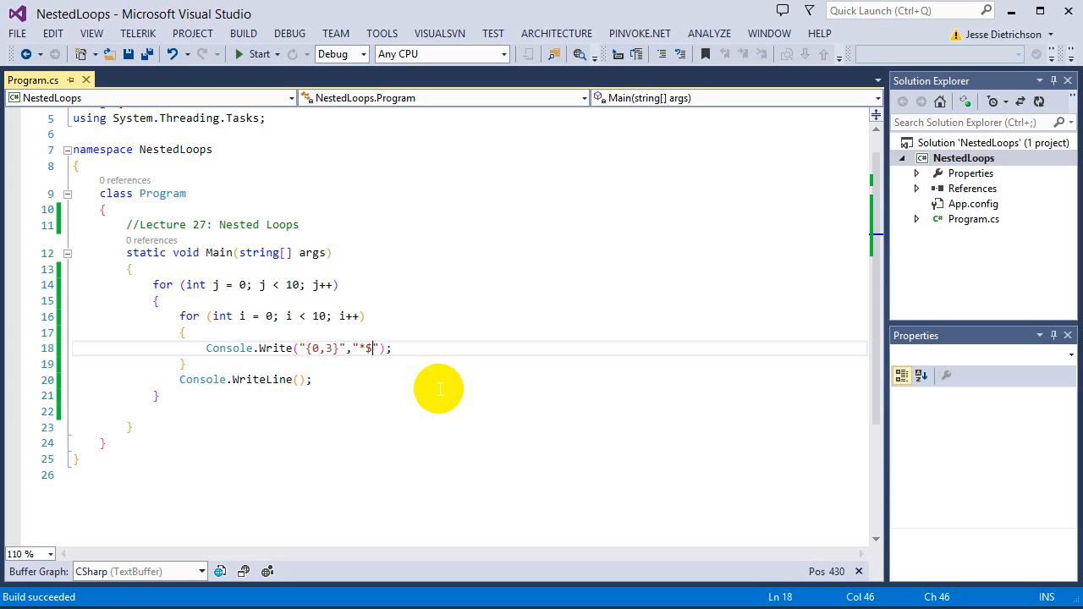
Remove the $ after the star, leaving a single "*" argument.
key(Backspace)
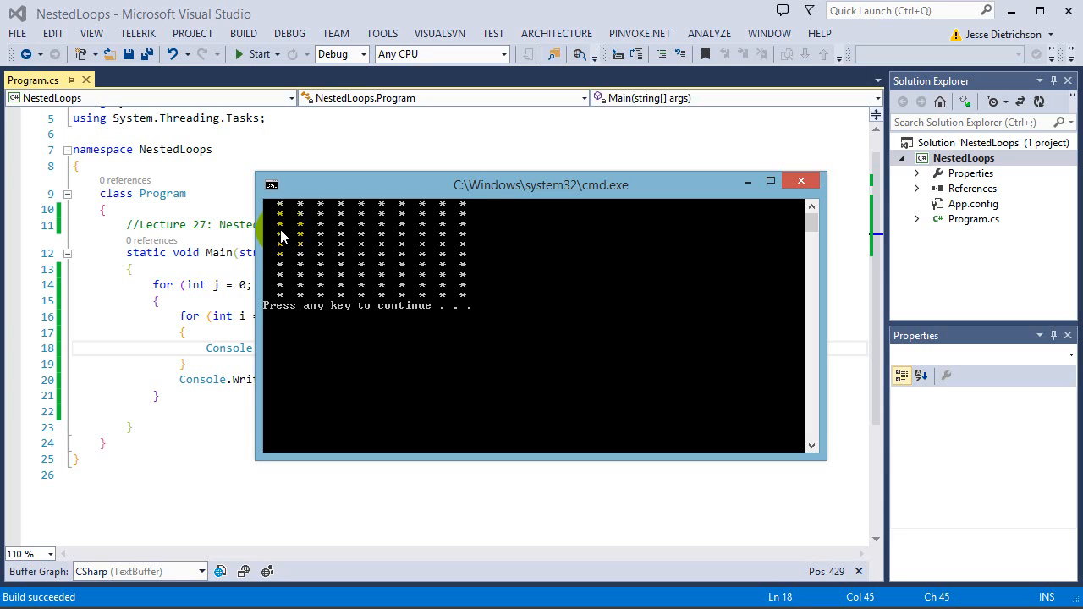
mouse_move(314, 222)
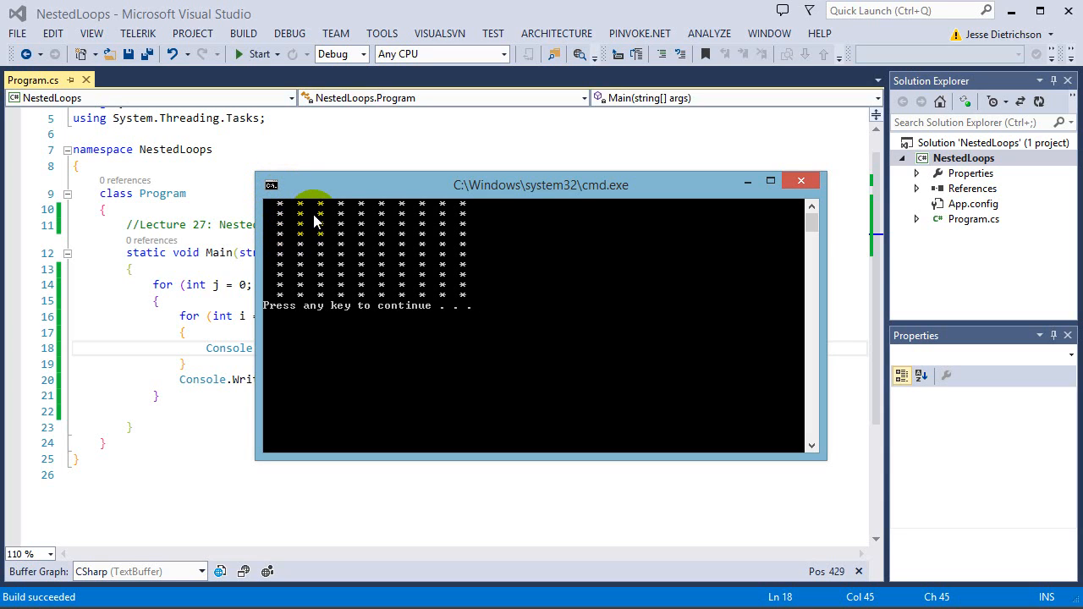
mouse_move(292, 214)
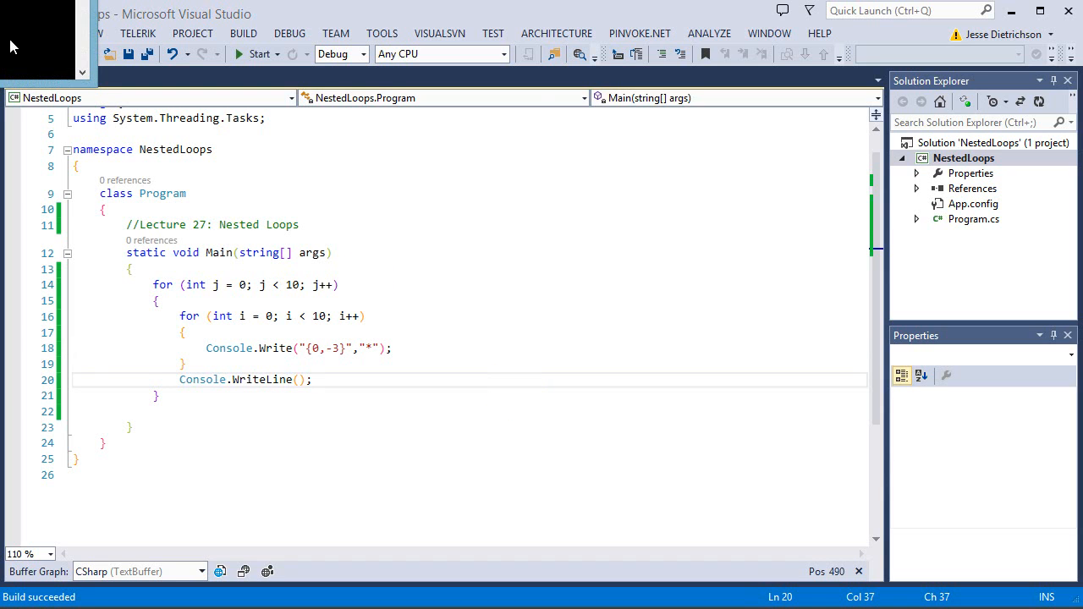
Rerun the program to check the left-justified {0,-2} star grid.
click(240, 53)
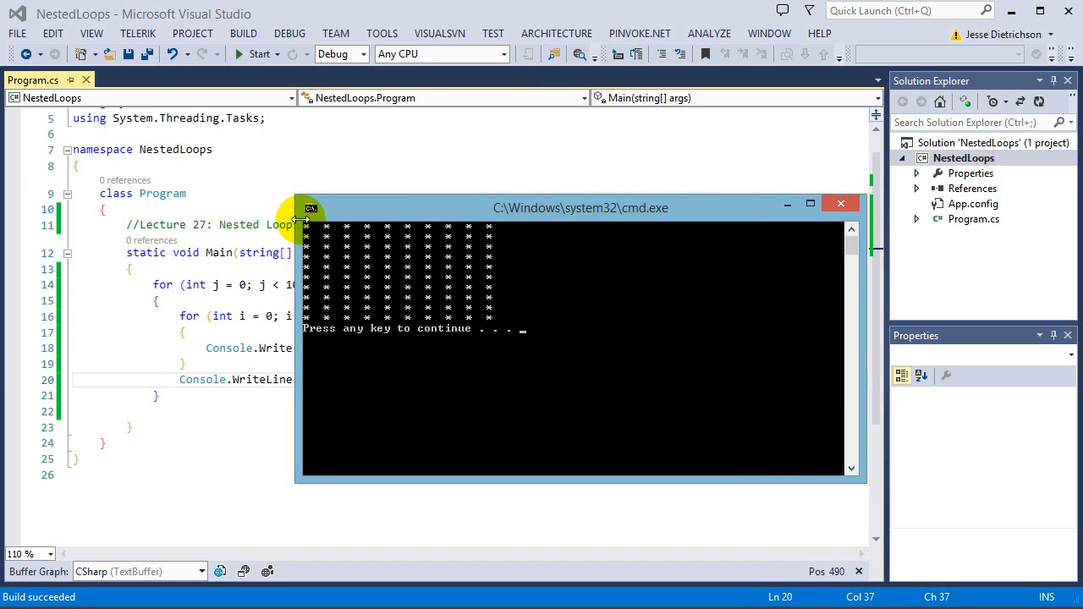
mouse_move(321, 235)
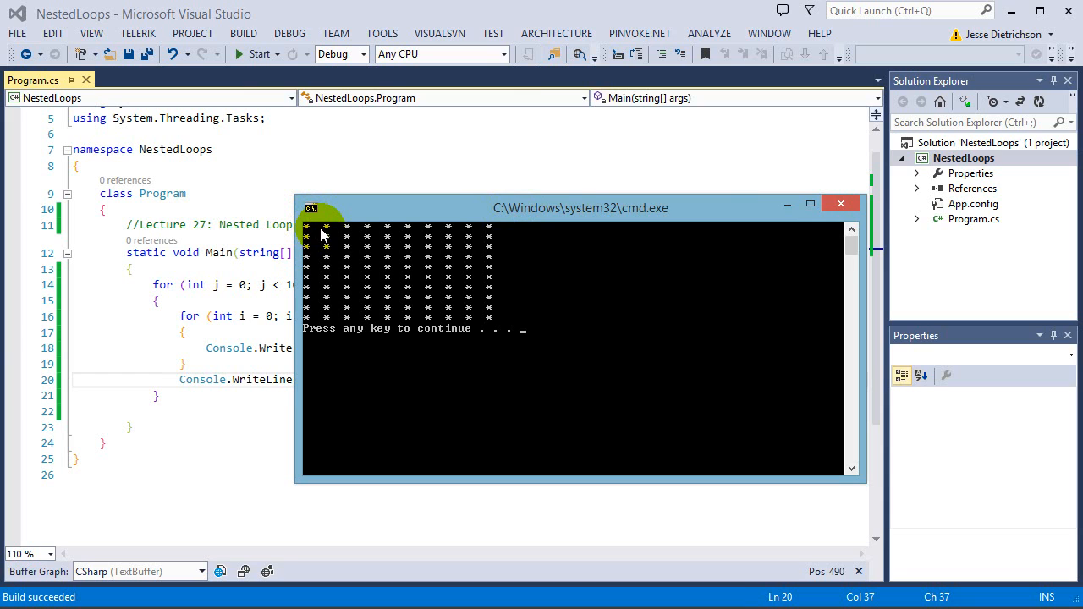
mouse_move(816, 235)
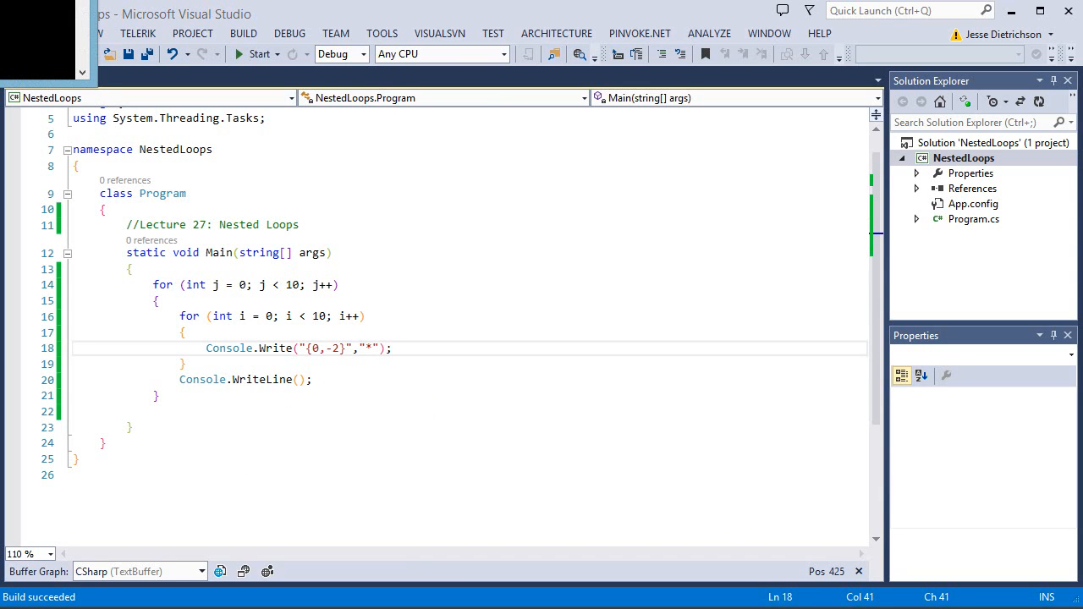
click(239, 53)
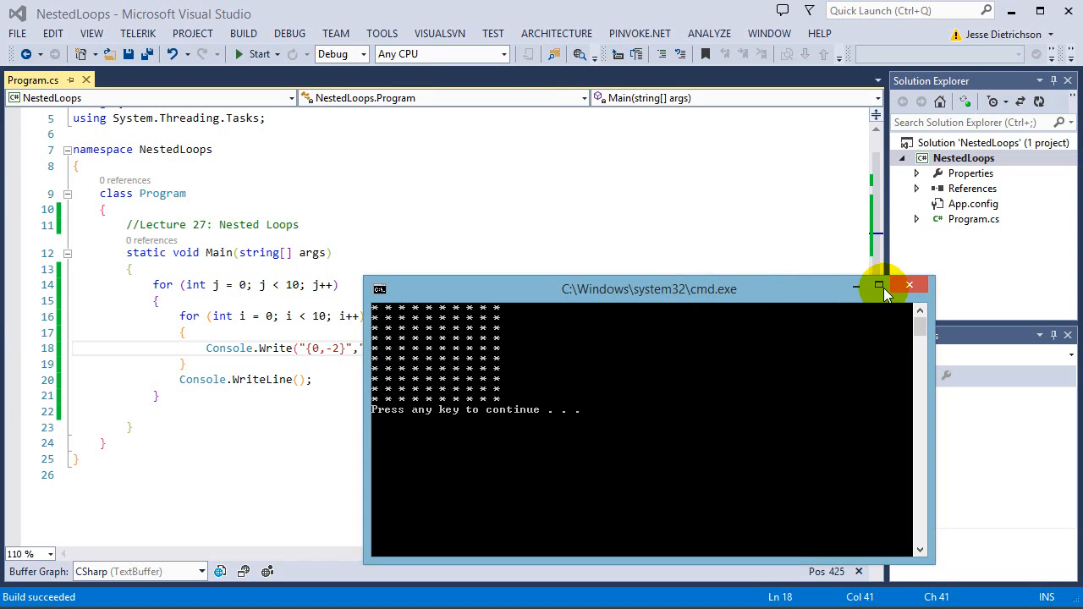
mouse_move(909, 284)
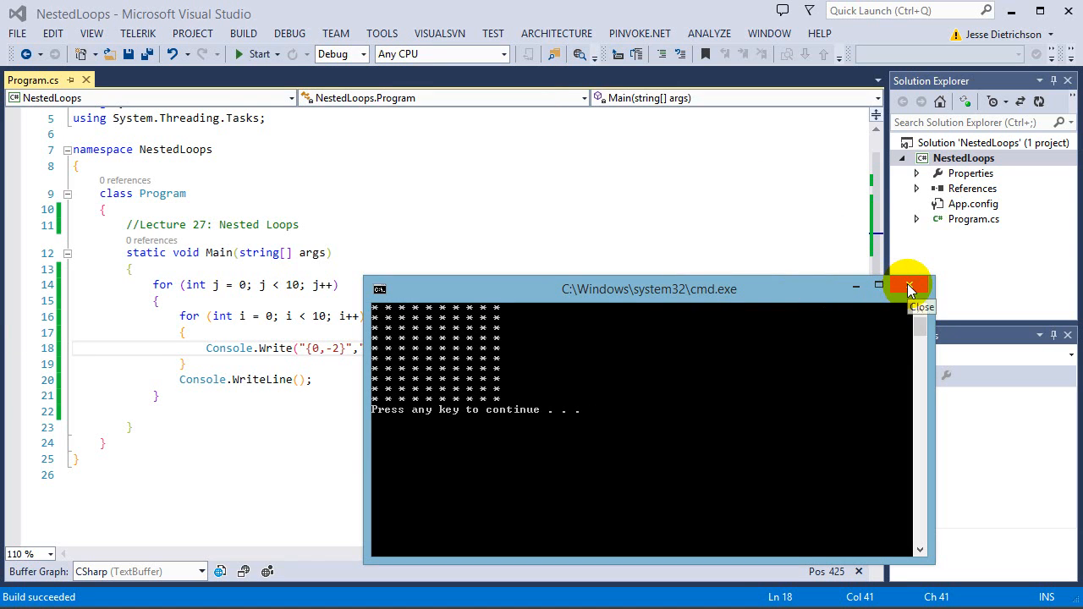
mouse_move(385, 307)
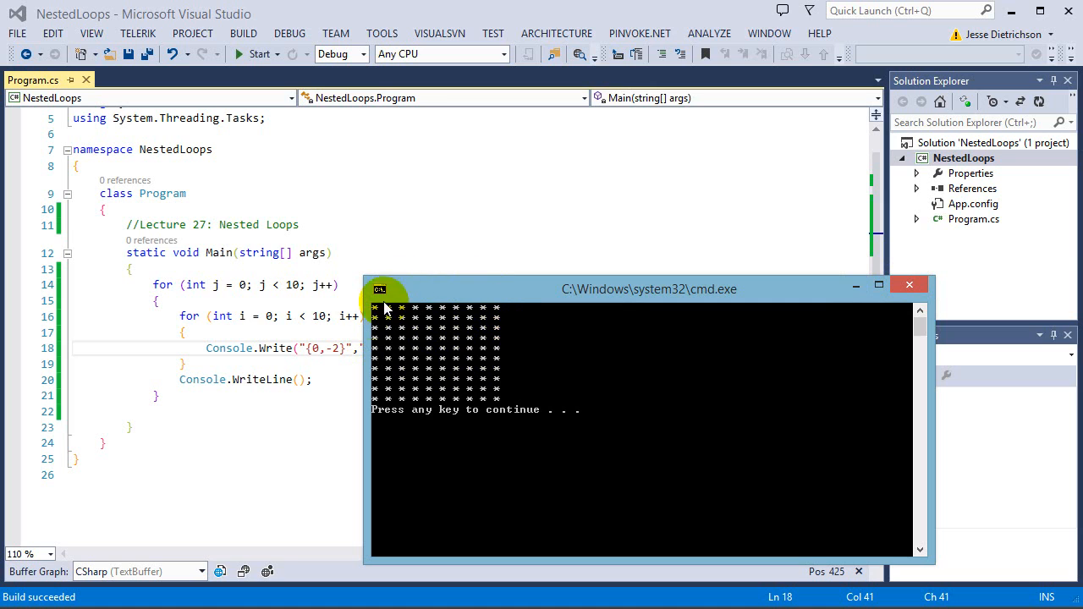
mouse_move(478, 389)
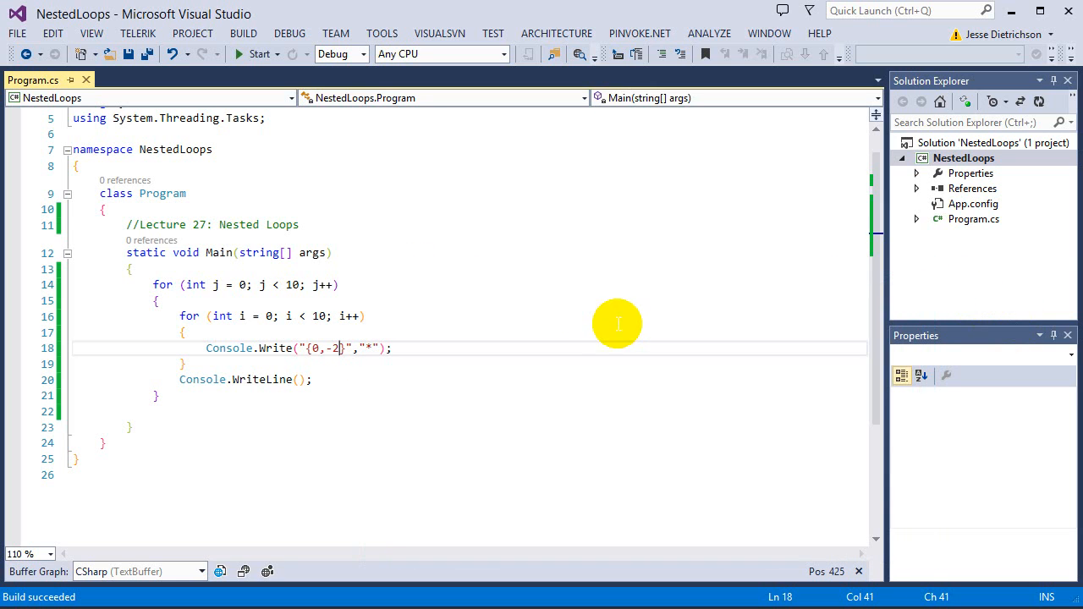
mouse_move(604, 313)
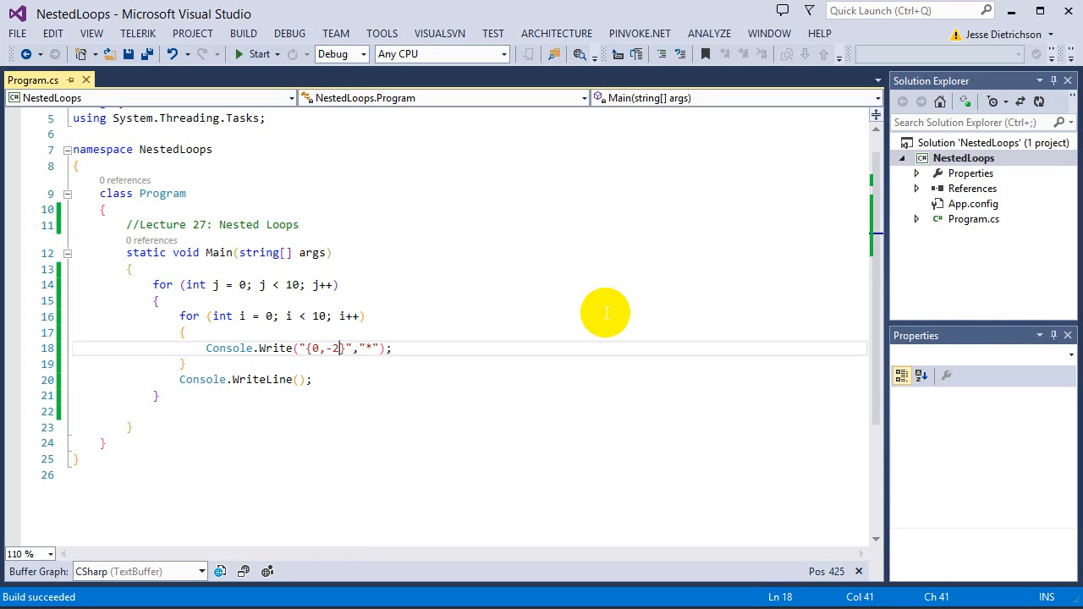
mouse_move(203, 245)
text(5)
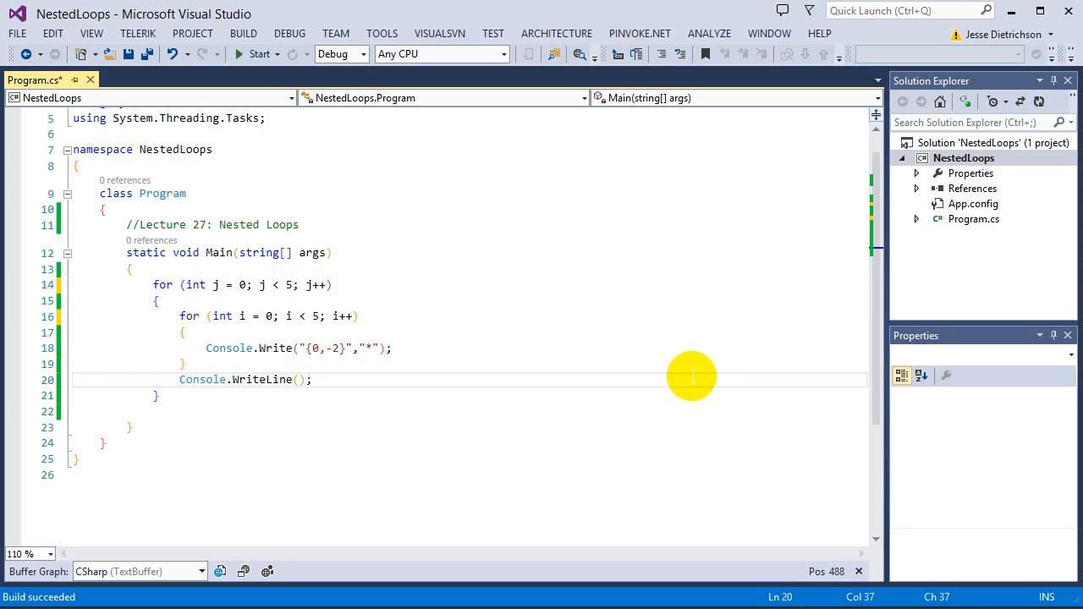
Declare int size = 12 and use size as the limit of both loops.
click(240, 53)
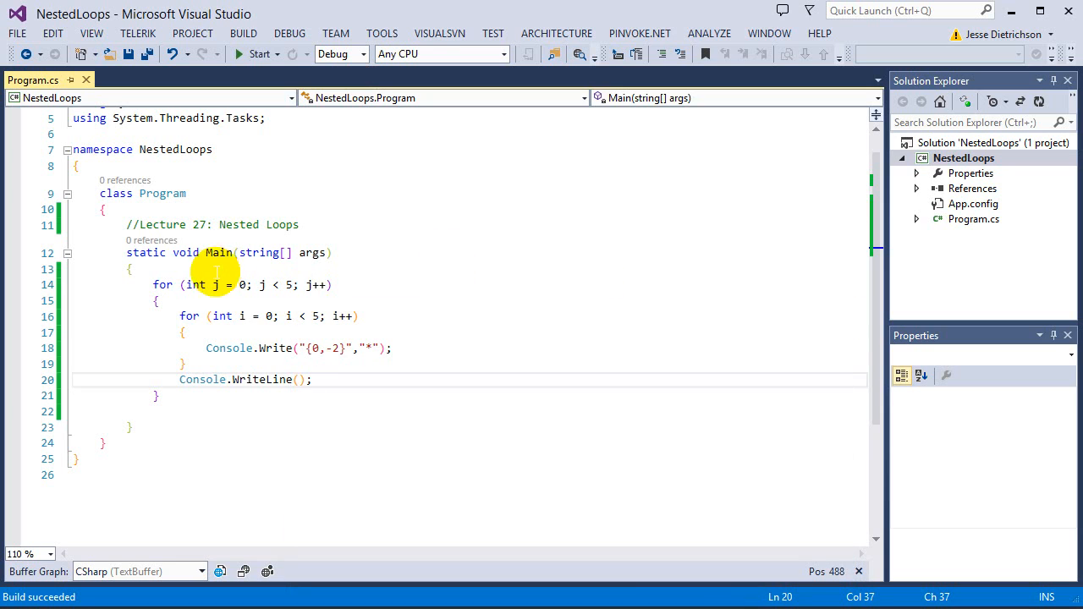
text(int s)
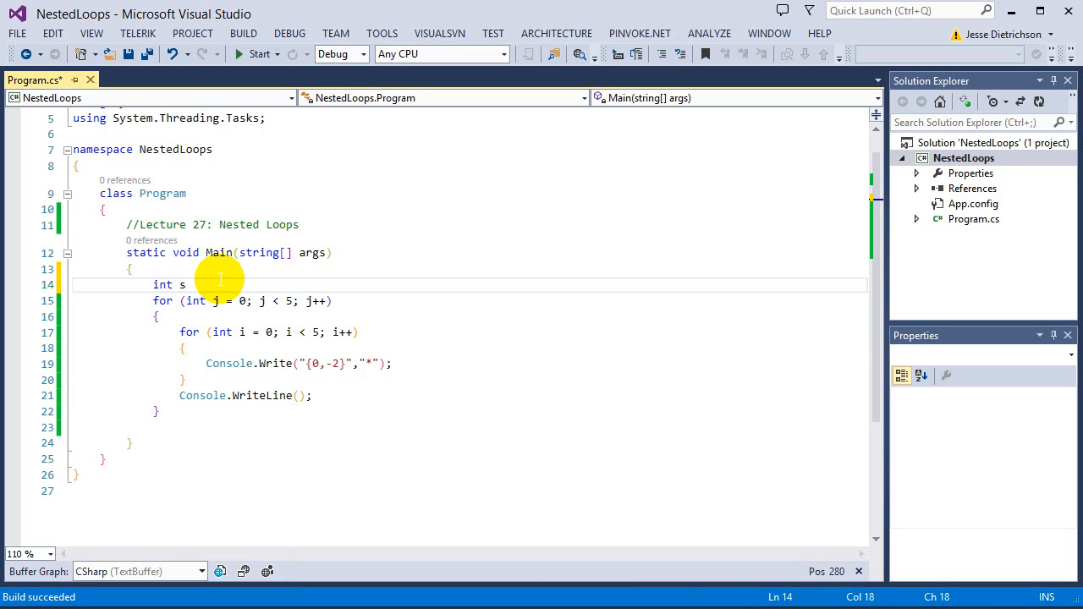
text(ize = 5;)
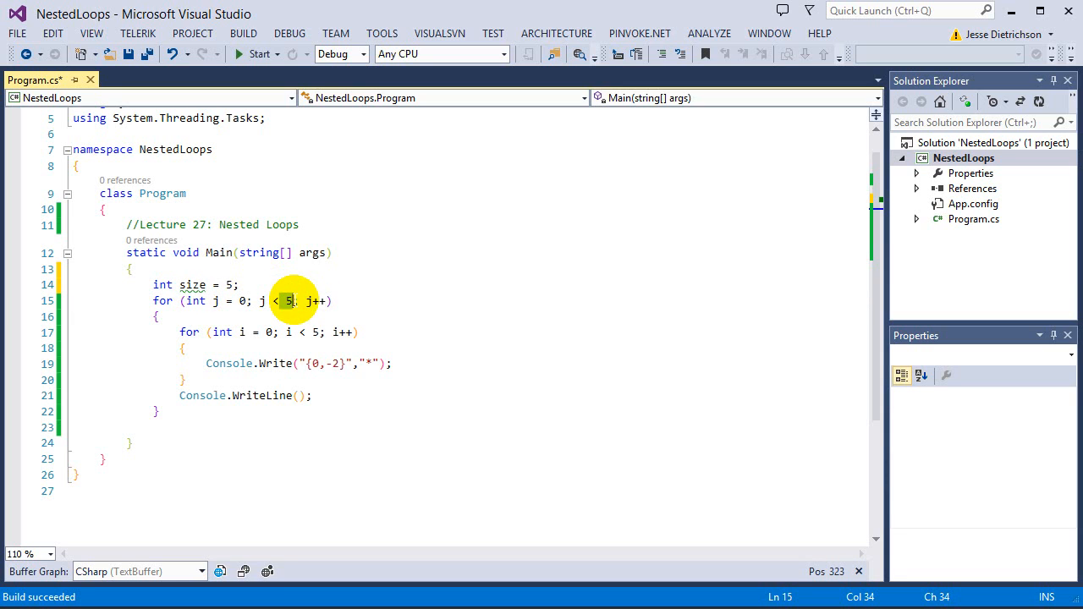
text(size)
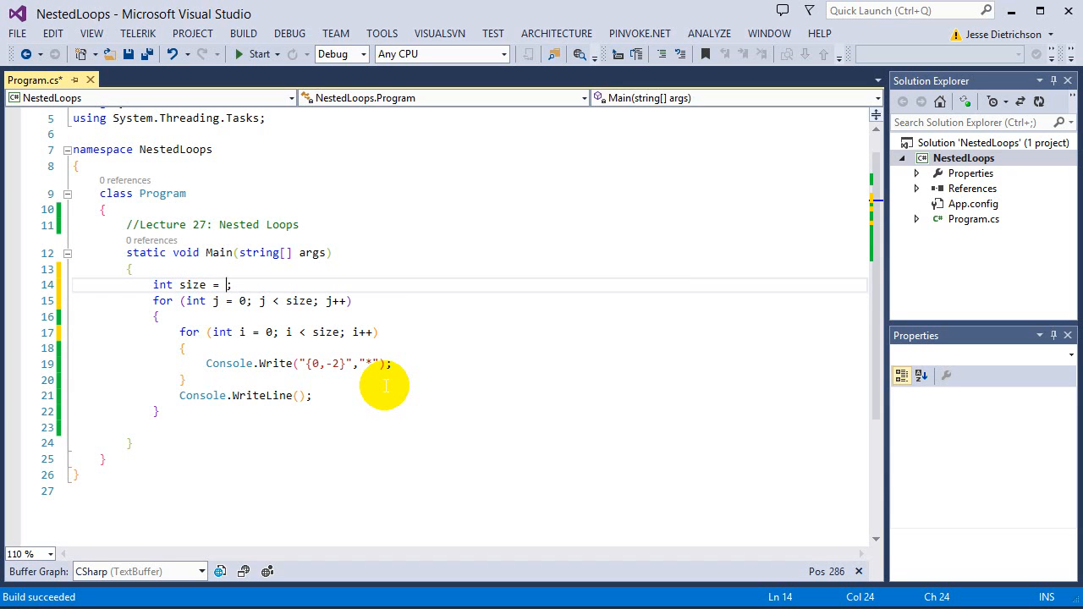
text(12)
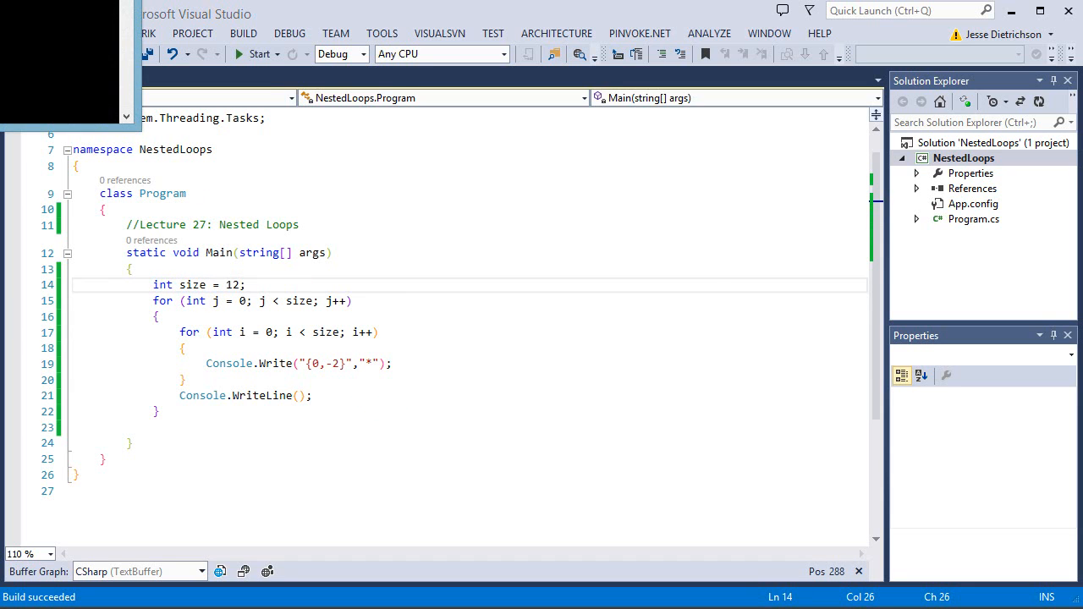
Close the 12x12 output, set size to 15, and rerun the program.
click(256, 54)
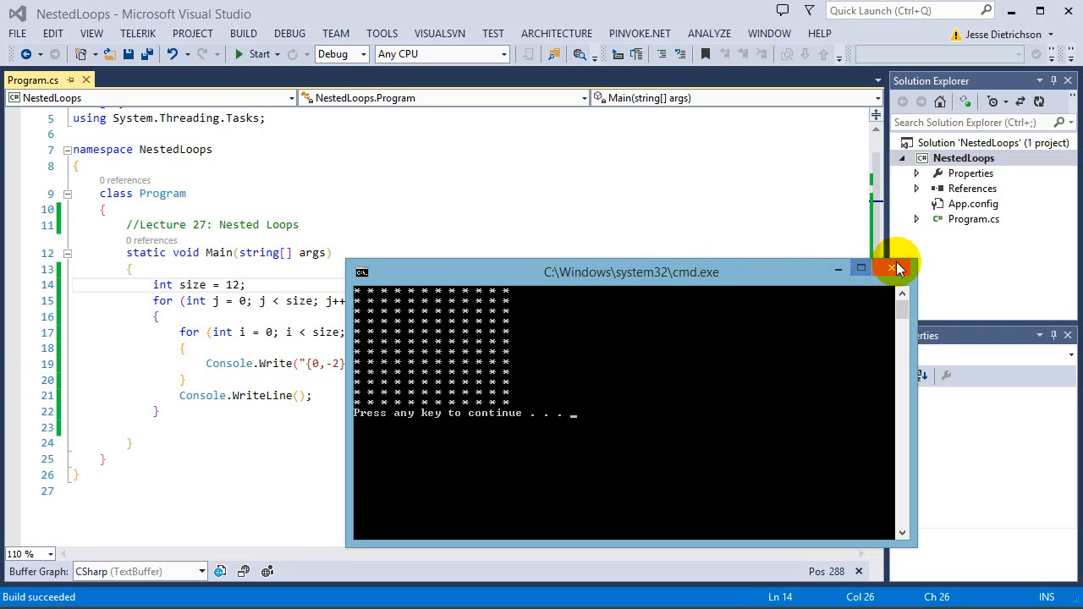
click(891, 267)
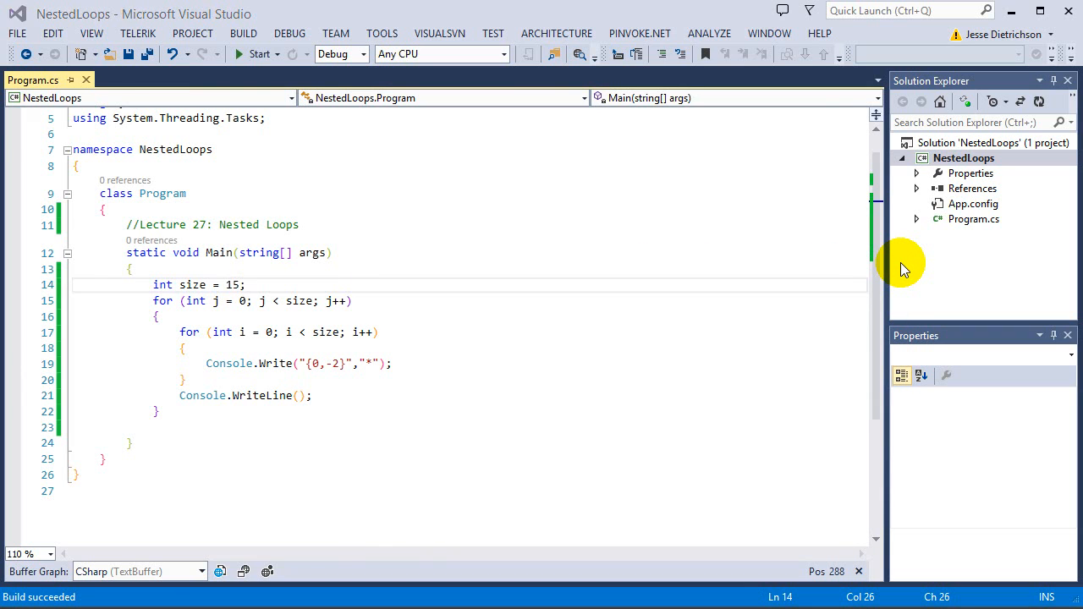
click(256, 53)
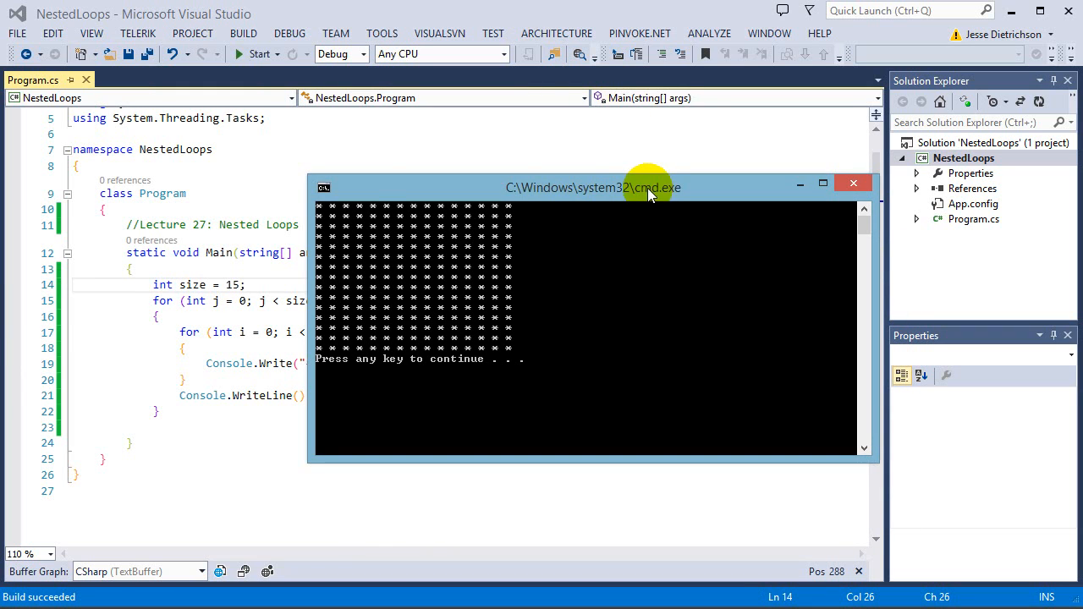
mouse_move(433, 448)
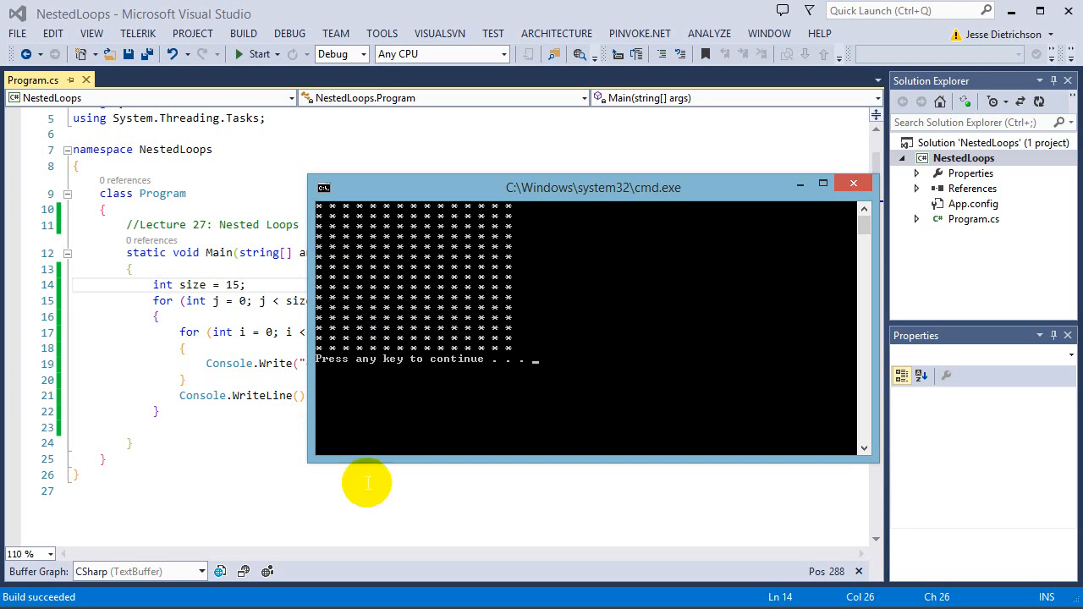
mouse_move(778, 216)
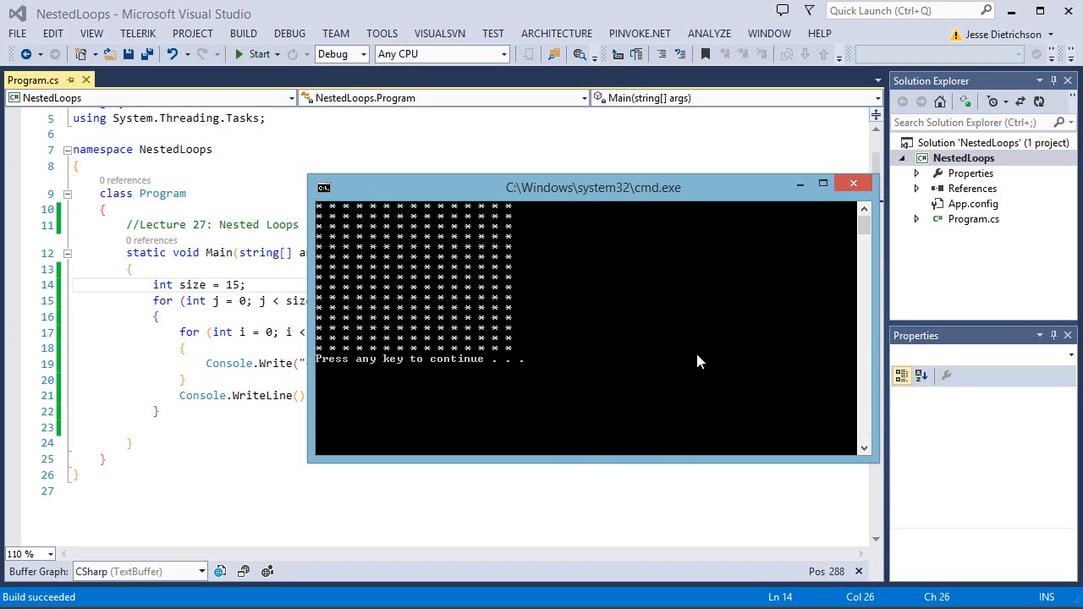
mouse_move(700, 333)
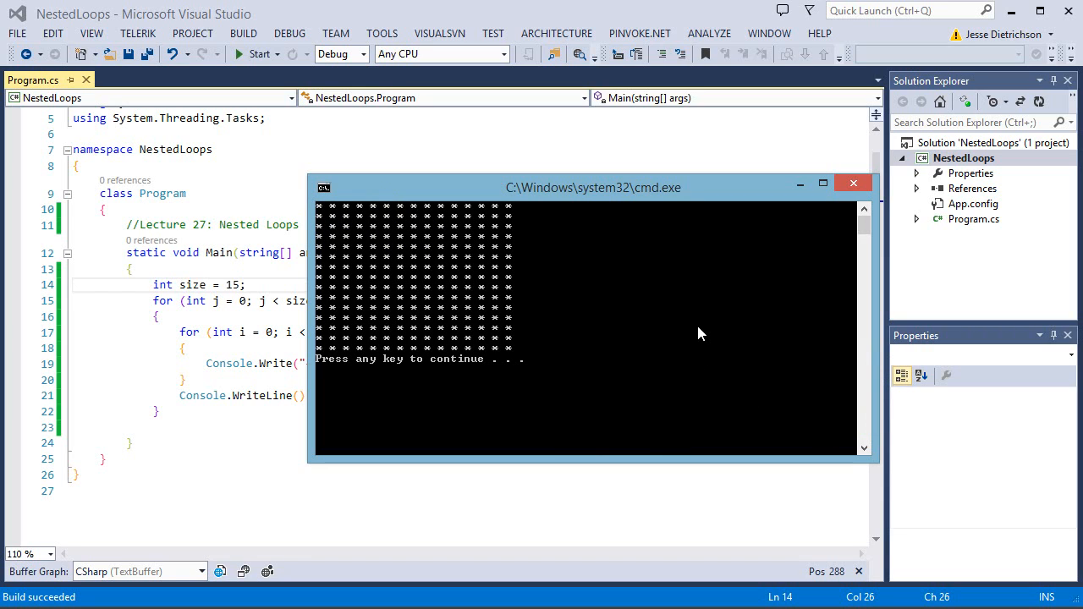
mouse_move(615, 290)
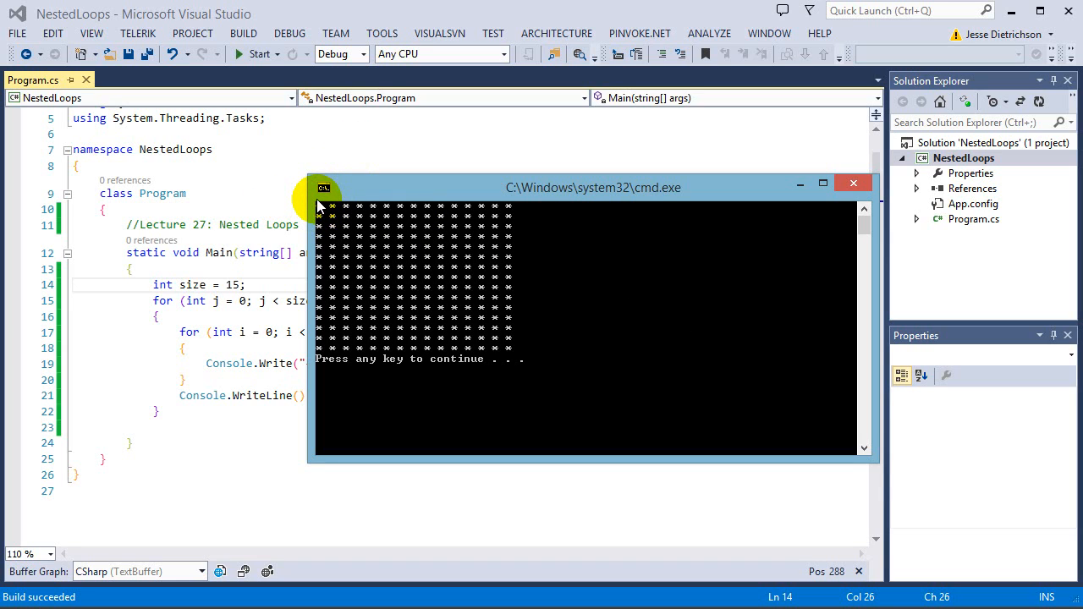
mouse_move(370, 241)
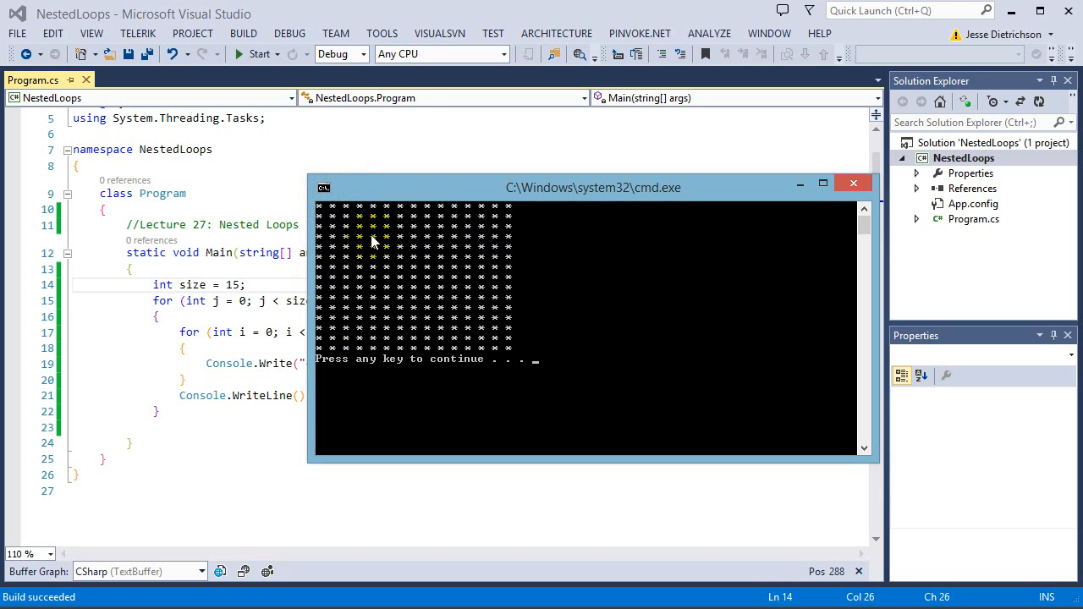
mouse_move(381, 326)
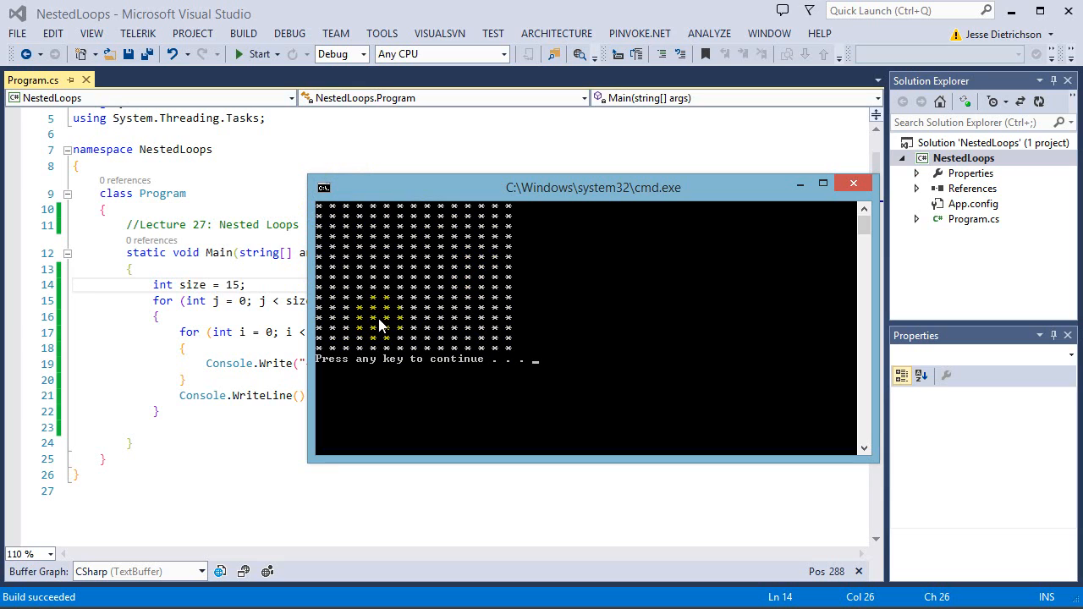
mouse_move(367, 265)
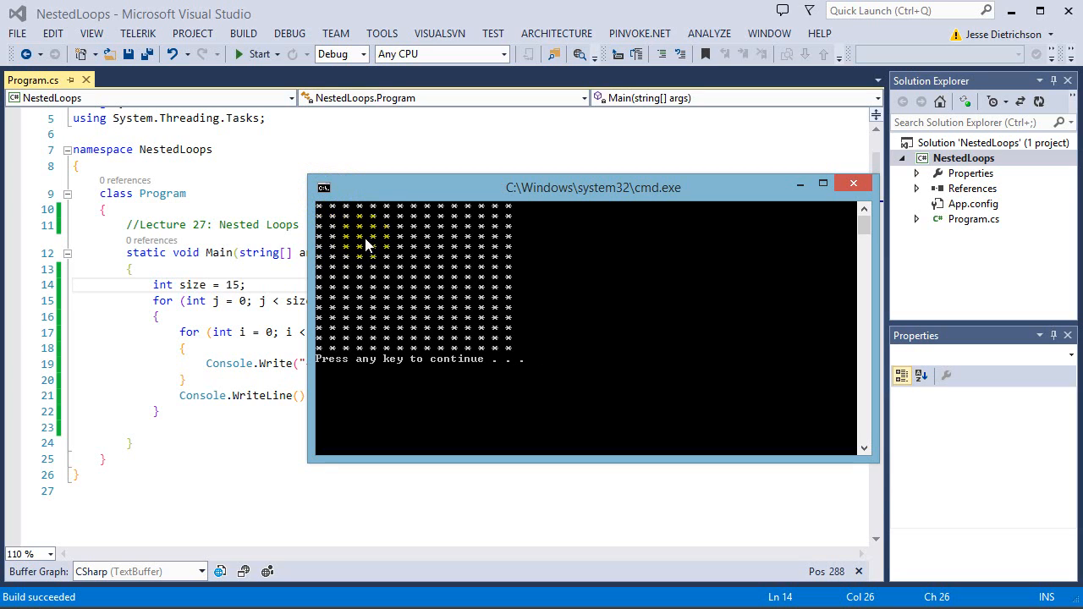
mouse_move(499, 332)
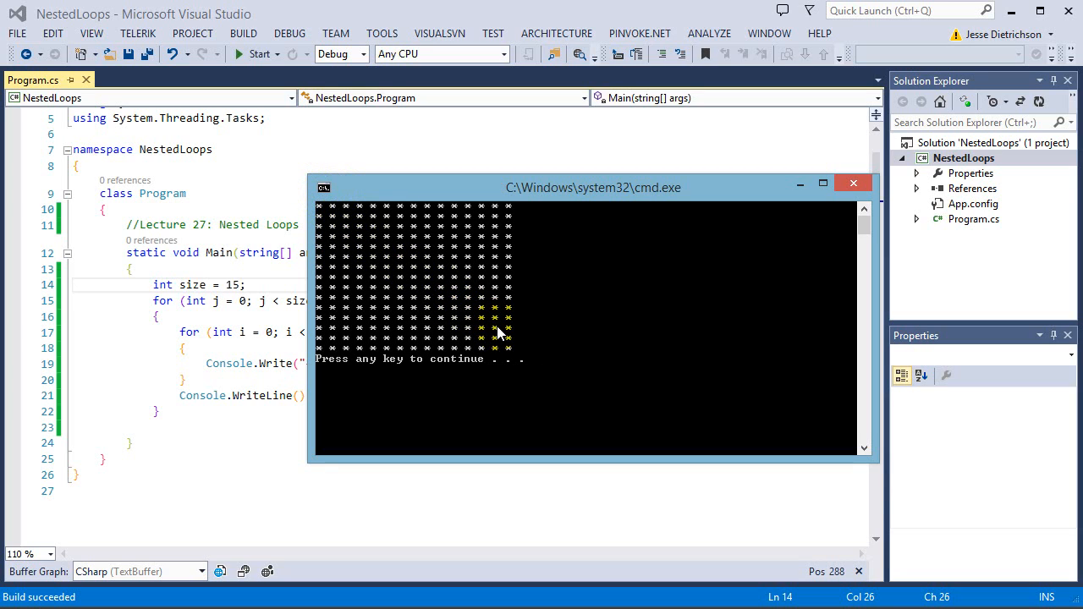
mouse_move(465, 308)
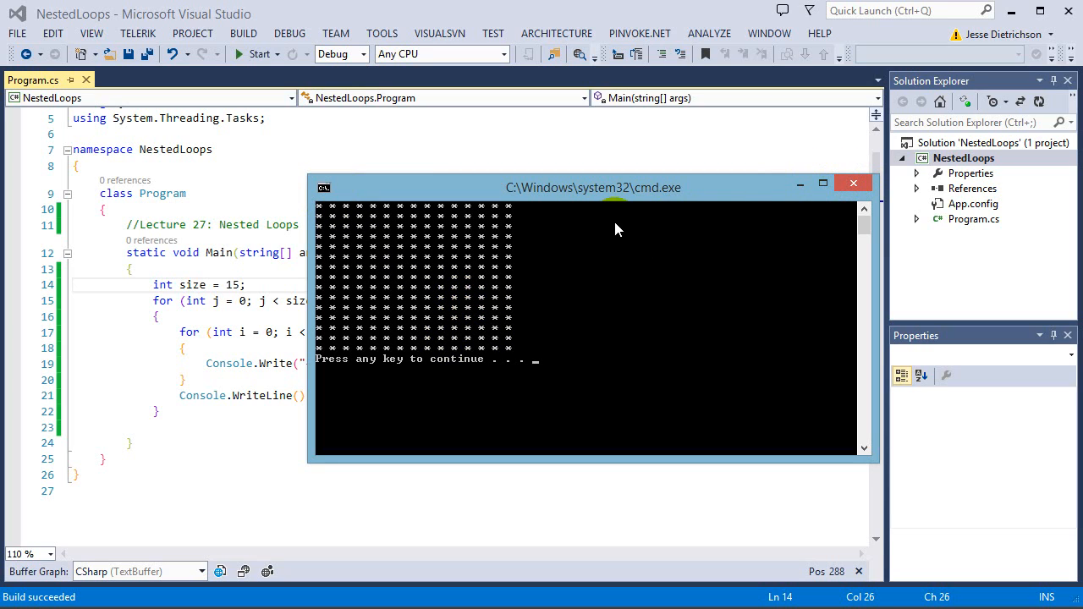
mouse_move(619, 206)
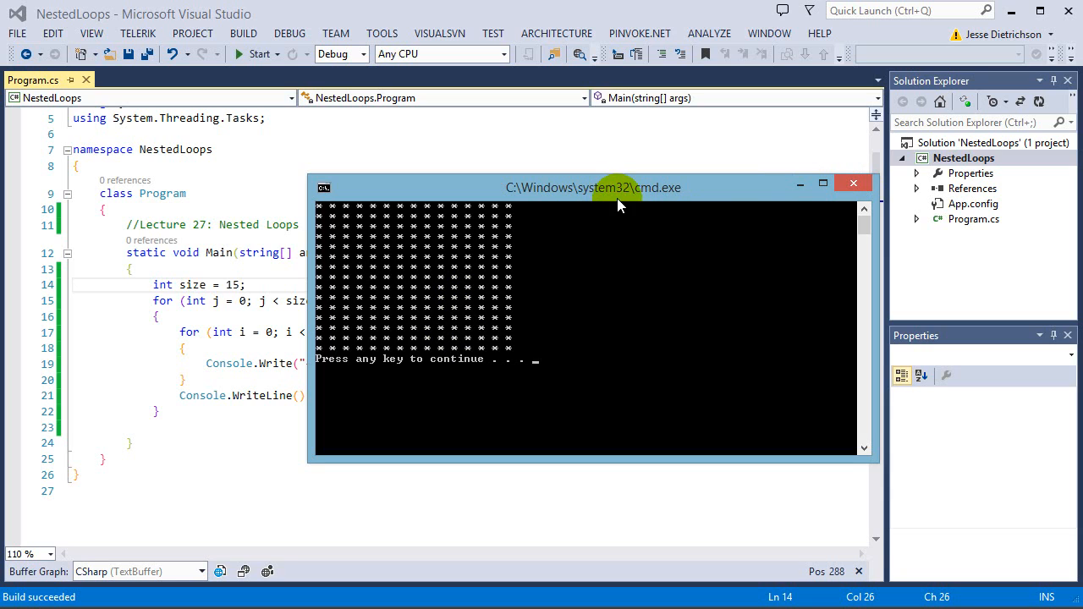
drag(592, 188, 719, 201)
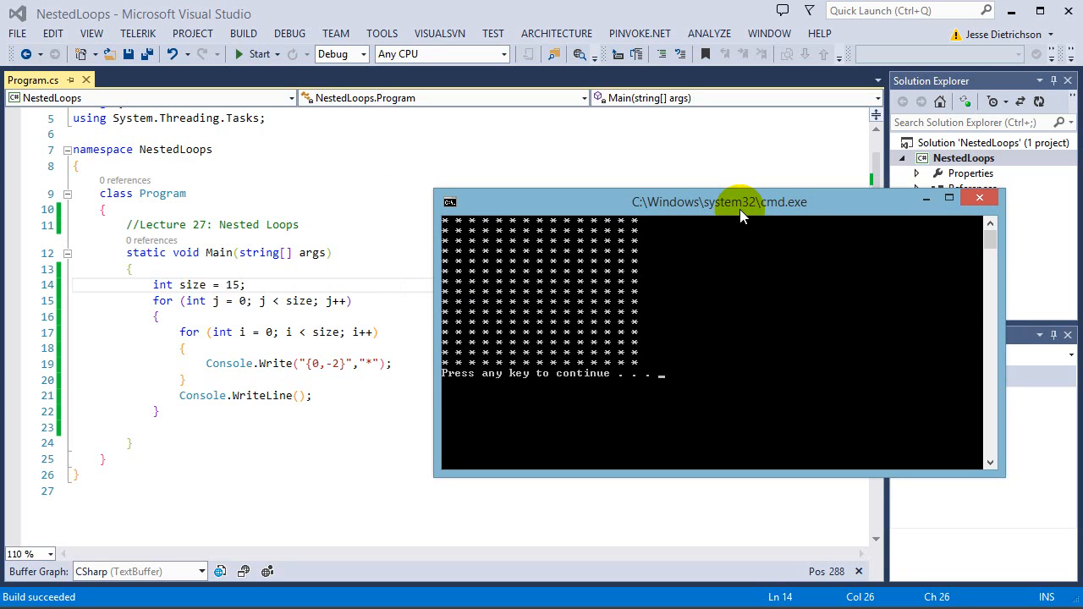
drag(741, 201, 753, 195)
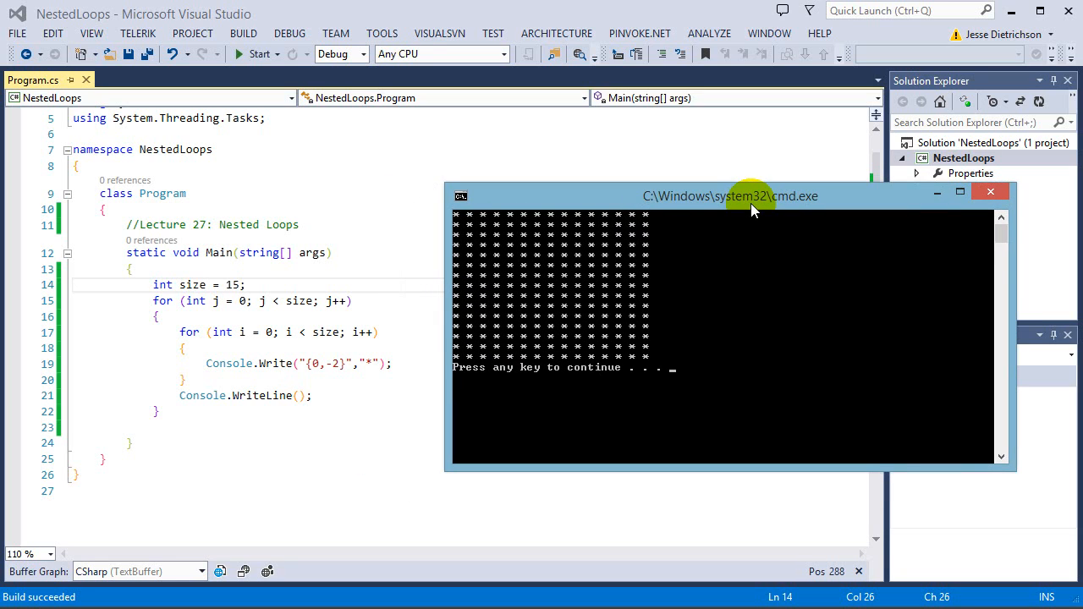
mouse_move(707, 221)
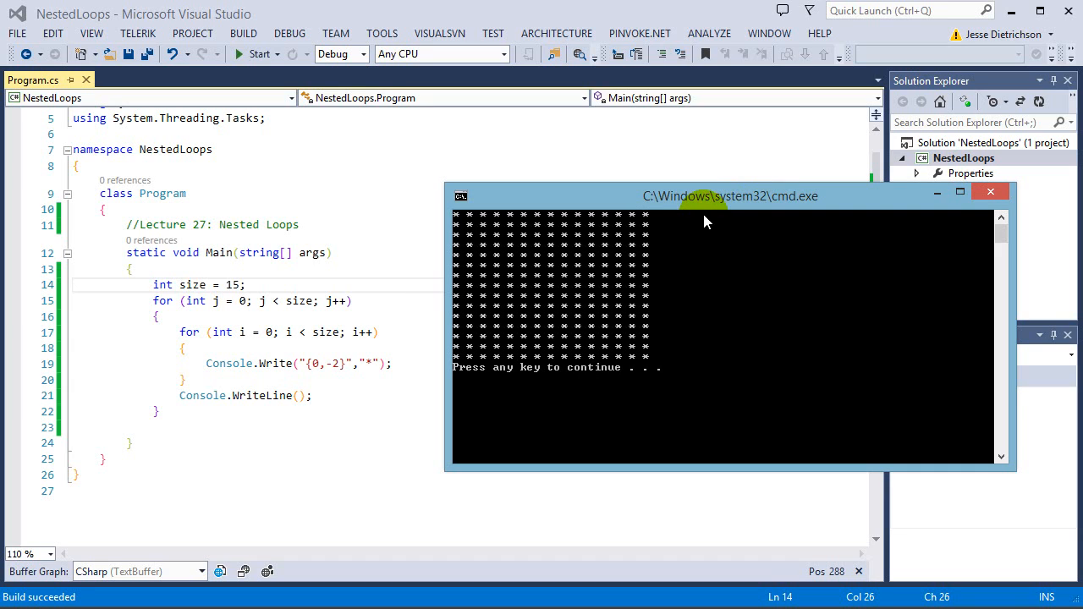
mouse_move(716, 182)
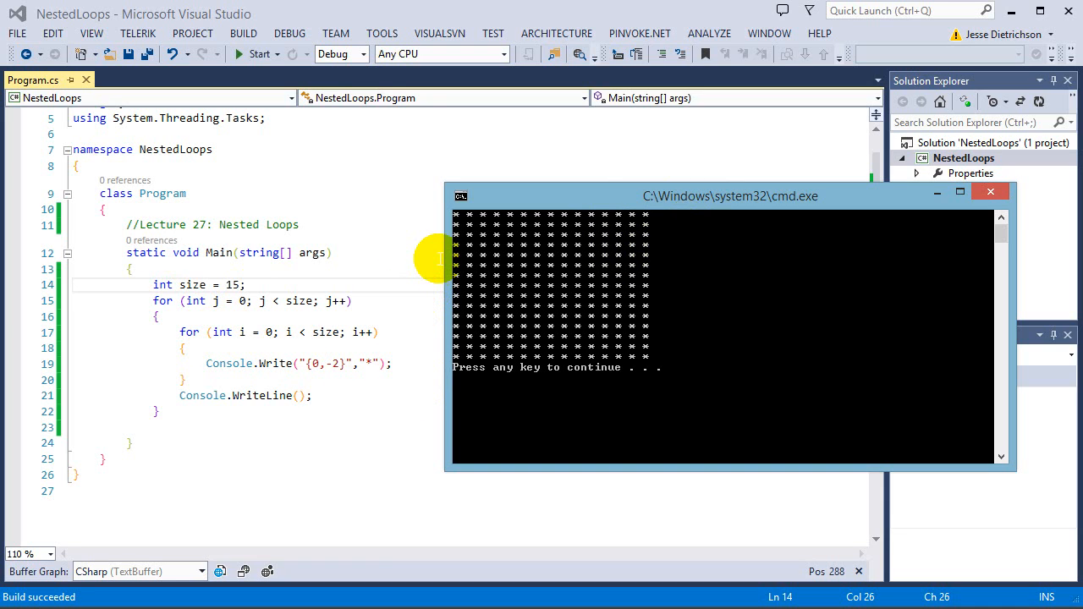
mouse_move(546, 334)
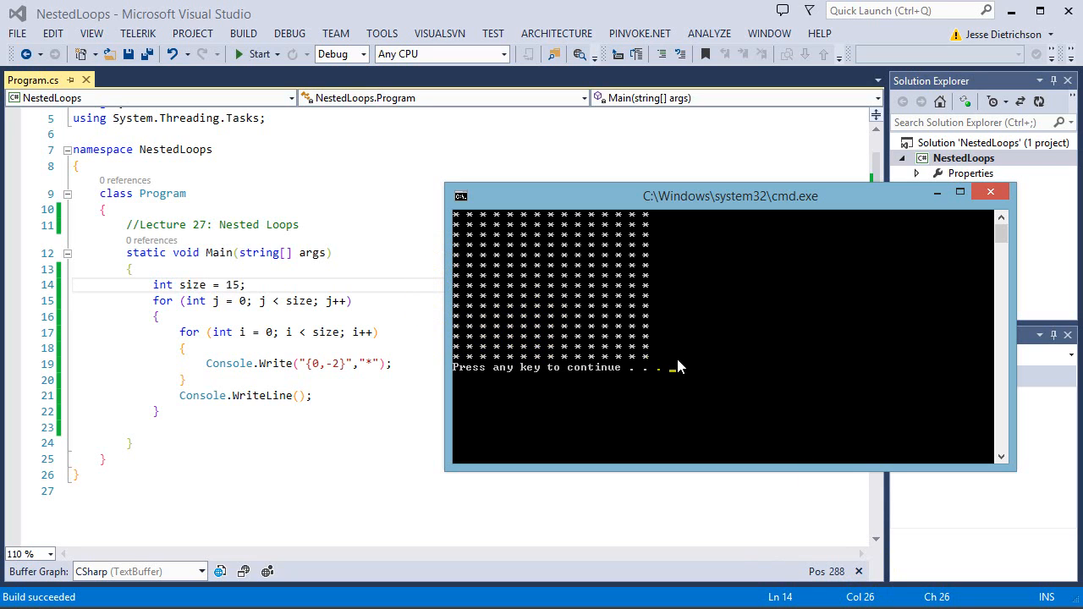
mouse_move(706, 341)
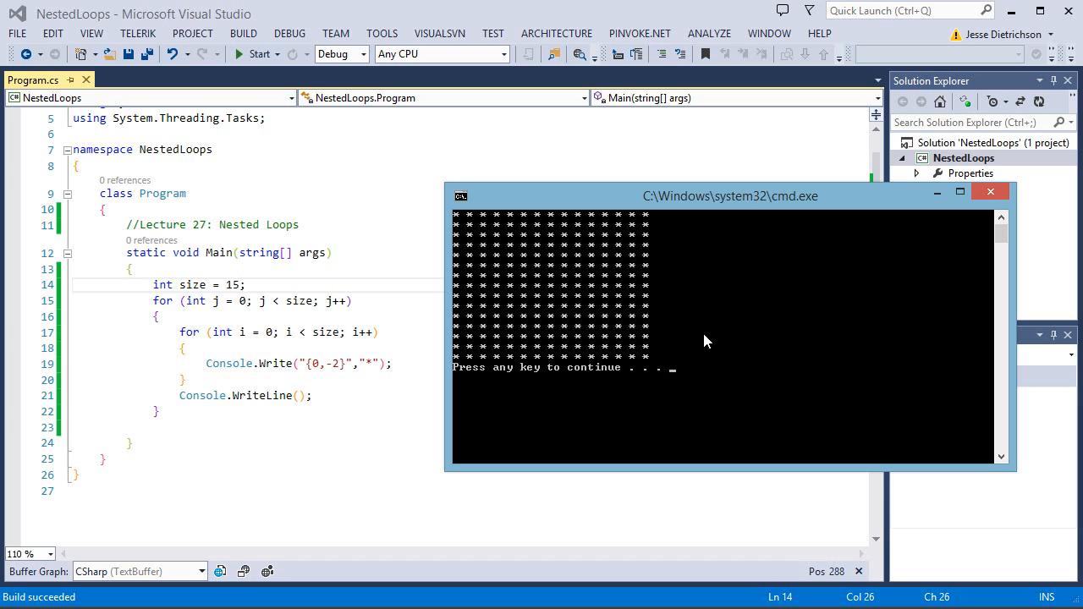
mouse_move(675, 344)
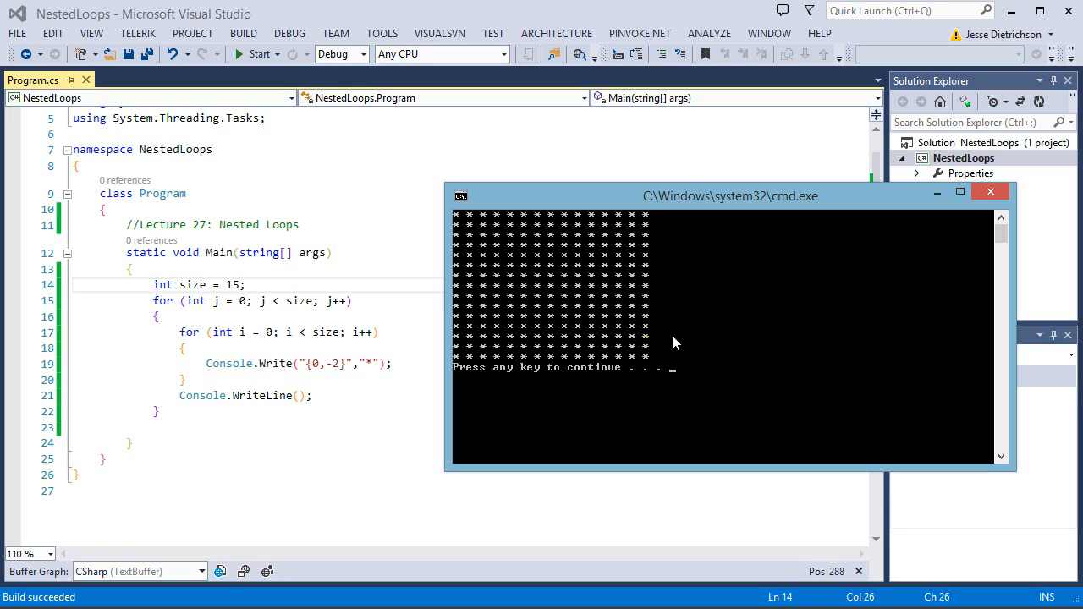
mouse_move(668, 359)
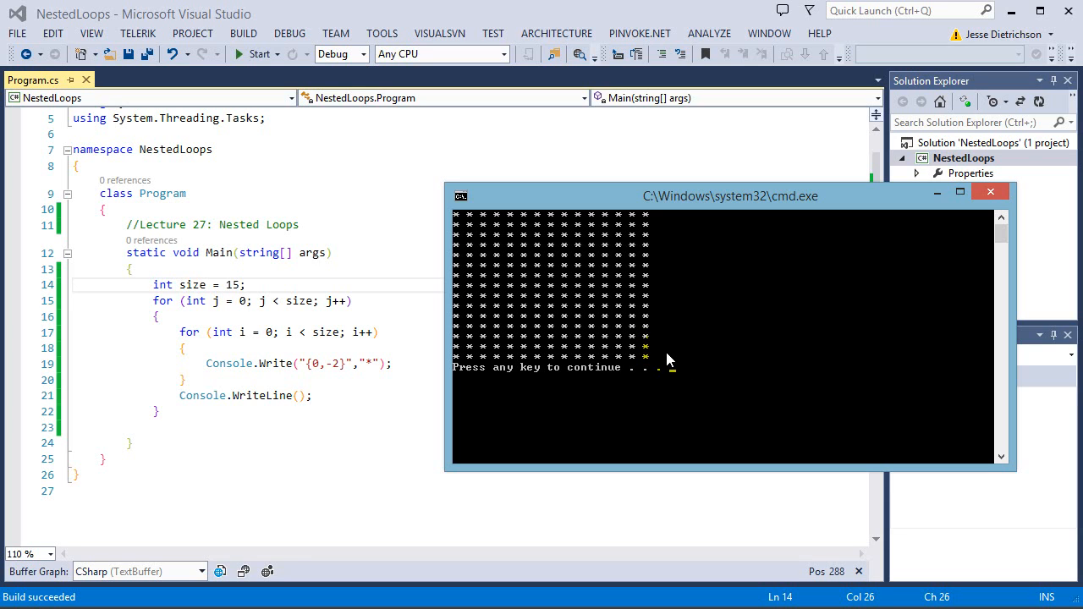